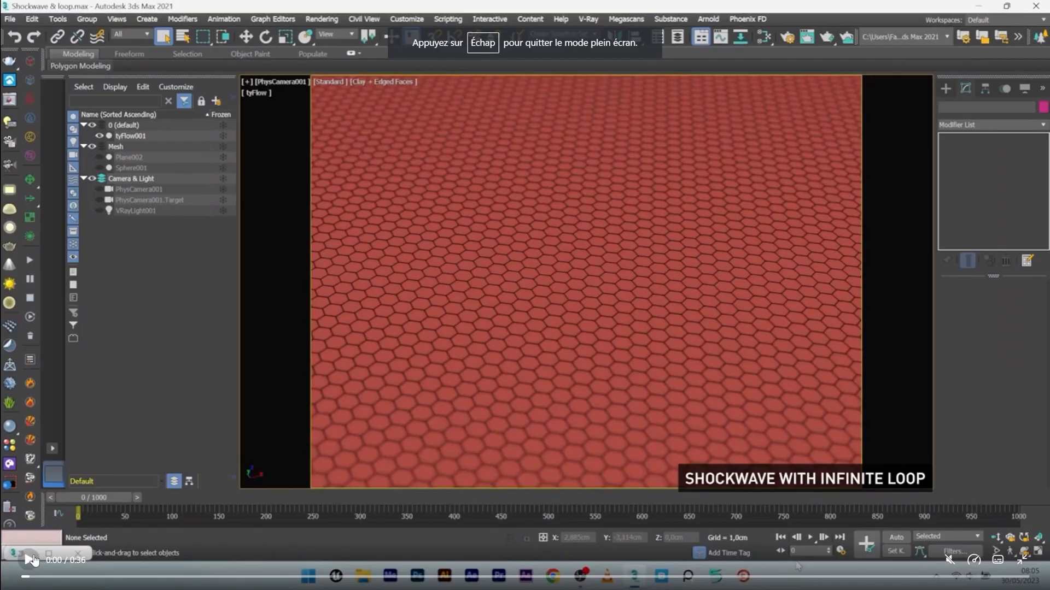
- View both Shockwave render images in the Patreon post, then scroll down through older posts
click(813, 537)
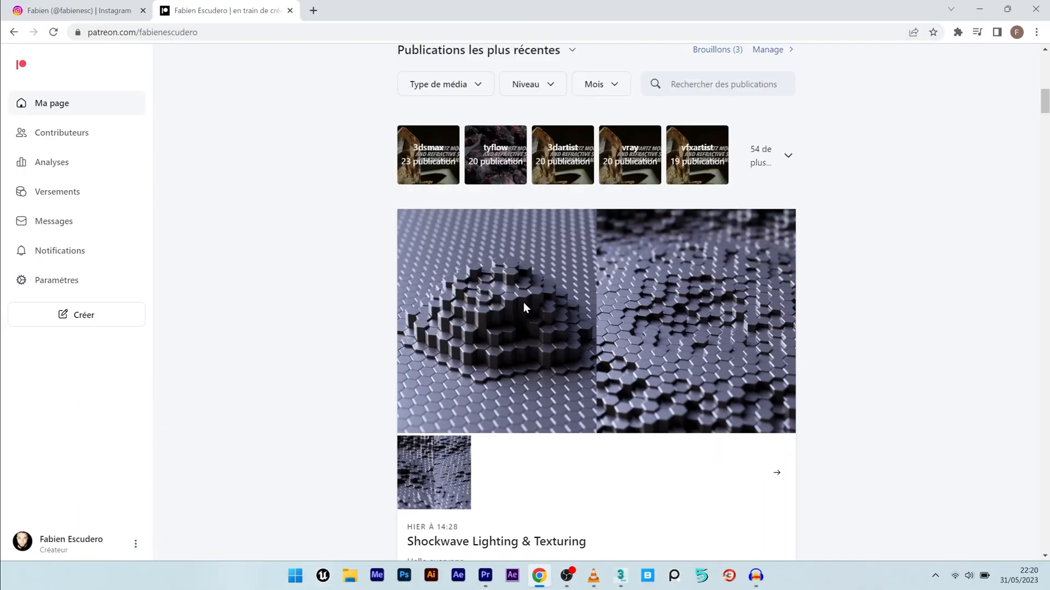
click(525, 308)
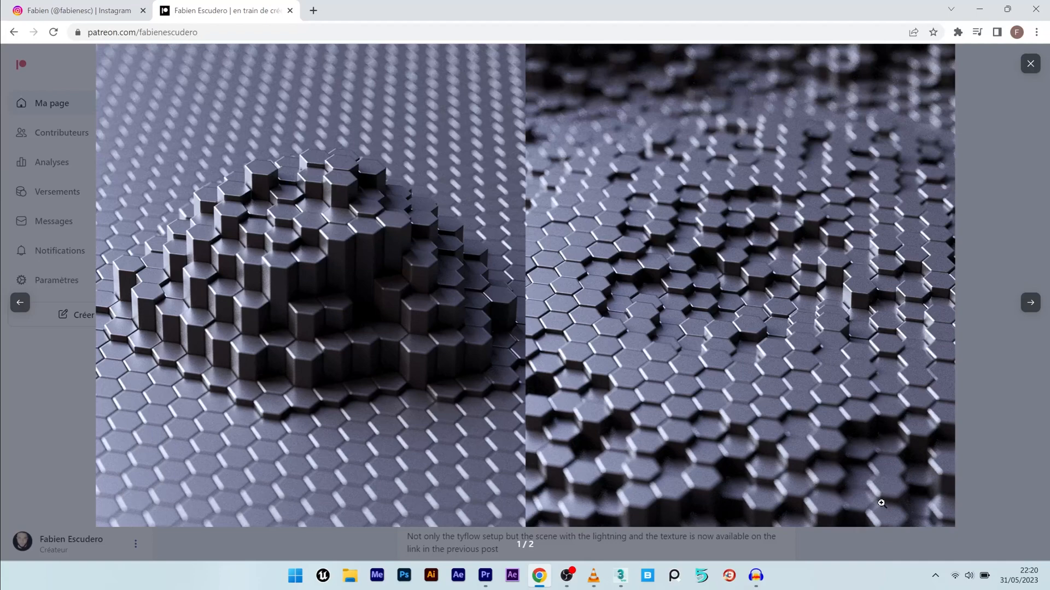
click(1030, 301)
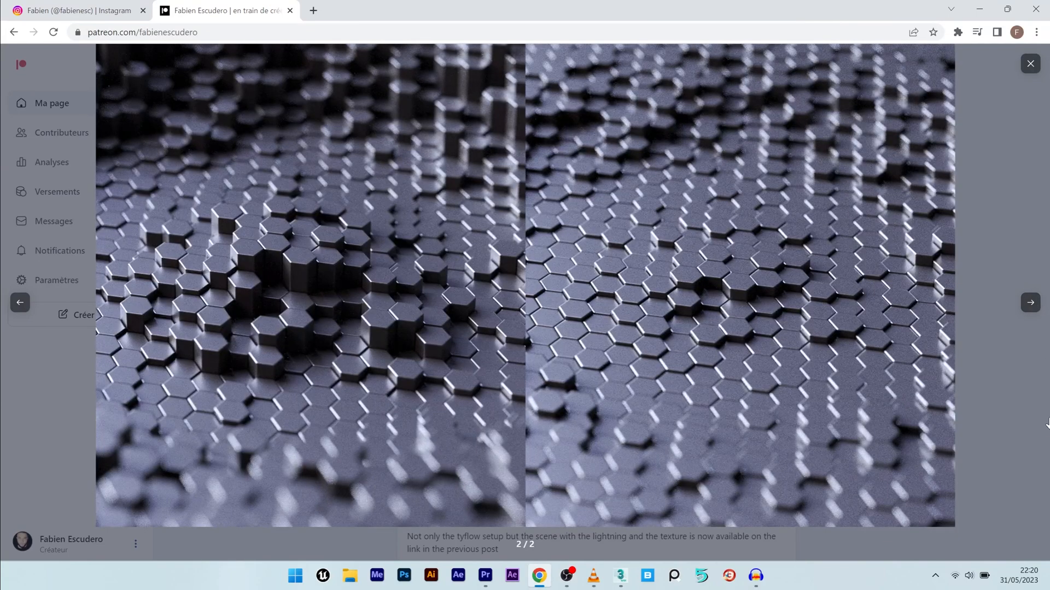
click(1030, 63)
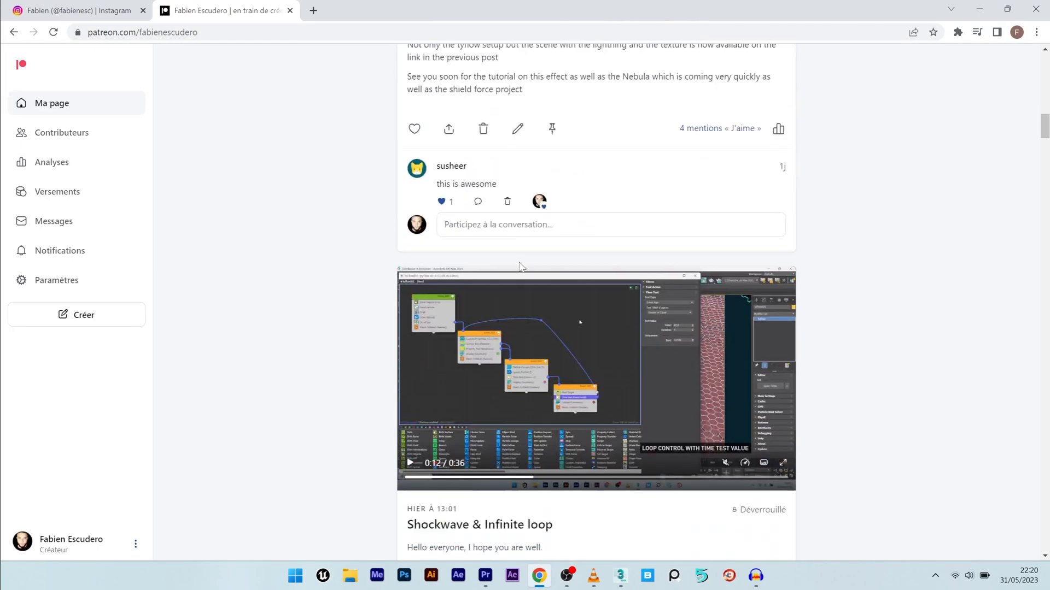
scroll(down, 3)
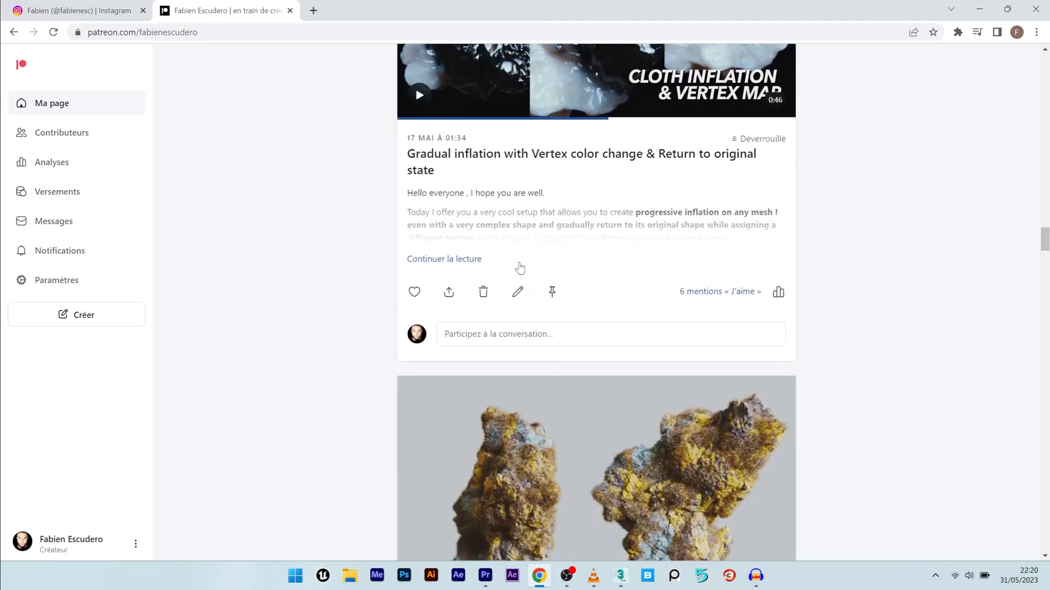
click(634, 575)
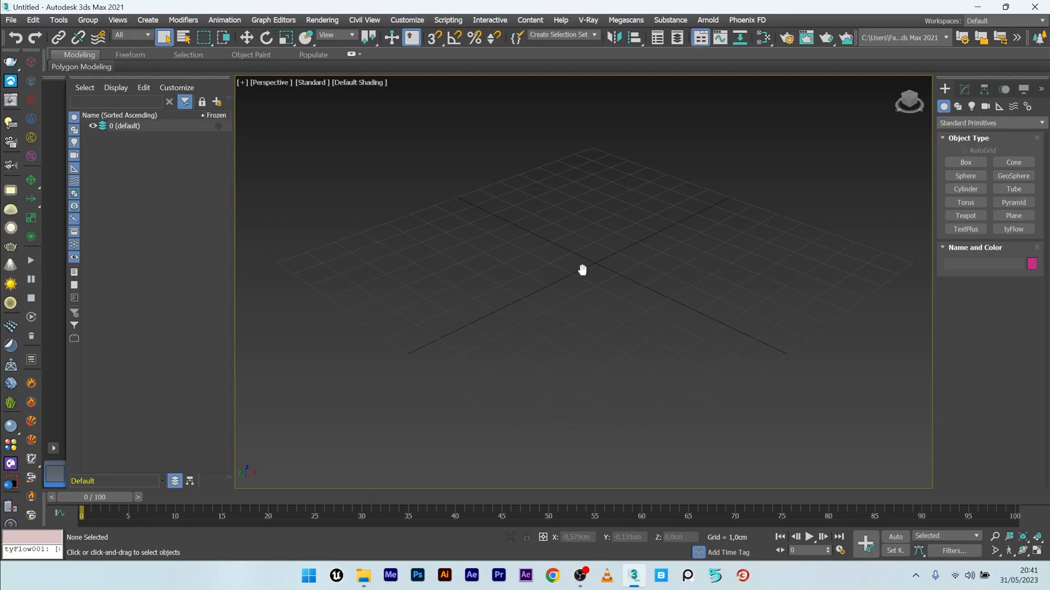
- Draw Plane001 and give it 100 length segments and 150 width segments
drag(582, 269, 544, 315)
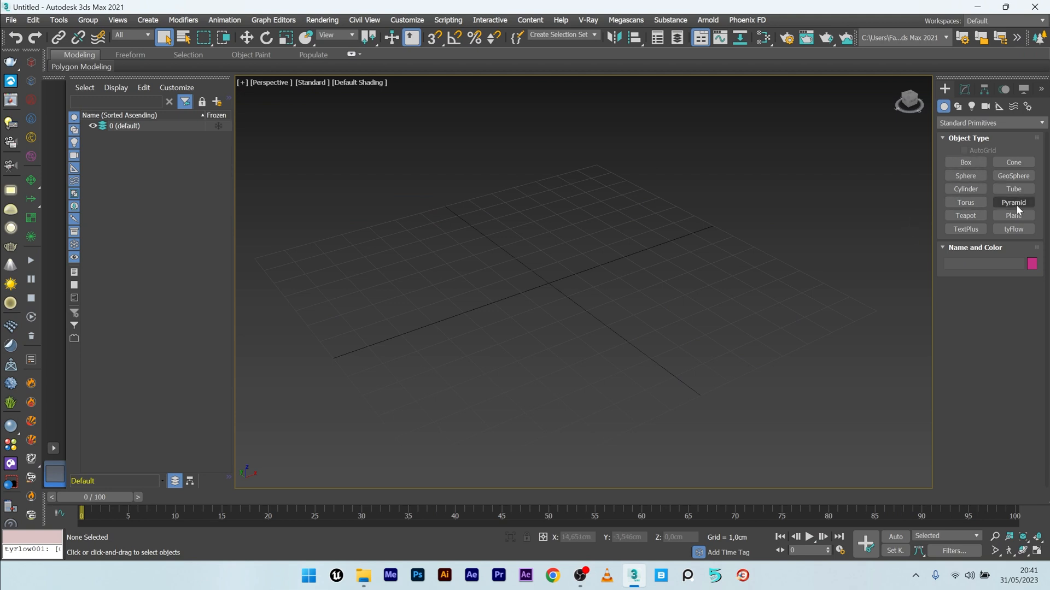
click(1013, 215)
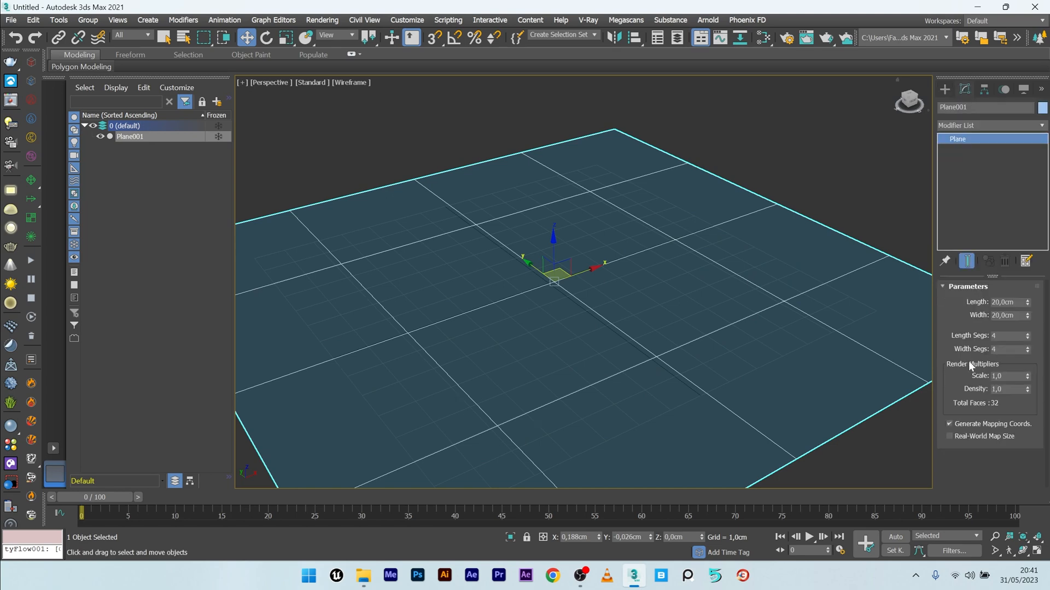
click(1008, 336)
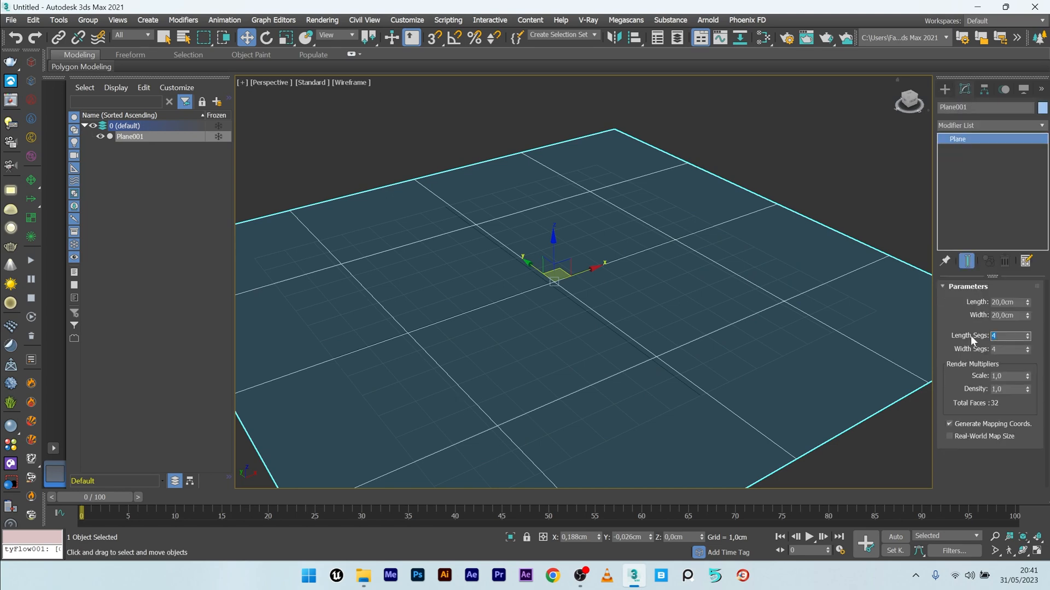
text(100)
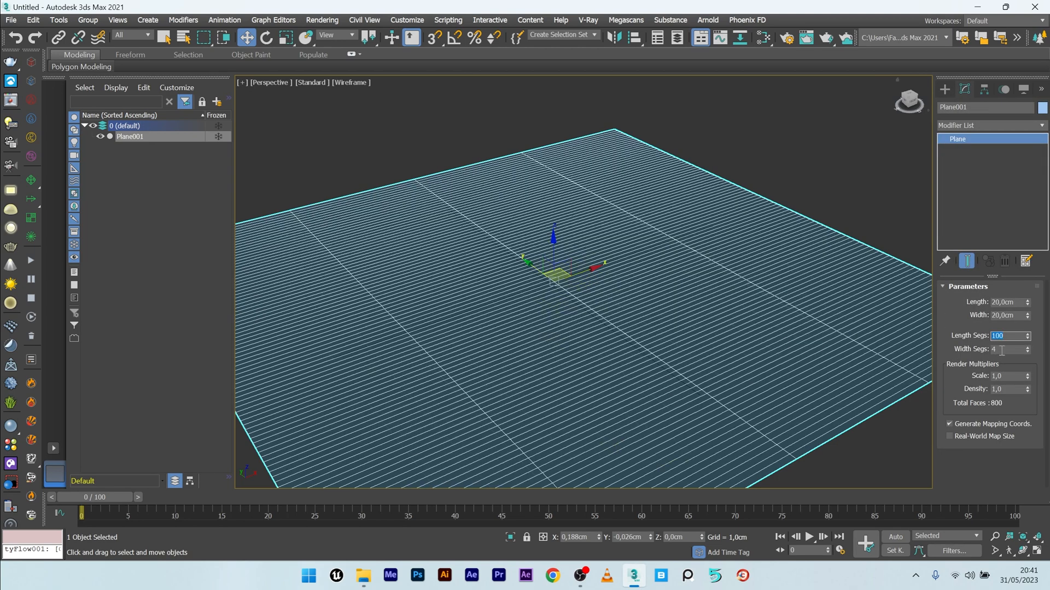
text(150)
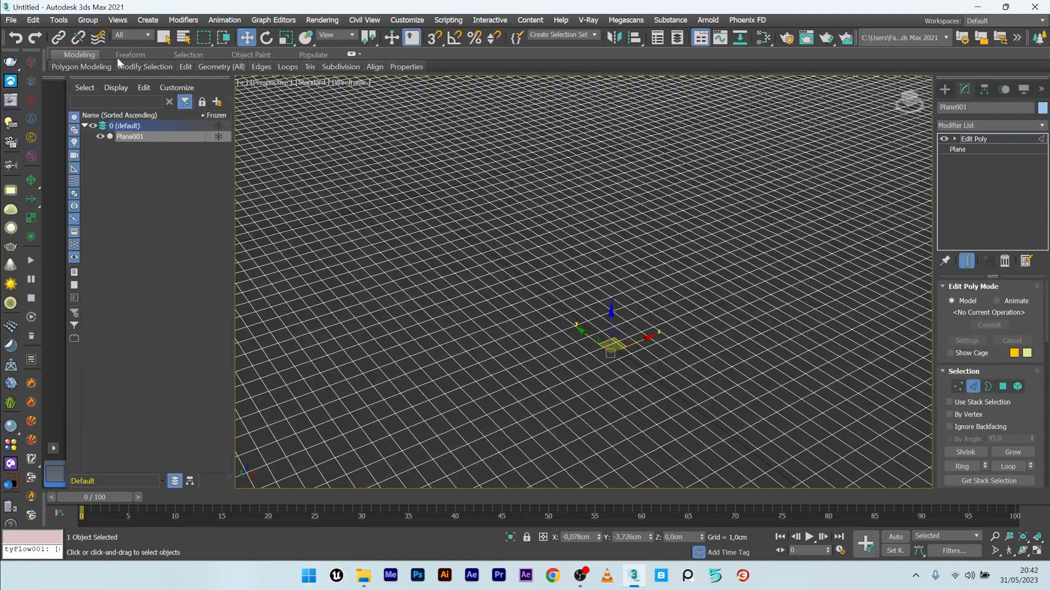
- Apply the Hive pattern from Polygon Modeling > Generate Topology to Plane001
click(81, 66)
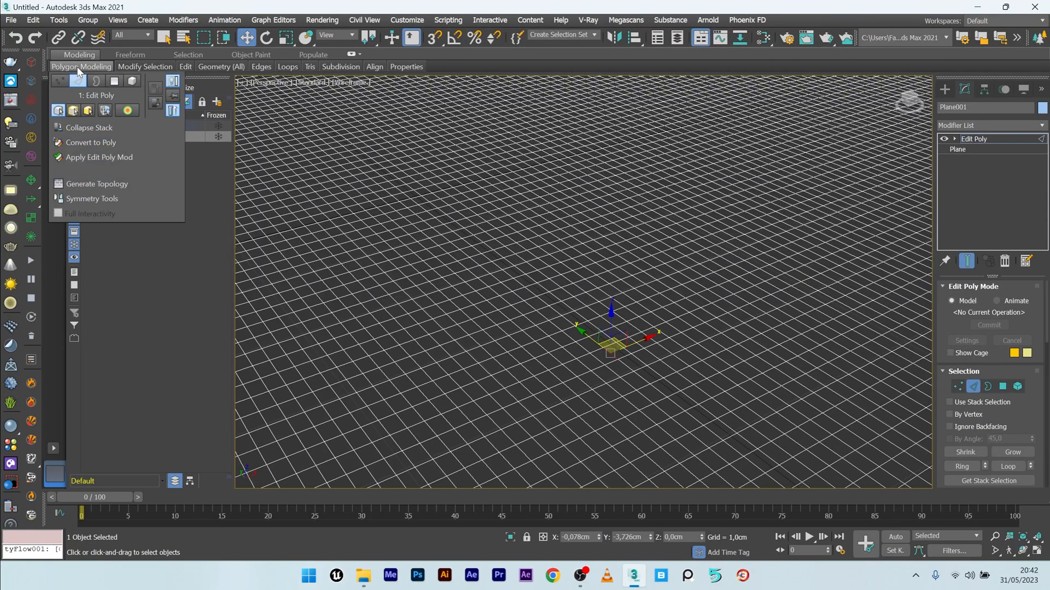
mouse_move(99, 187)
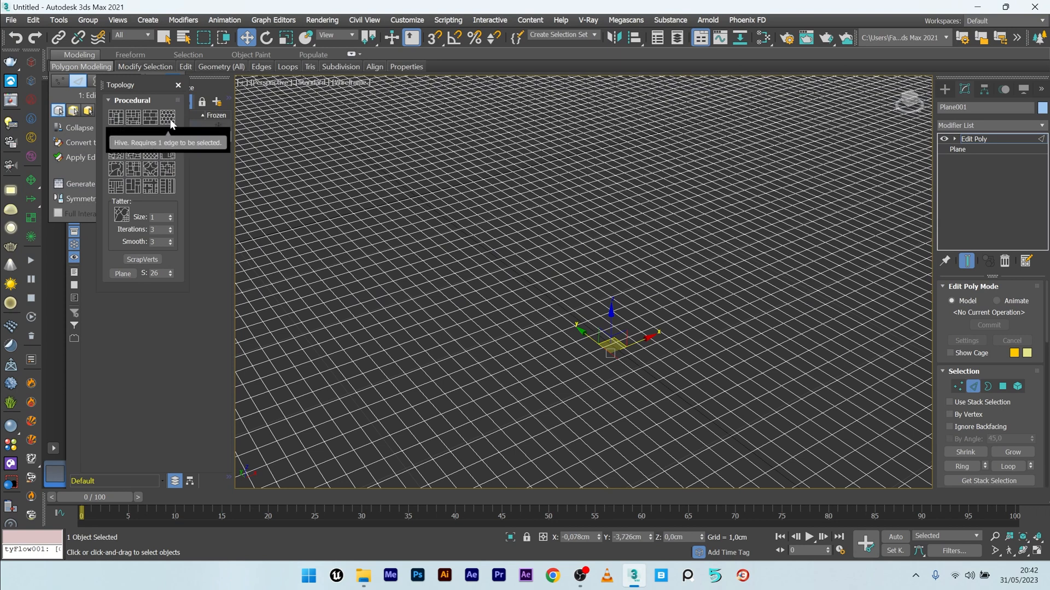
click(167, 118)
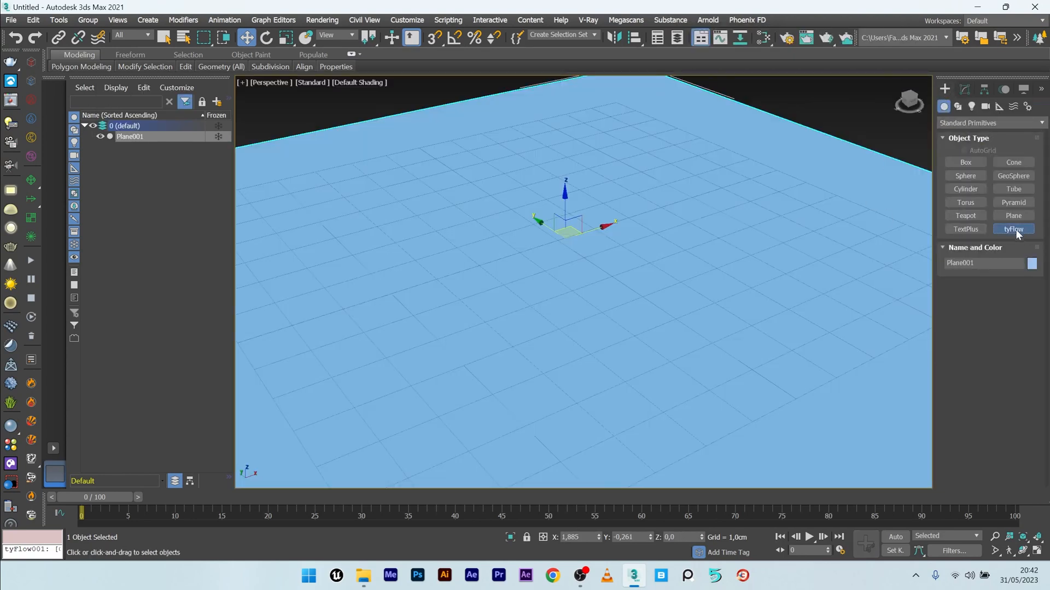
- Create tyFlow001 and add a Birth Objects operator to its event in the editor
click(1013, 229)
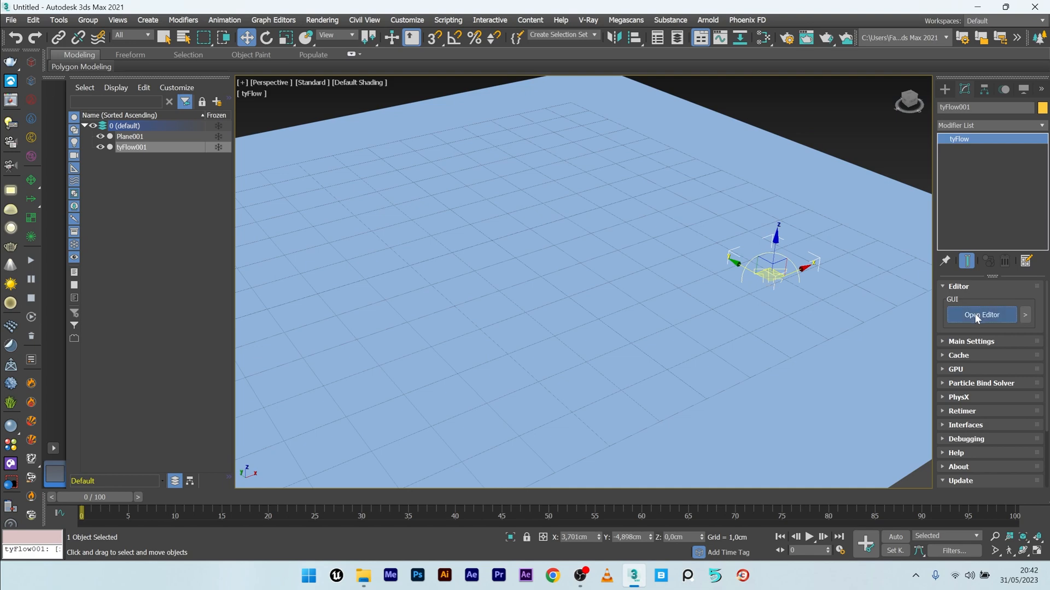
click(982, 314)
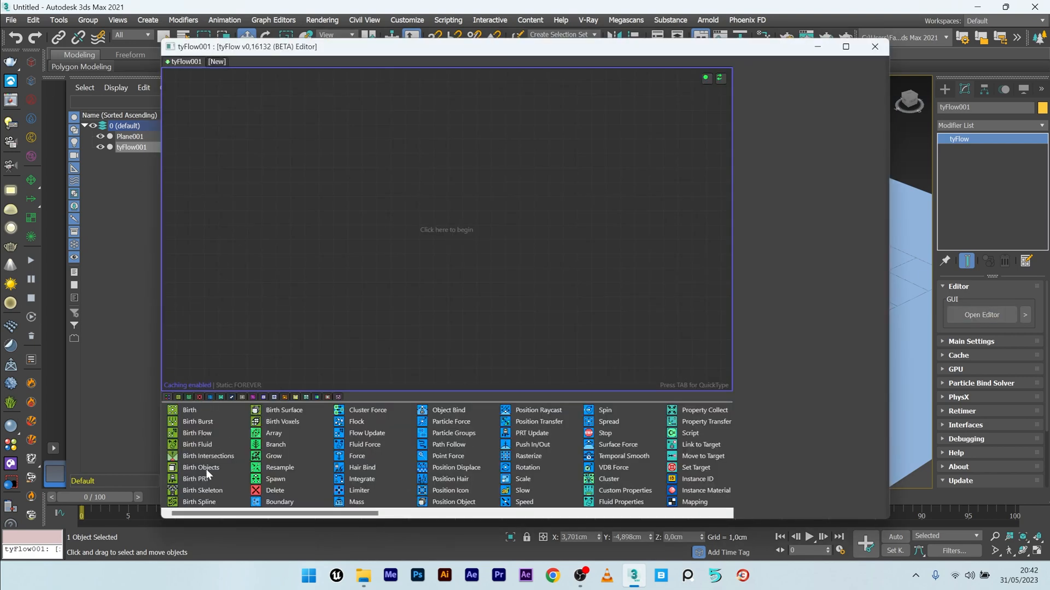
click(200, 468)
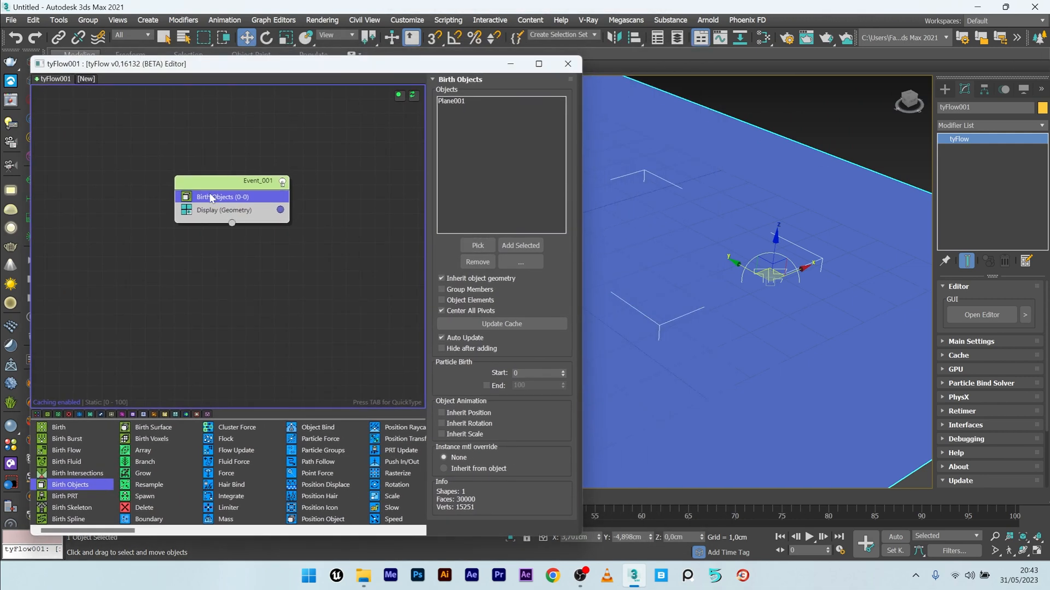
- Add a Face Fracture operator set to Polygons to split the plane into tiles
text(FA)
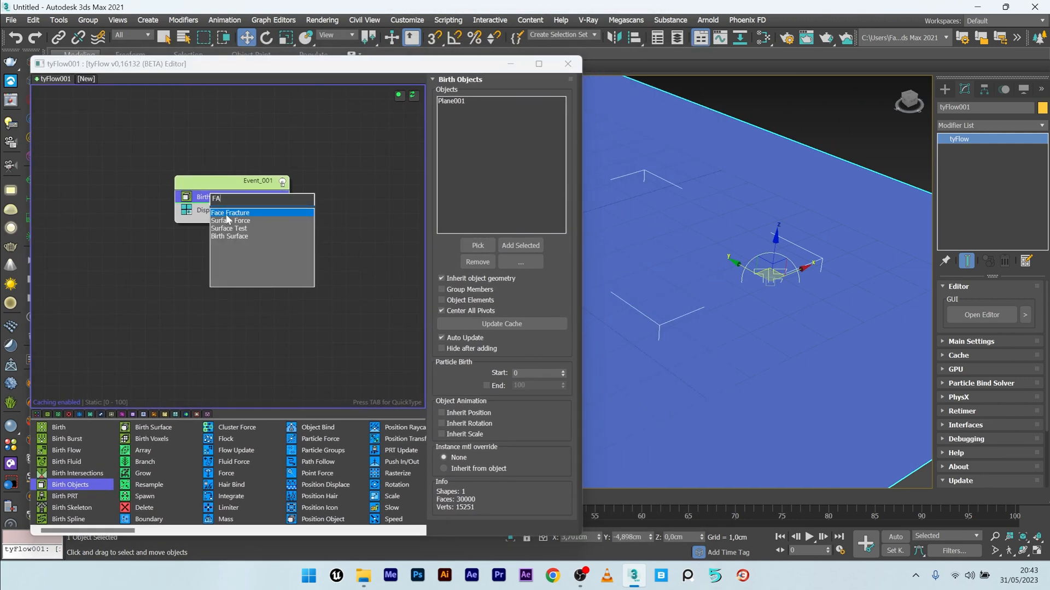
click(230, 213)
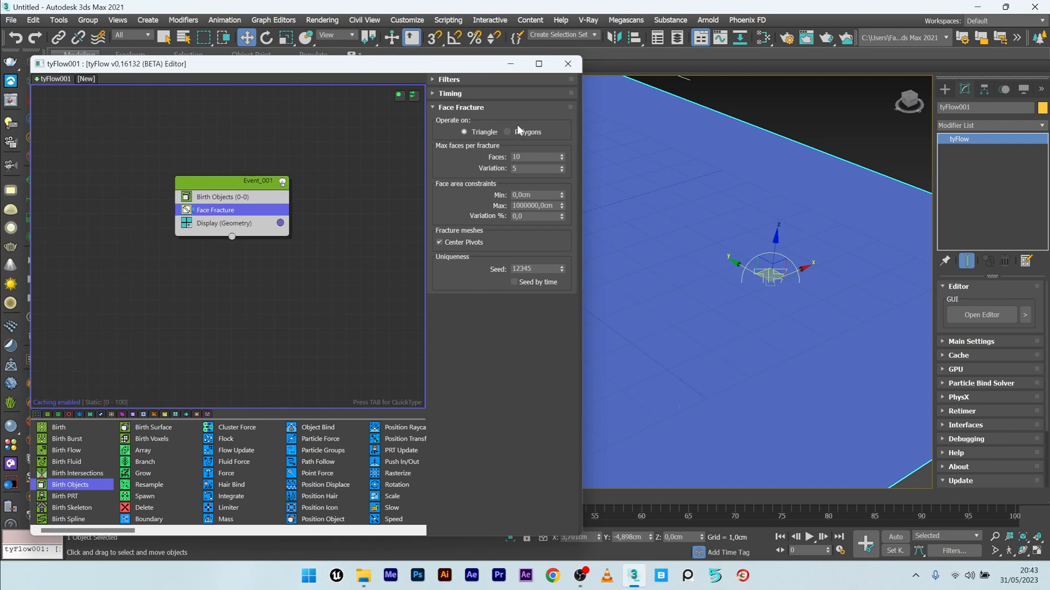
click(507, 132)
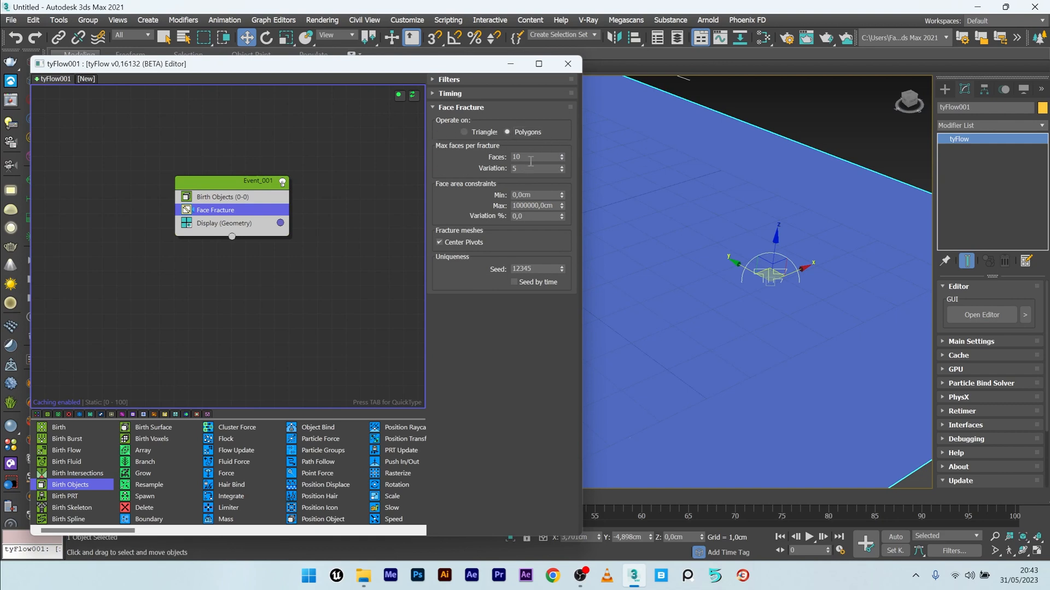
click(563, 160)
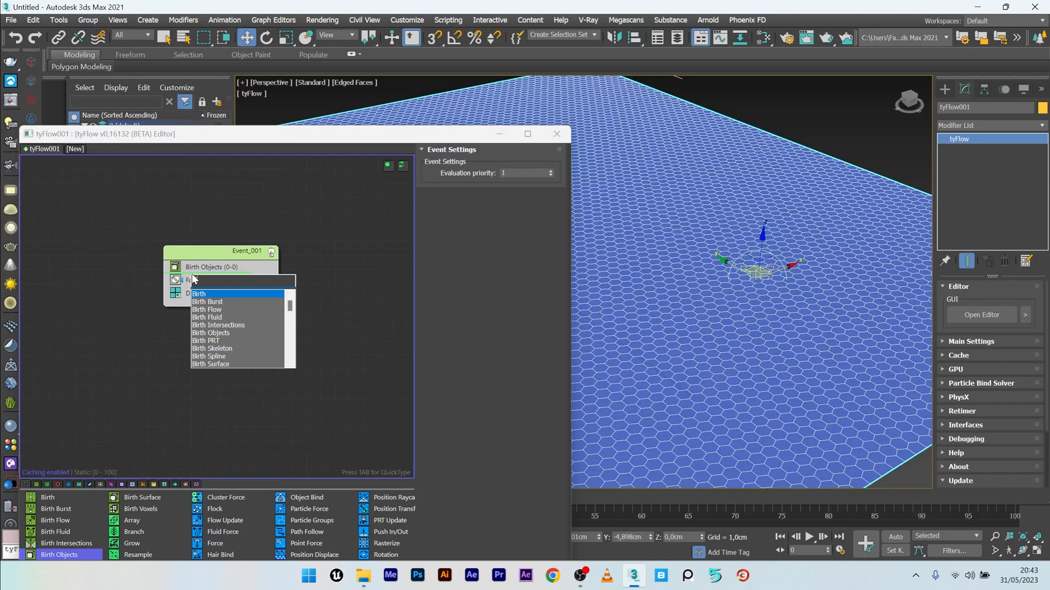
- Add a Scale operator at 97% and a Shell operator with an adjusted inner amount
click(204, 280)
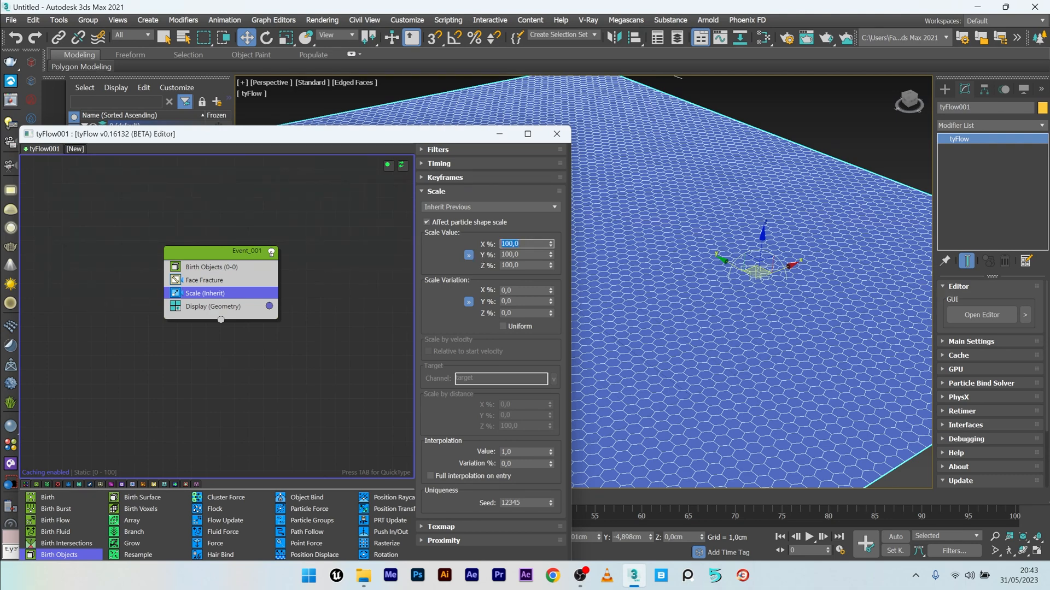
text(97,0)
text(s)
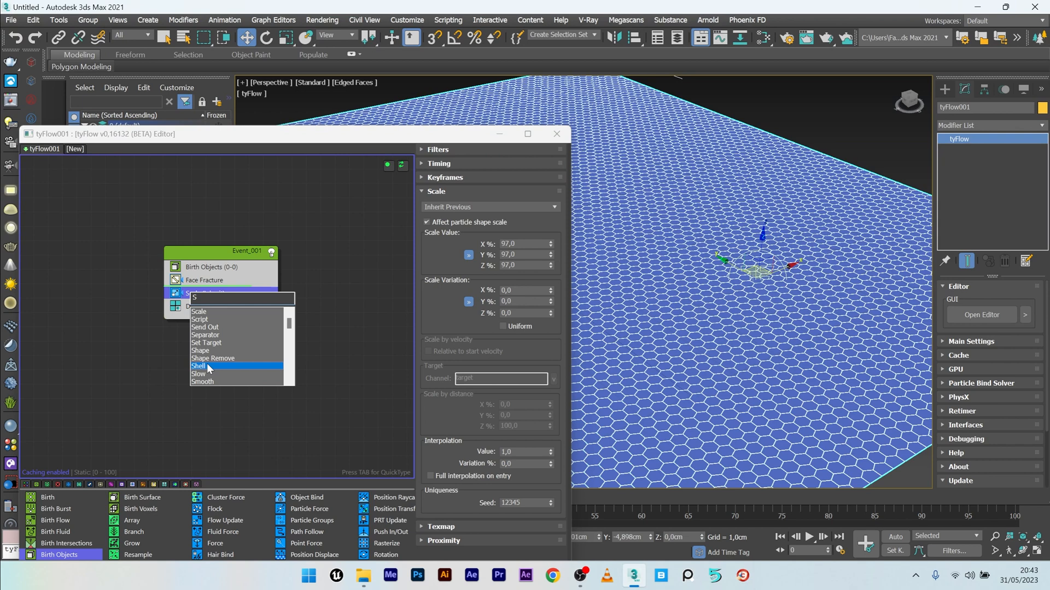
click(198, 367)
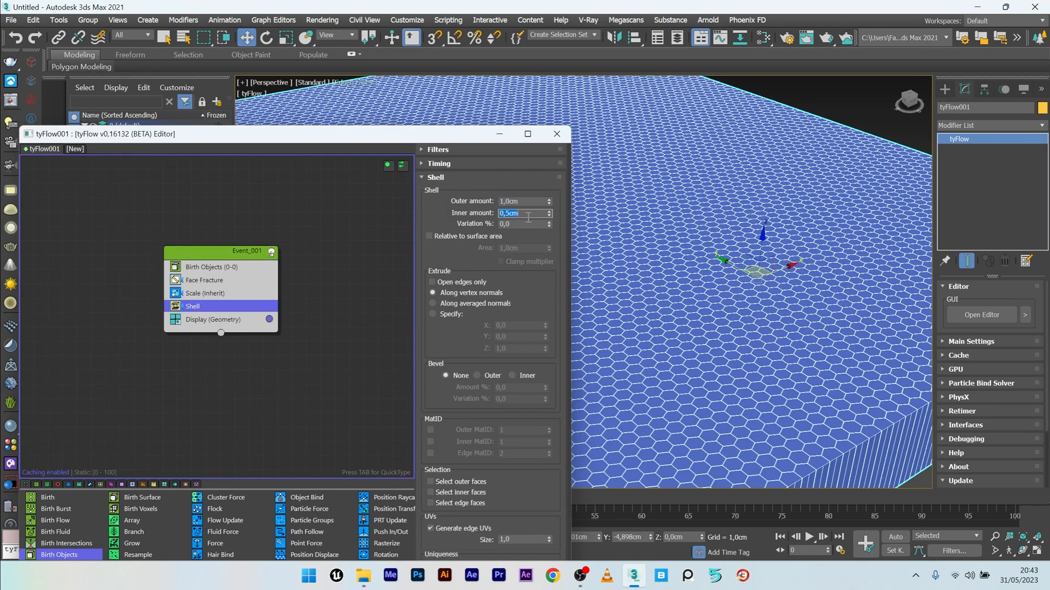
click(557, 134)
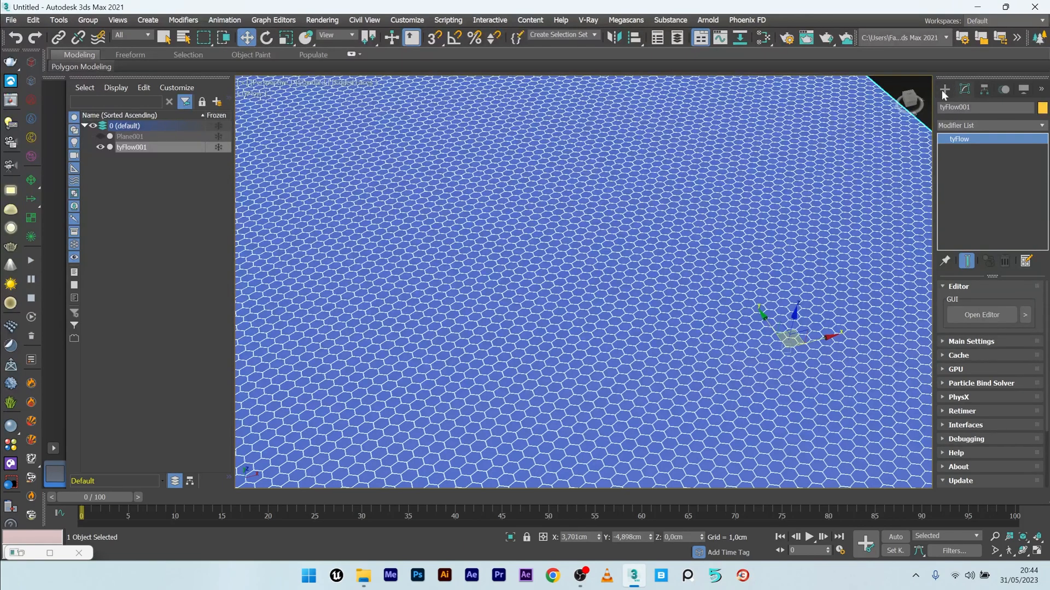
- Set Sphere001's radius to 0.1 cm, then reselect tyFlow001
click(943, 89)
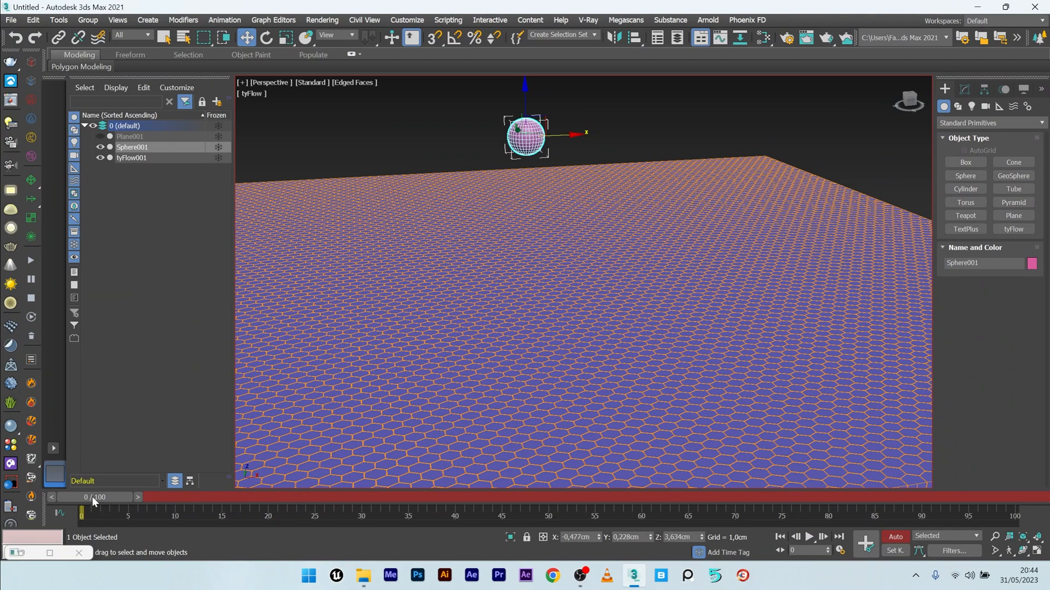
drag(80, 514, 547, 513)
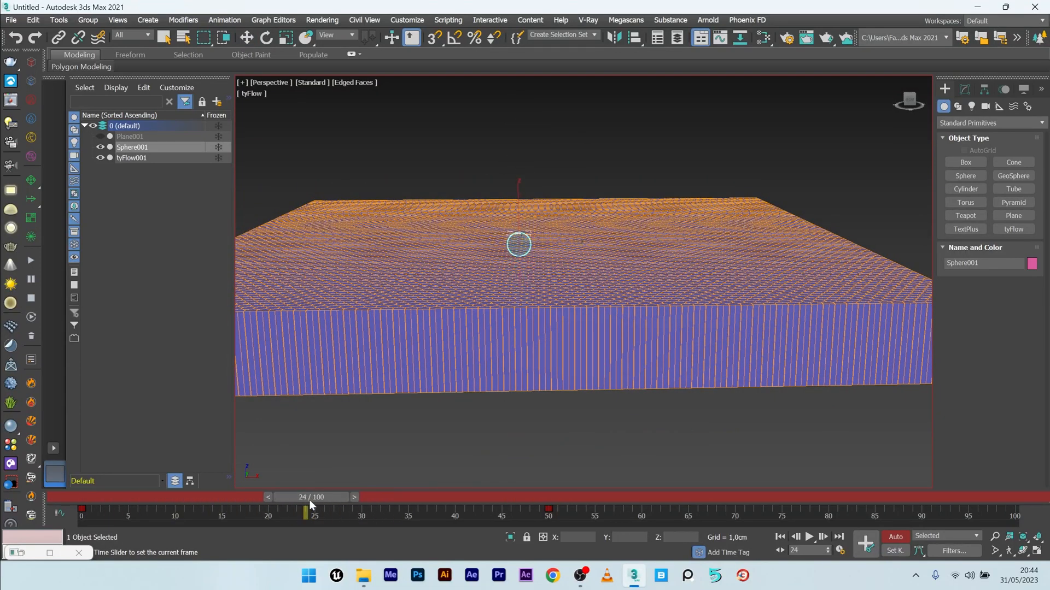
click(246, 37)
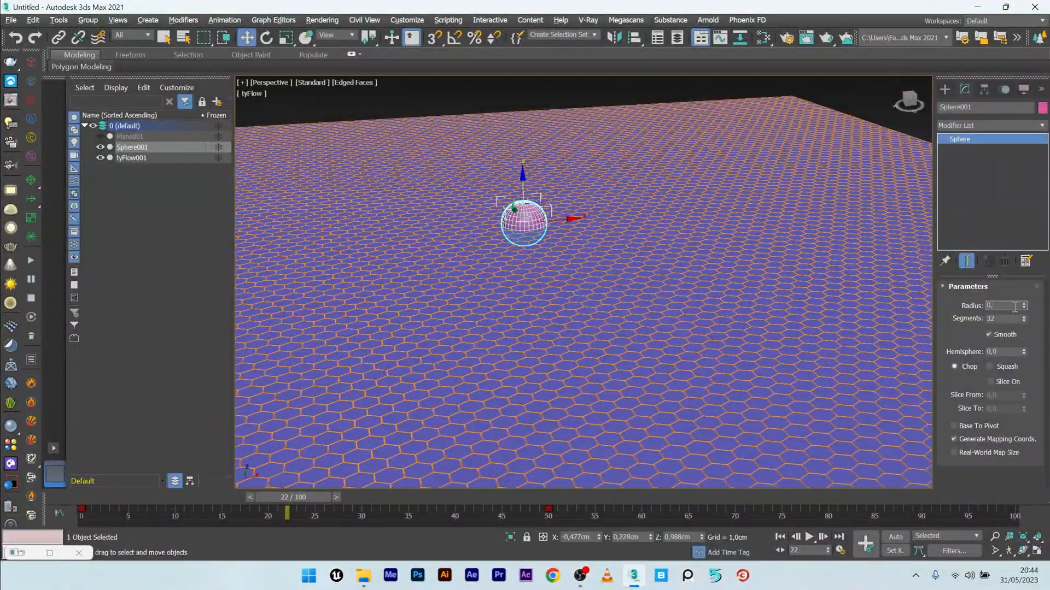
text(0,1cm)
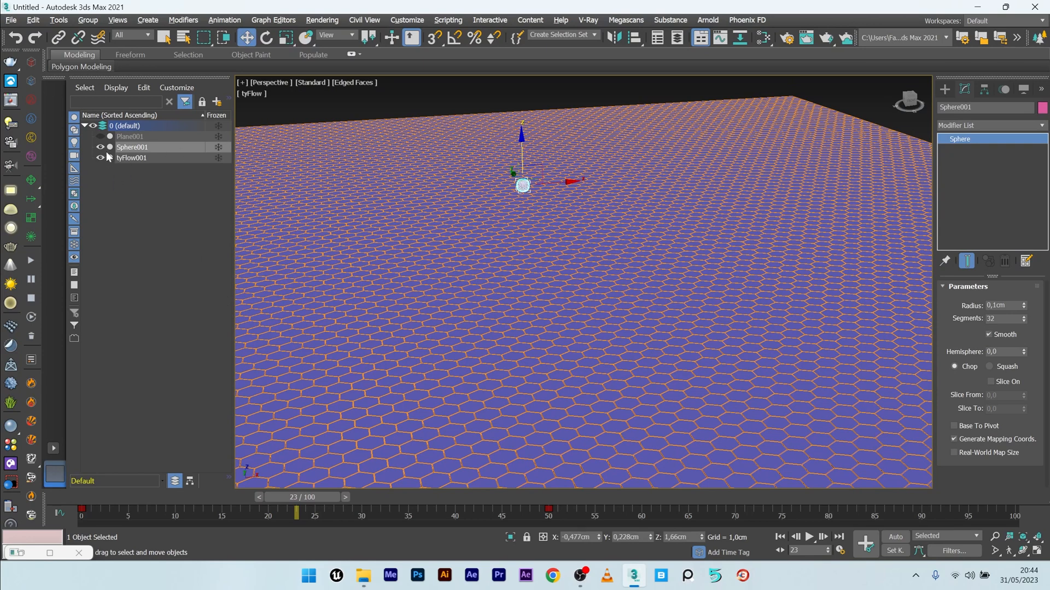
click(131, 158)
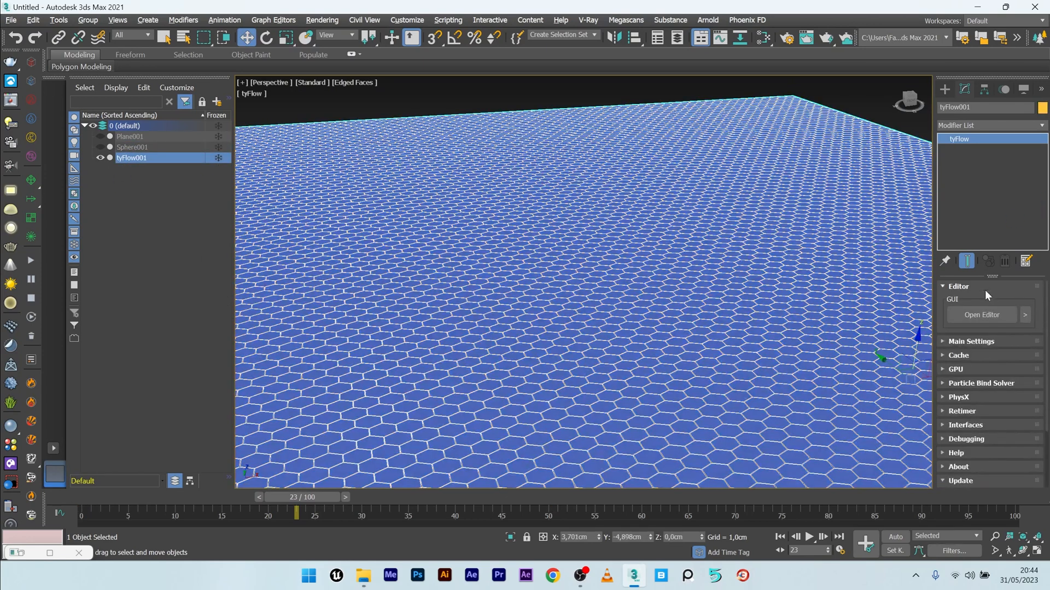
- Add Send Out to Event_001 and wire it into a new cyan-displayed Event_002
click(982, 315)
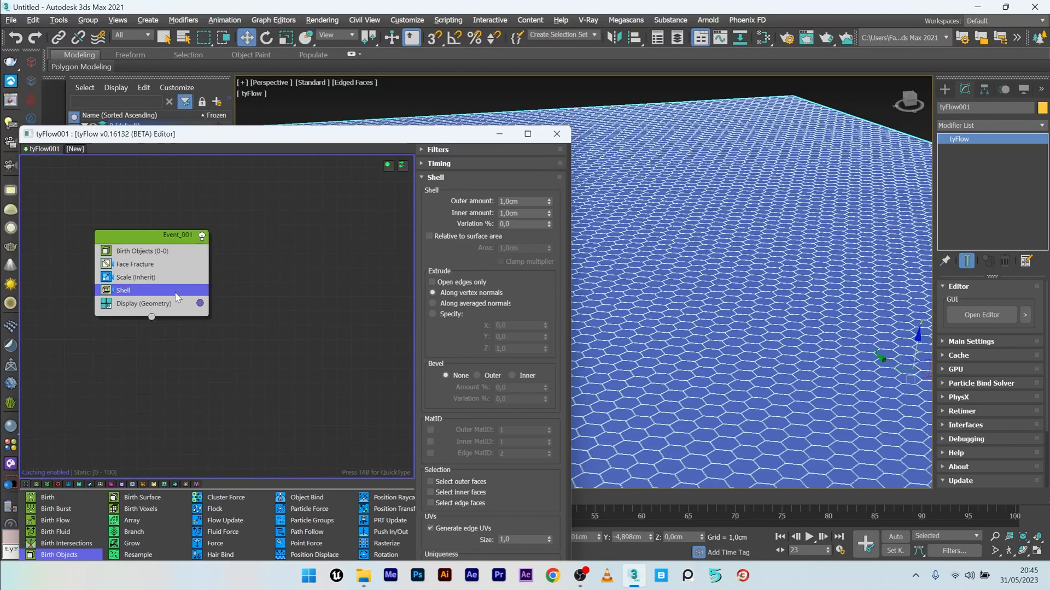
text(SEND)
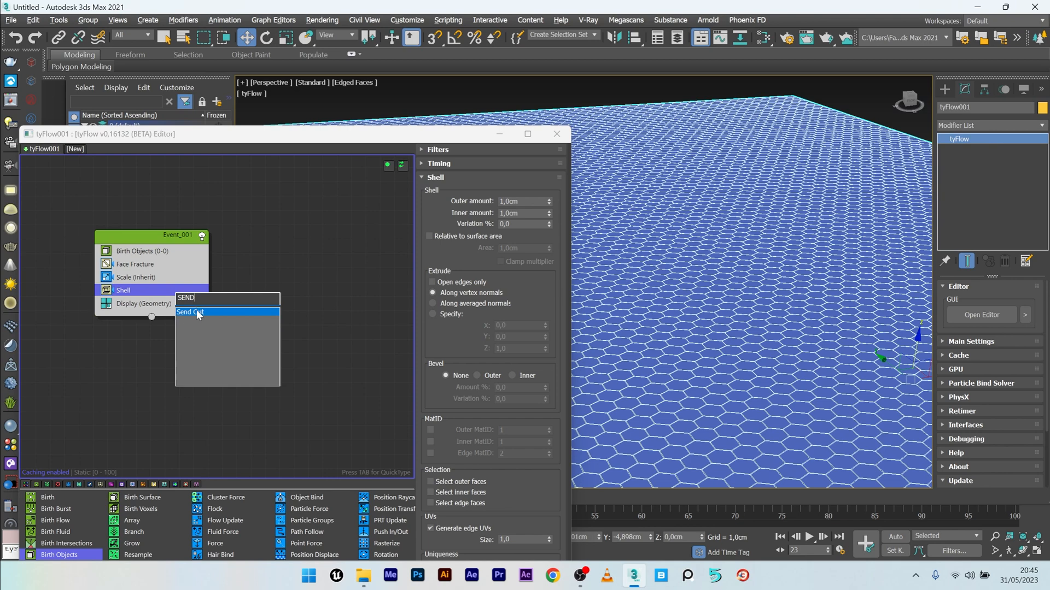
click(190, 312)
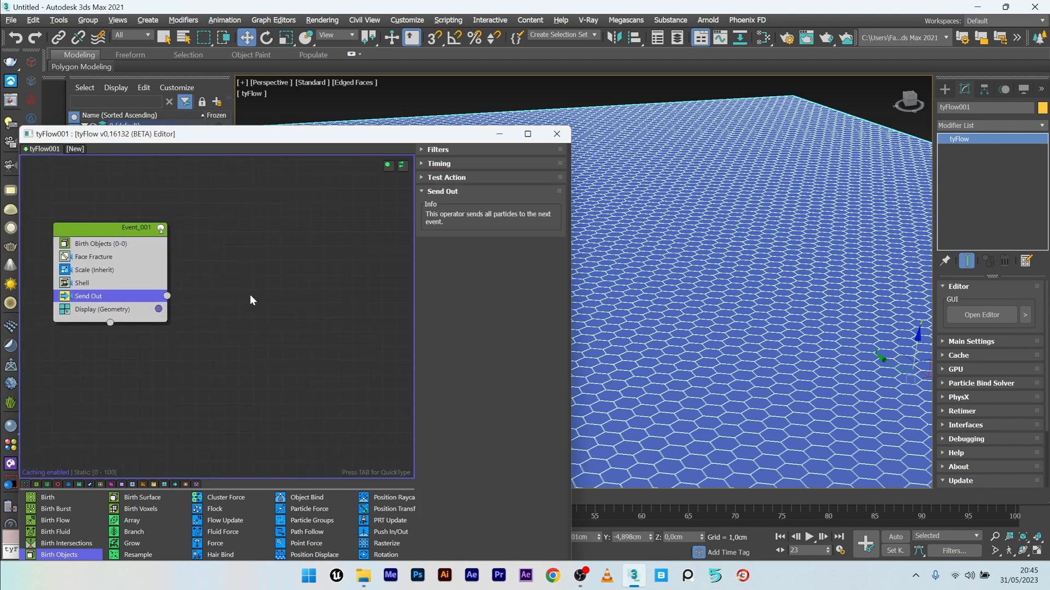
click(103, 309)
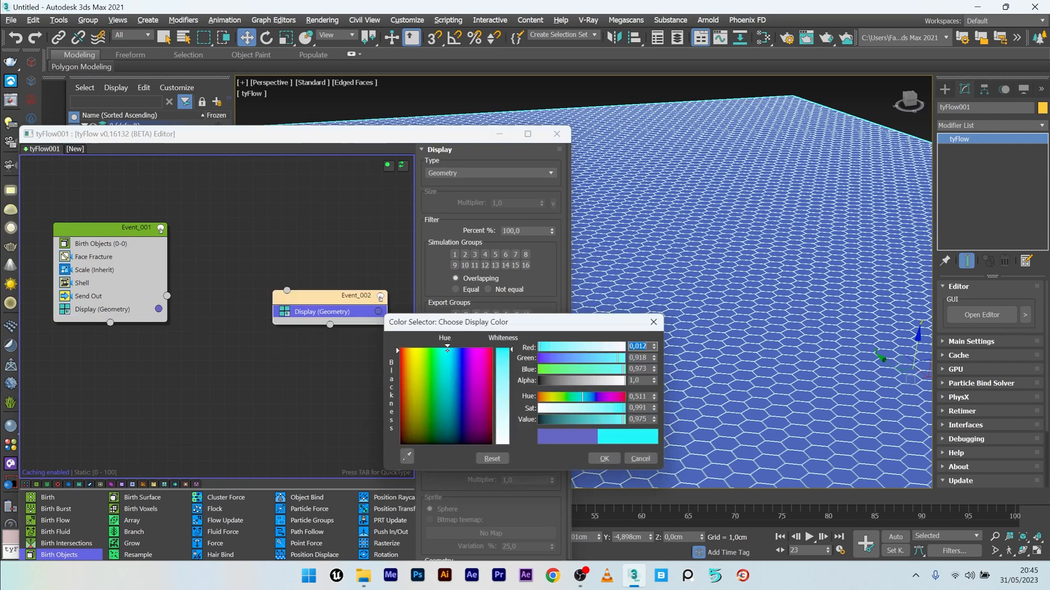
click(604, 458)
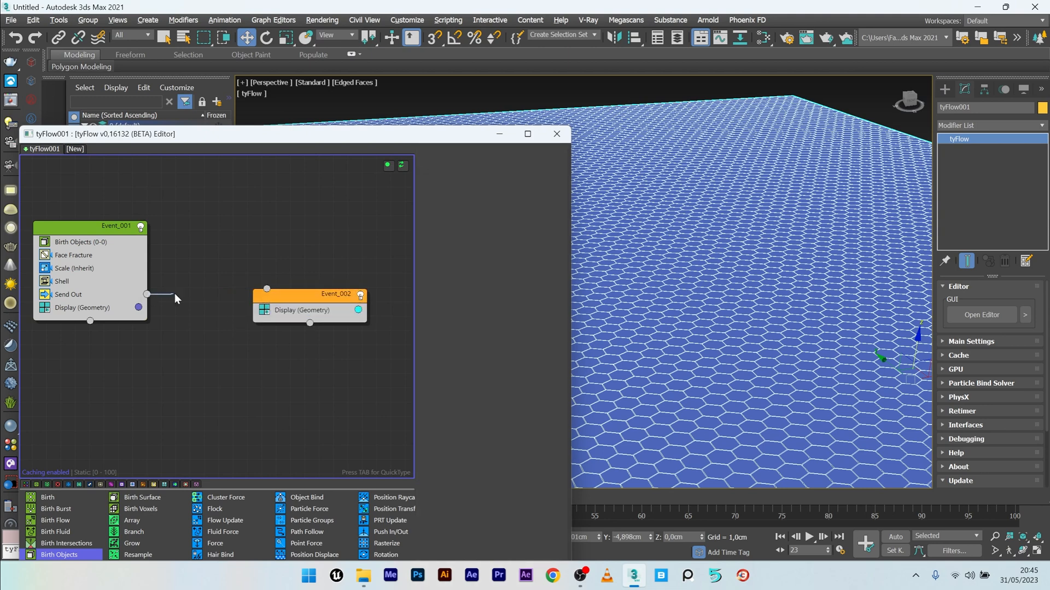
drag(146, 295, 266, 288)
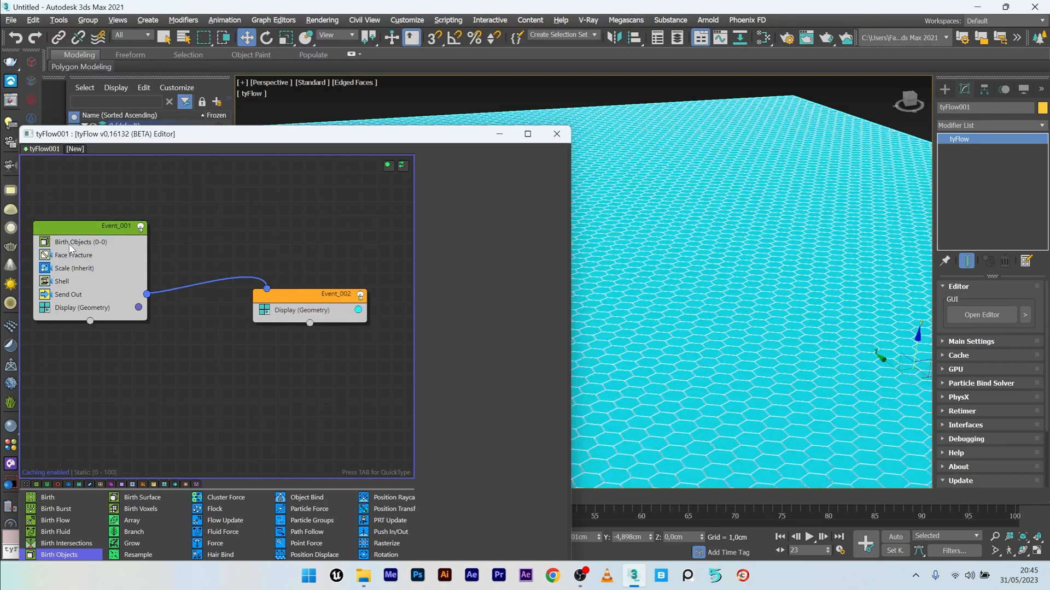
mouse_move(96, 263)
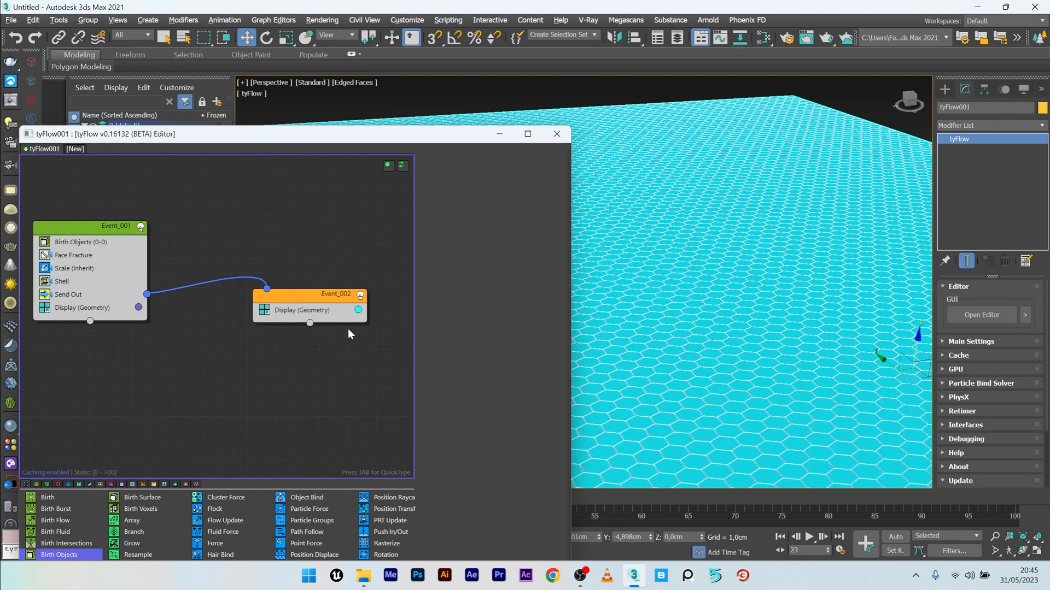
mouse_move(306, 316)
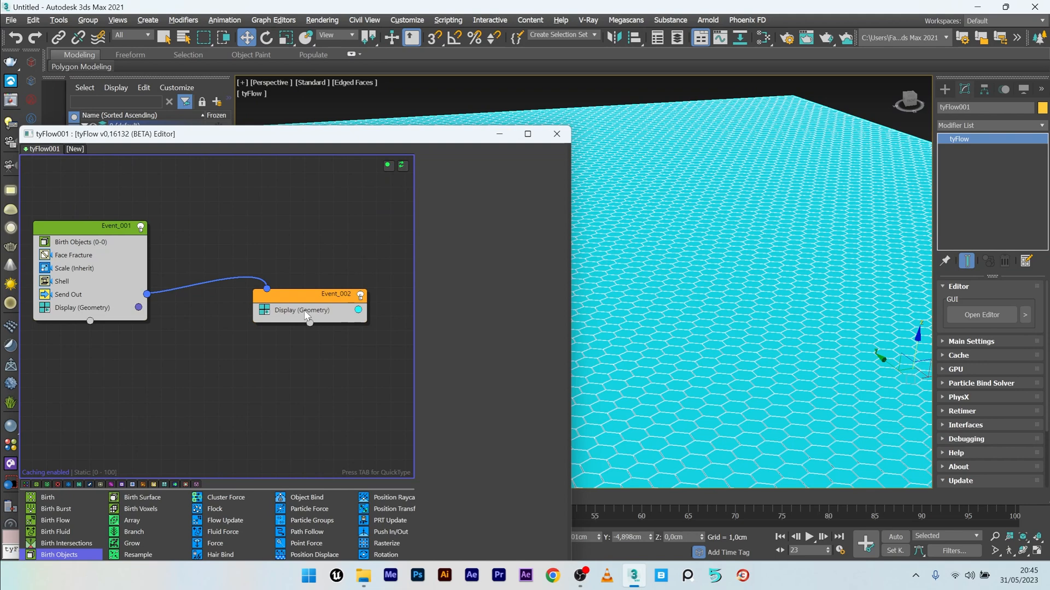
- Add a distance Surface Test against Sphere001 to Event_002, wired to a new Event_003 with Display
click(301, 310)
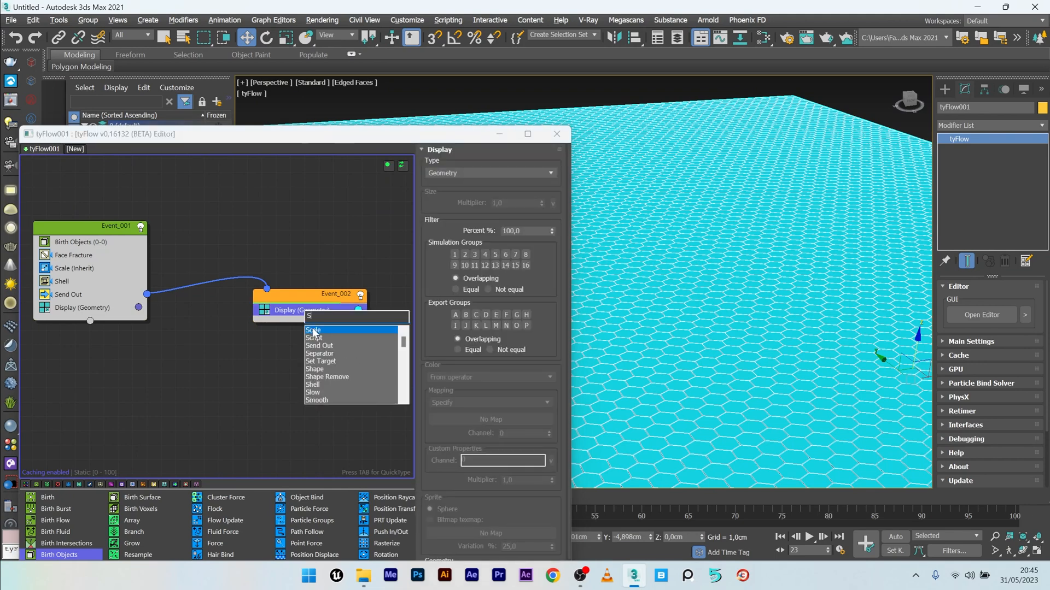
text(UR)
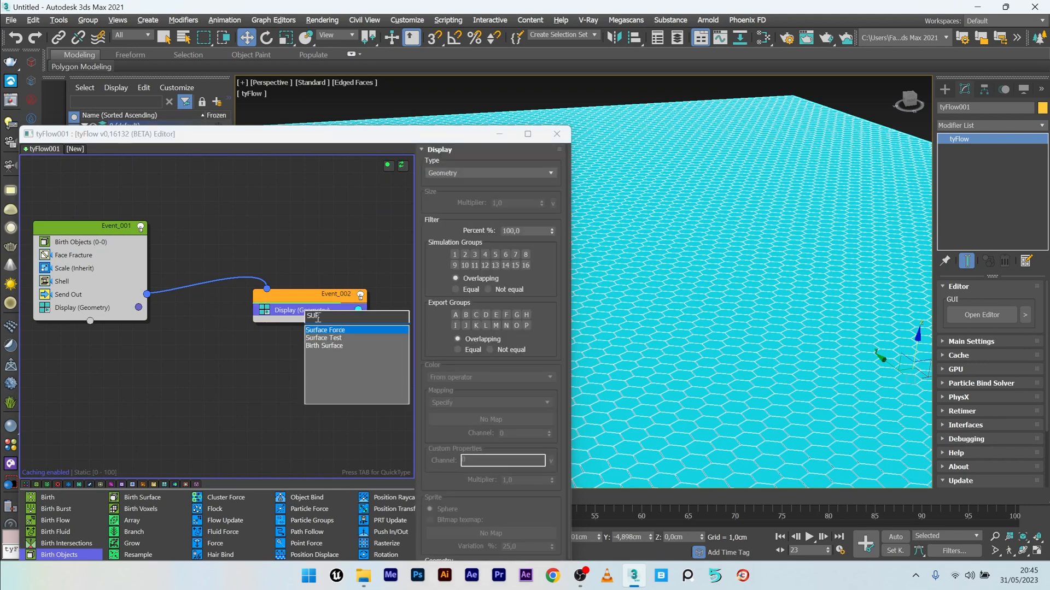
click(324, 338)
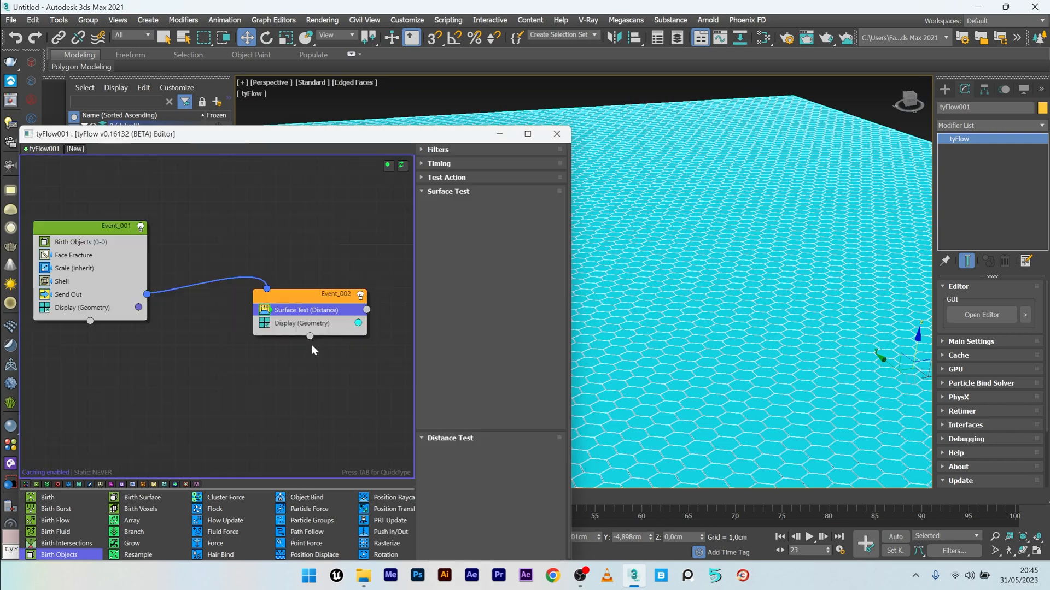
click(448, 190)
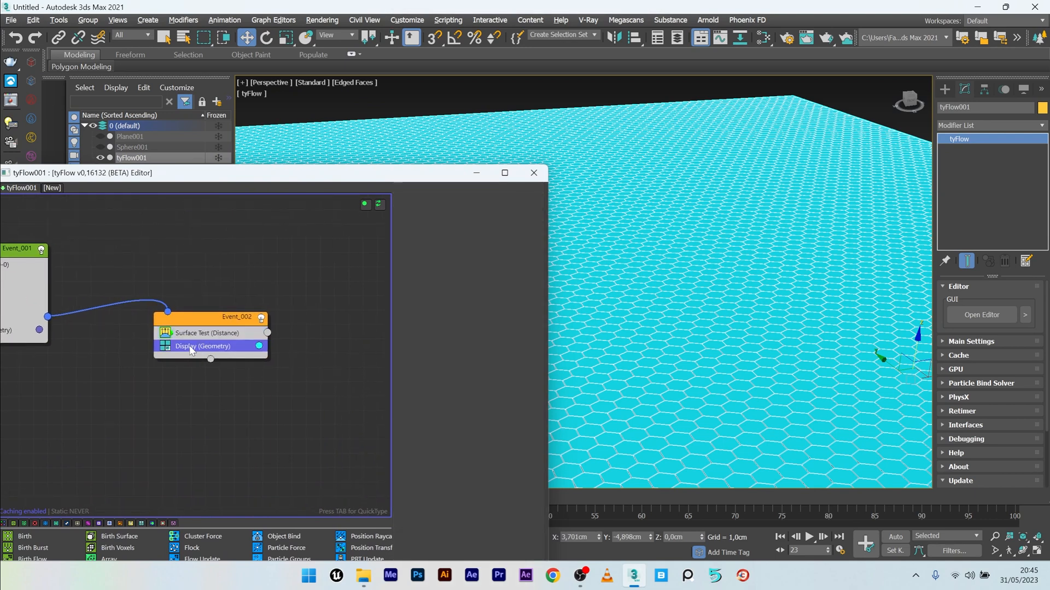
drag(202, 346, 308, 391)
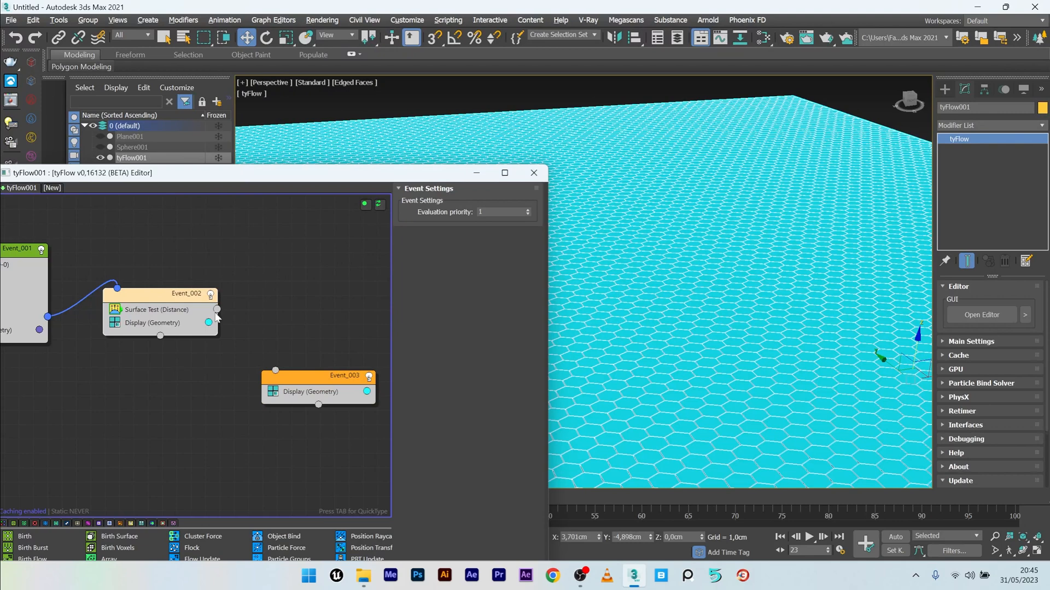
drag(217, 310, 274, 370)
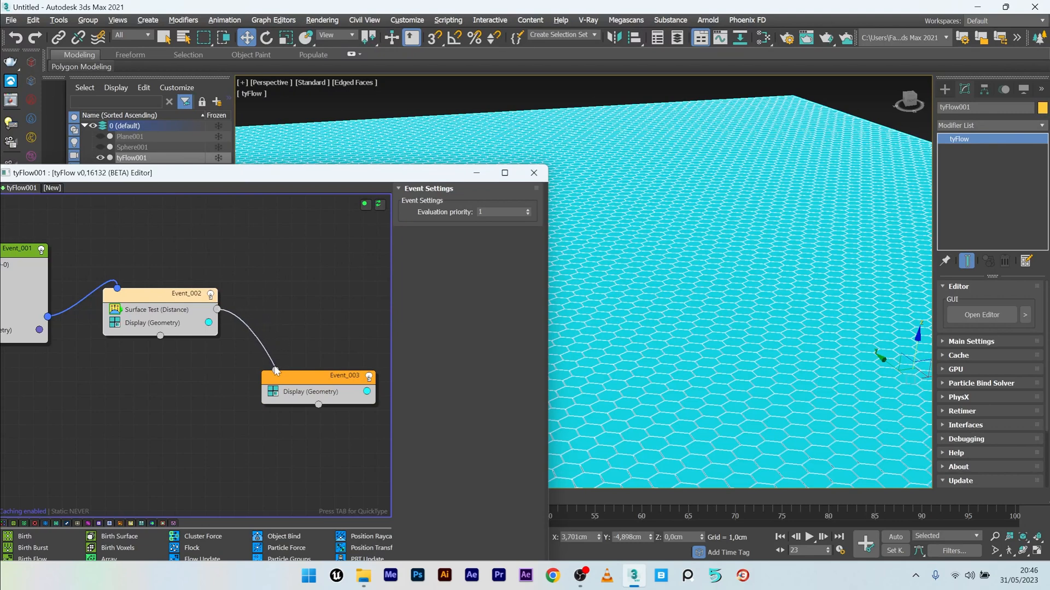
click(366, 391)
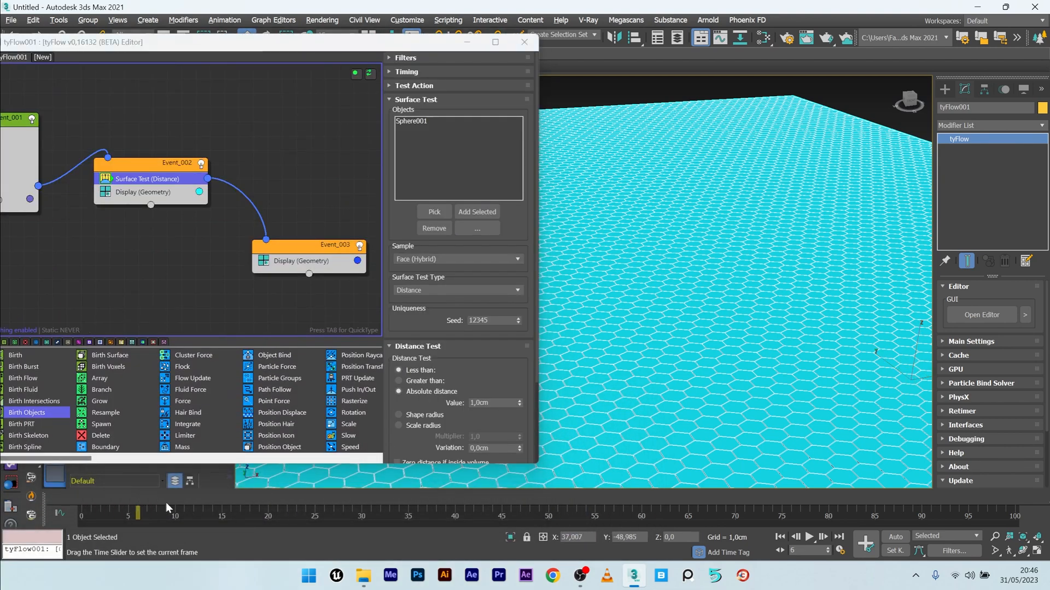
- Scrub the timeline and set the surface test distance to 0.2 cm
drag(137, 513, 427, 513)
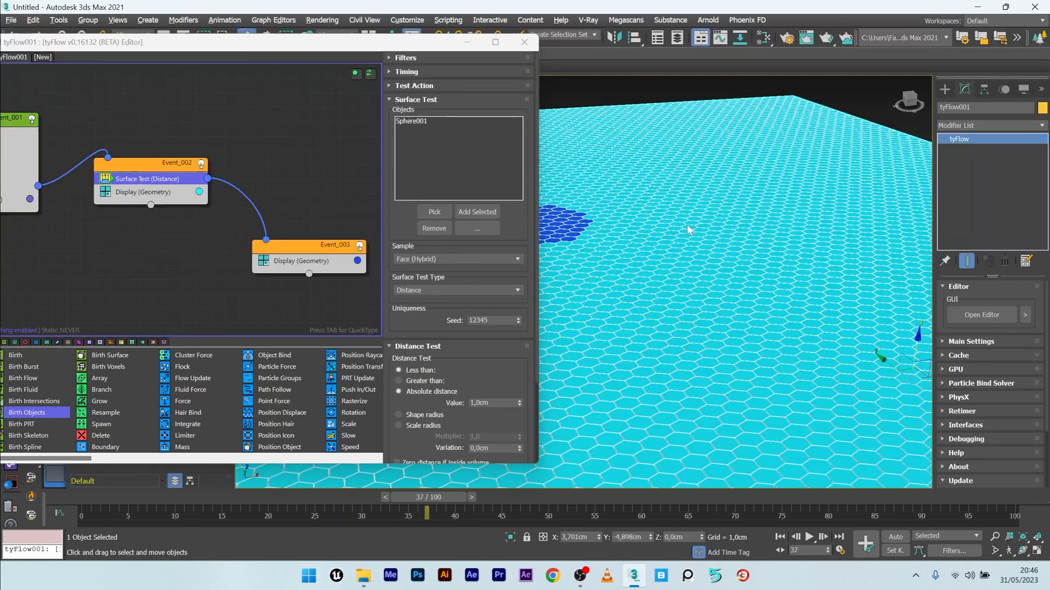
drag(427, 514, 454, 513)
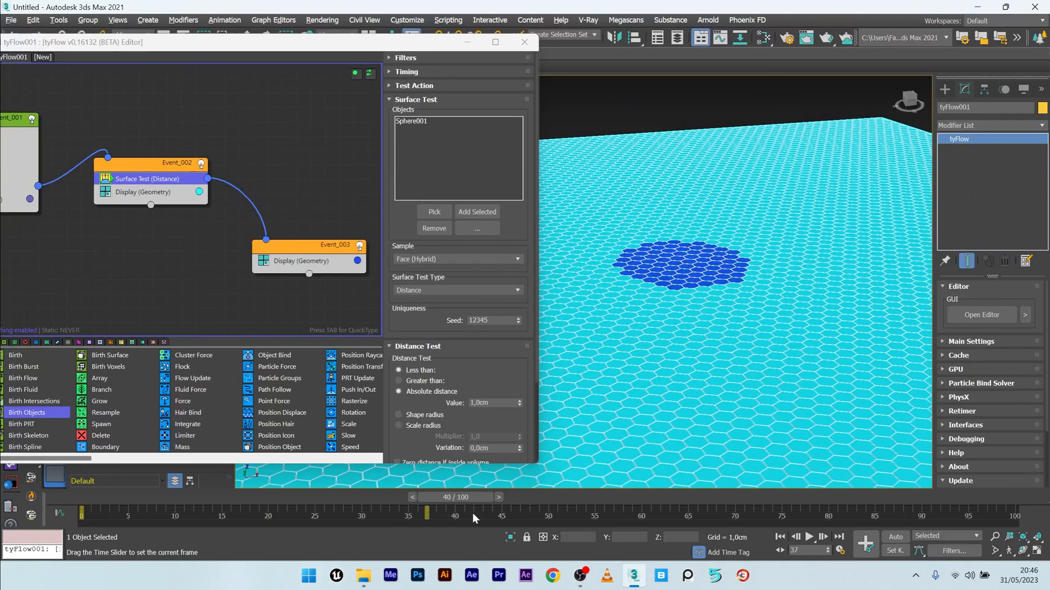
drag(425, 513, 360, 514)
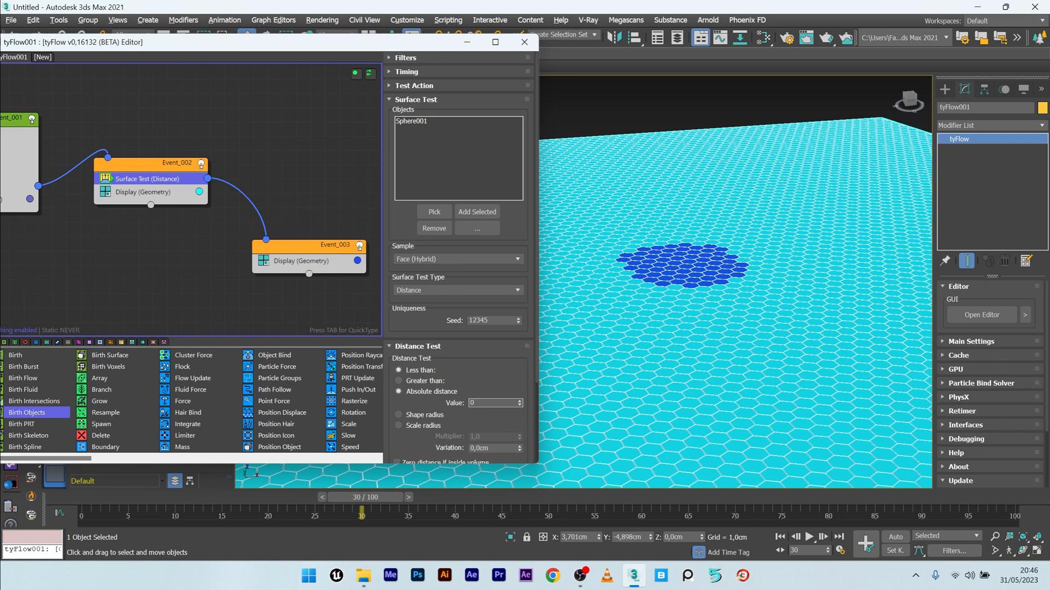
text(0,2cm)
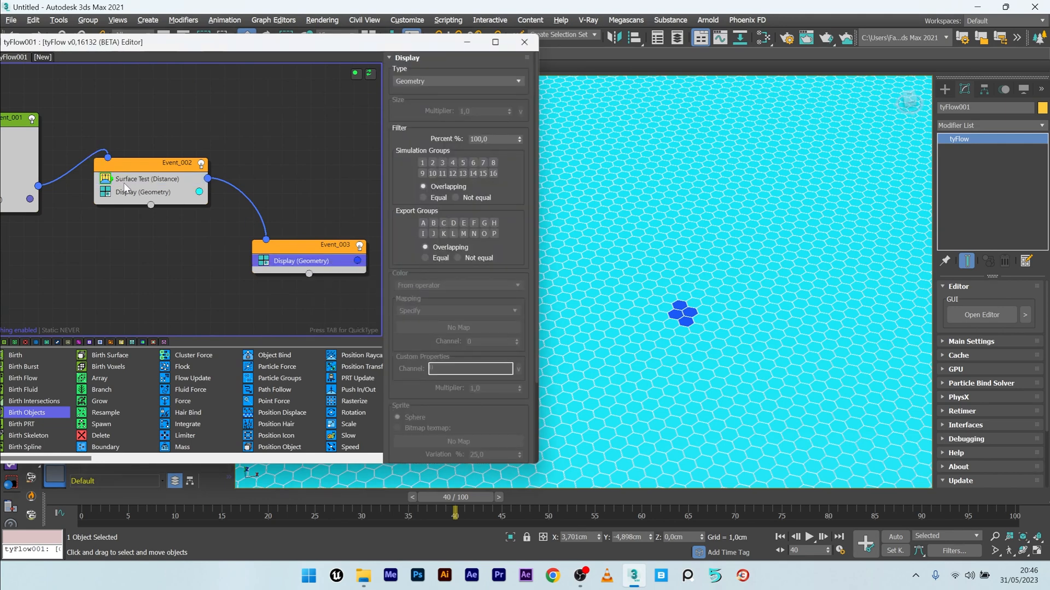
- Add a Property Test to Event_002 with Test Type Neighbors and pick its comparison
click(146, 179)
text(pro)
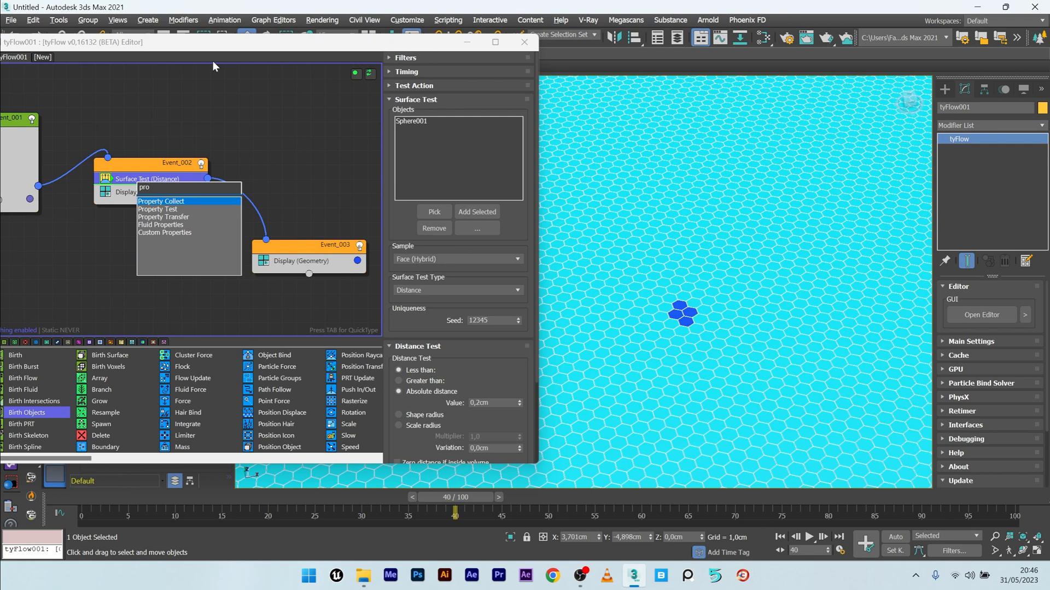
click(157, 210)
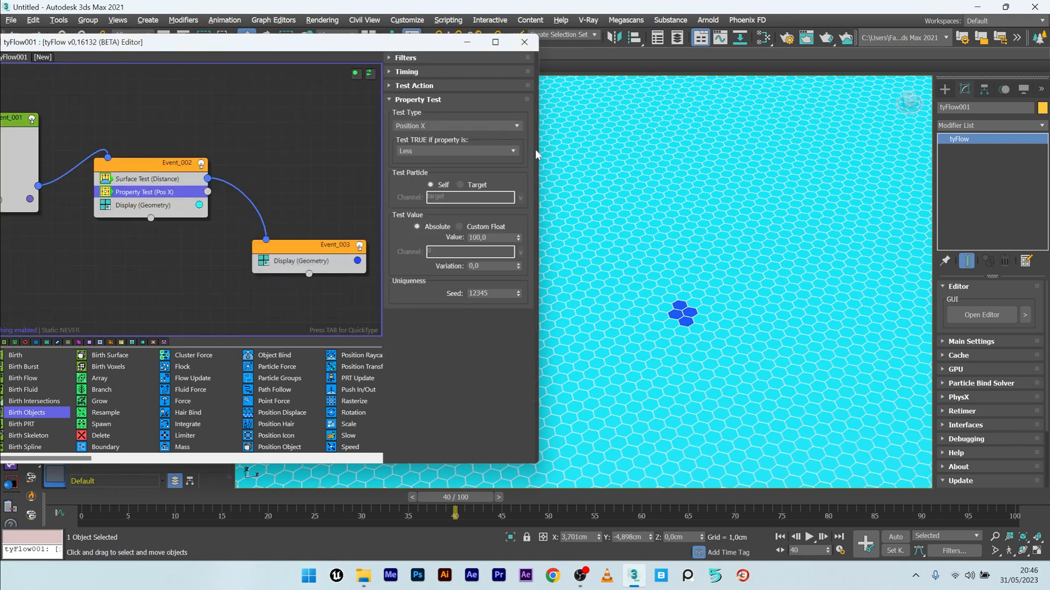
click(457, 126)
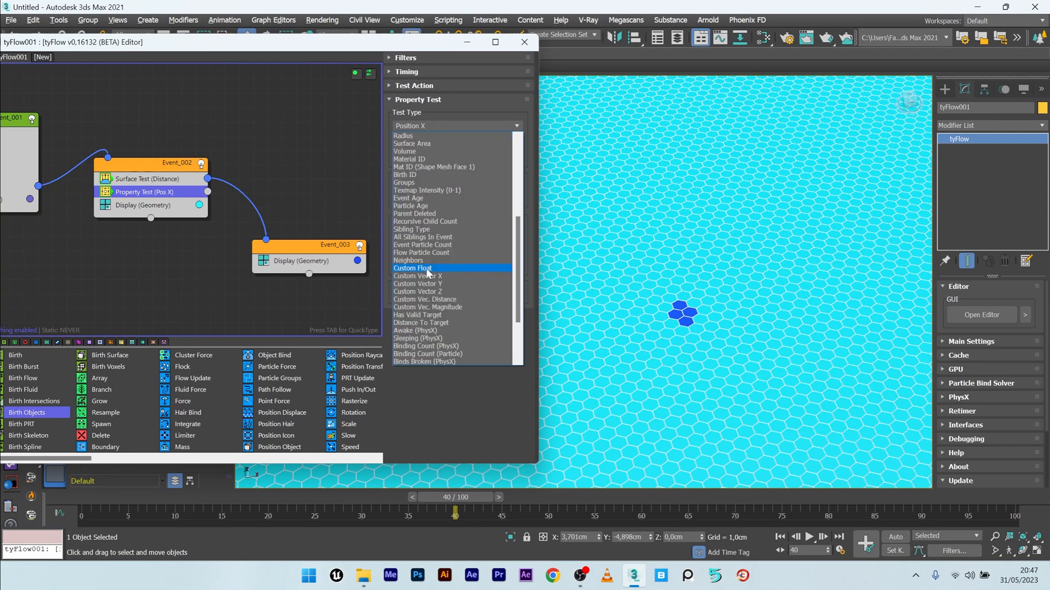
click(409, 260)
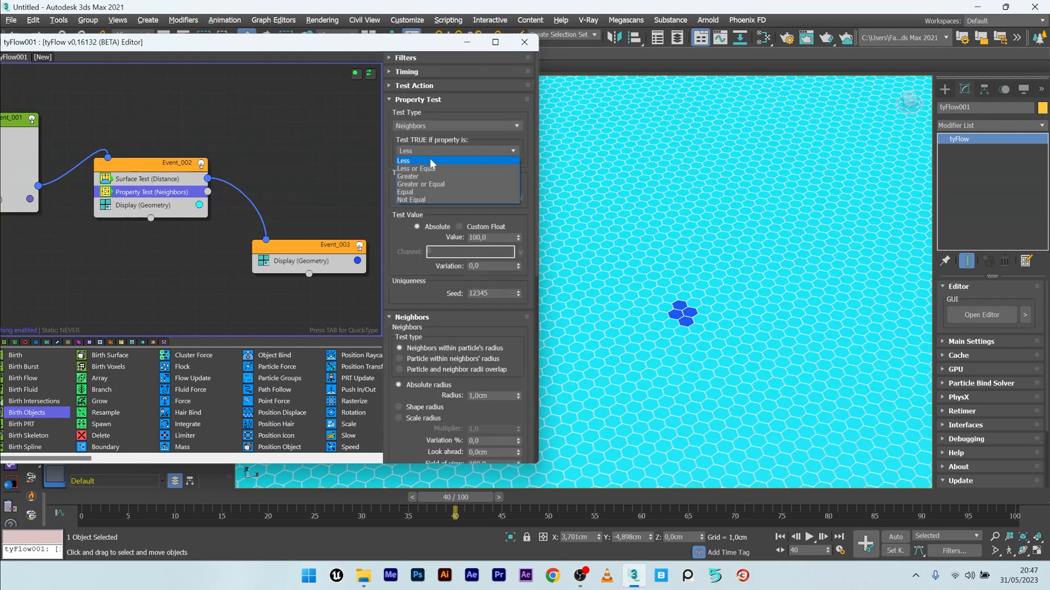
click(416, 169)
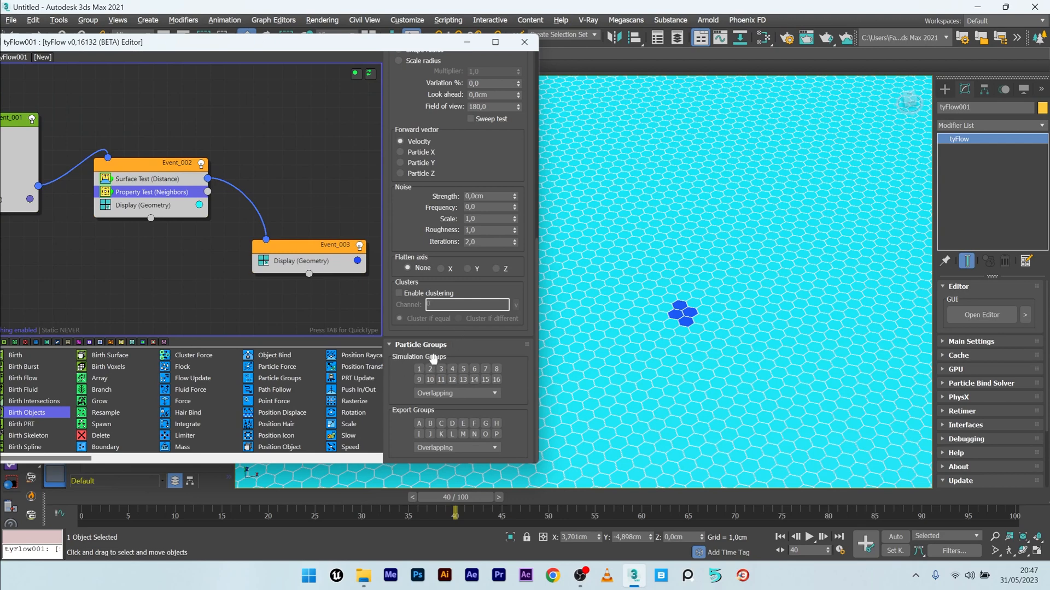
mouse_move(424, 378)
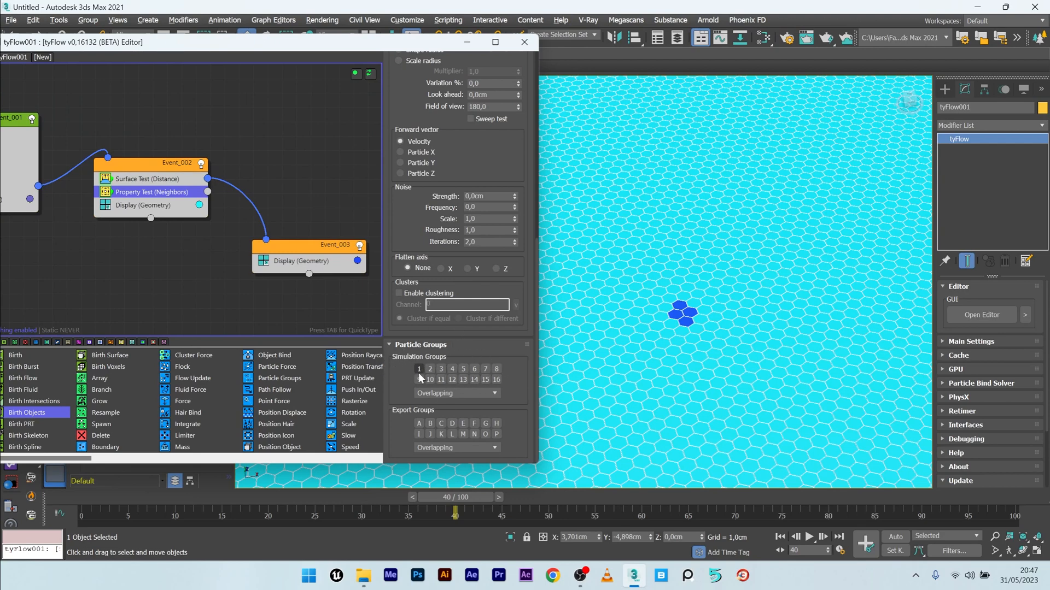
- Add a Particle Groups operator to Event_003 that sets group 2
click(300, 260)
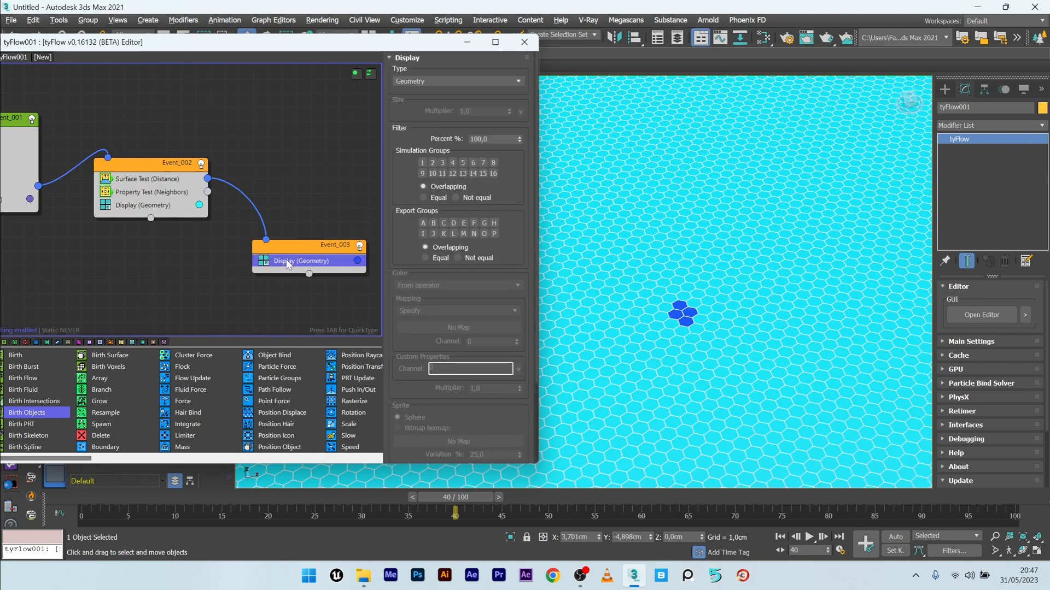
text(pa)
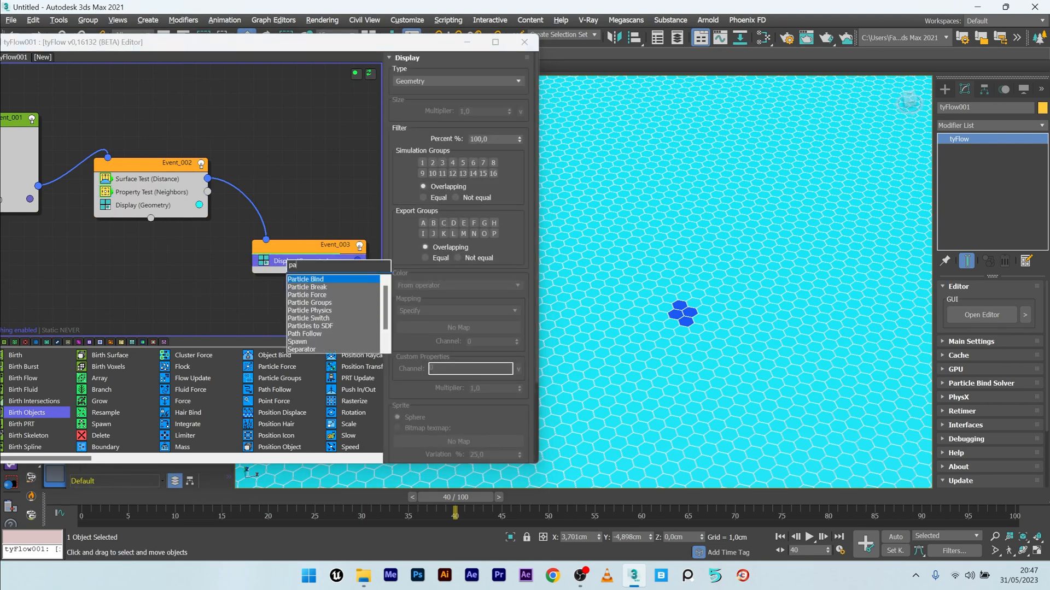
mouse_move(310, 302)
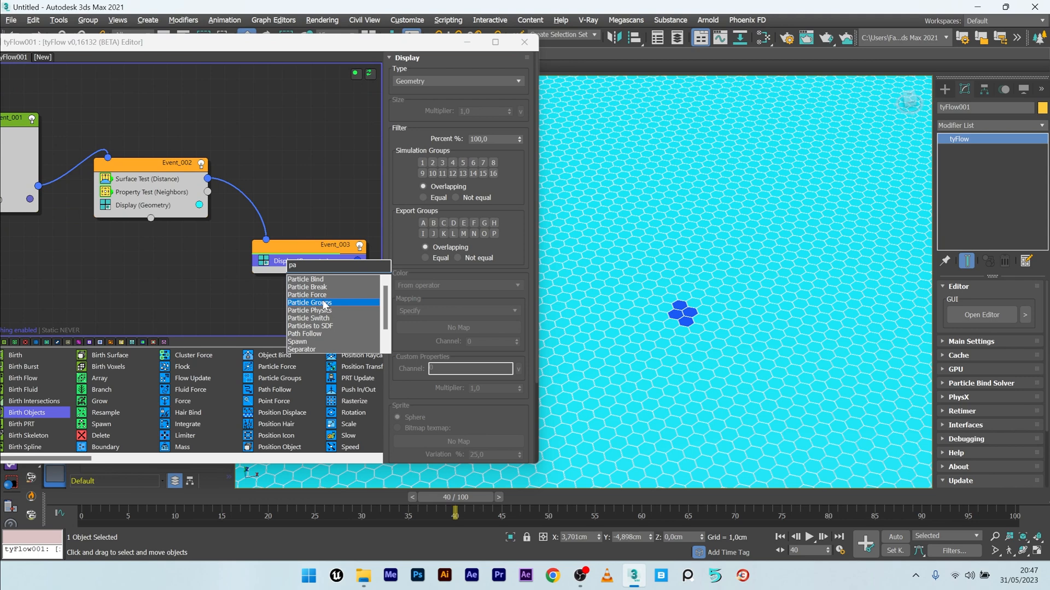
click(308, 302)
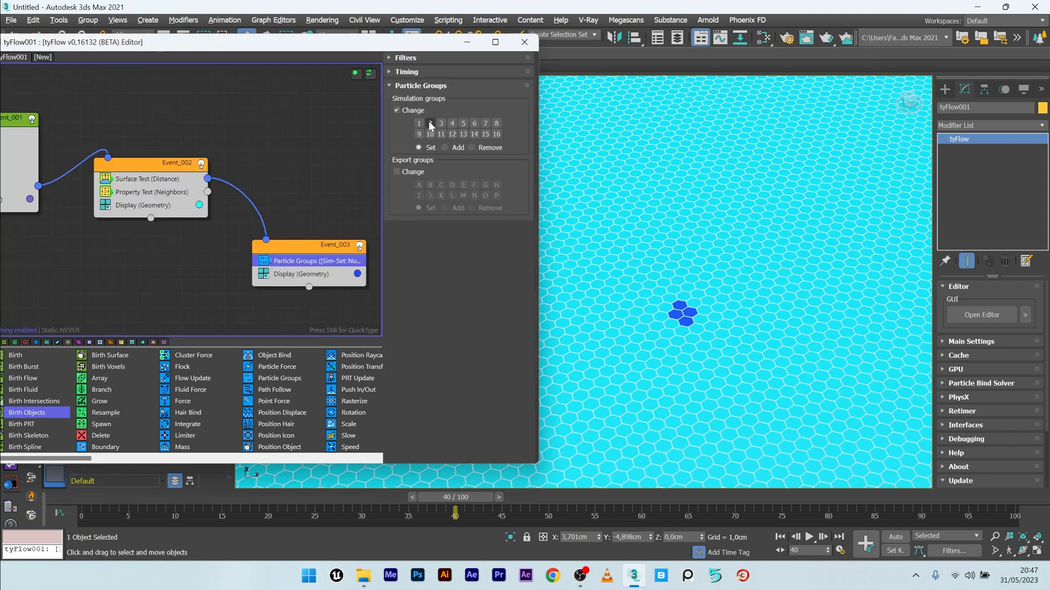
click(429, 123)
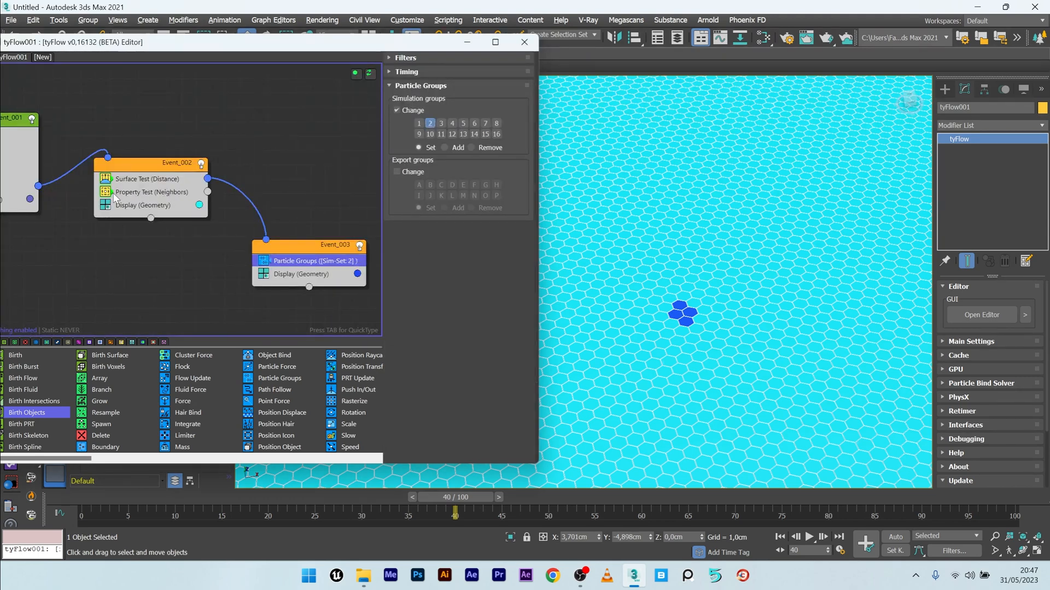
mouse_move(208, 192)
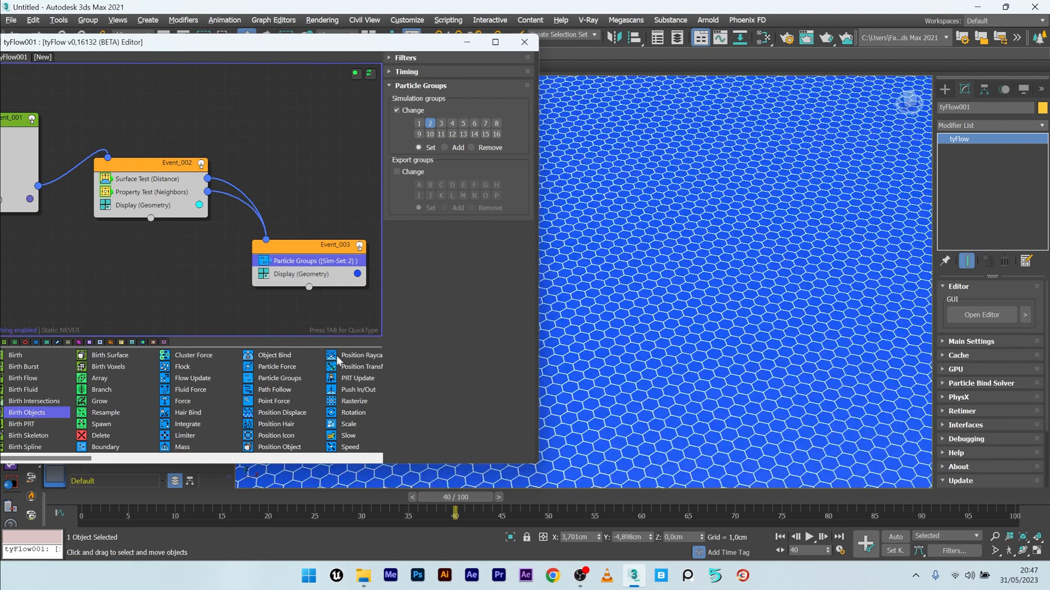
- Set the Neighbors test comparison to Greater and scrub to watch the blue tiles spread
click(152, 192)
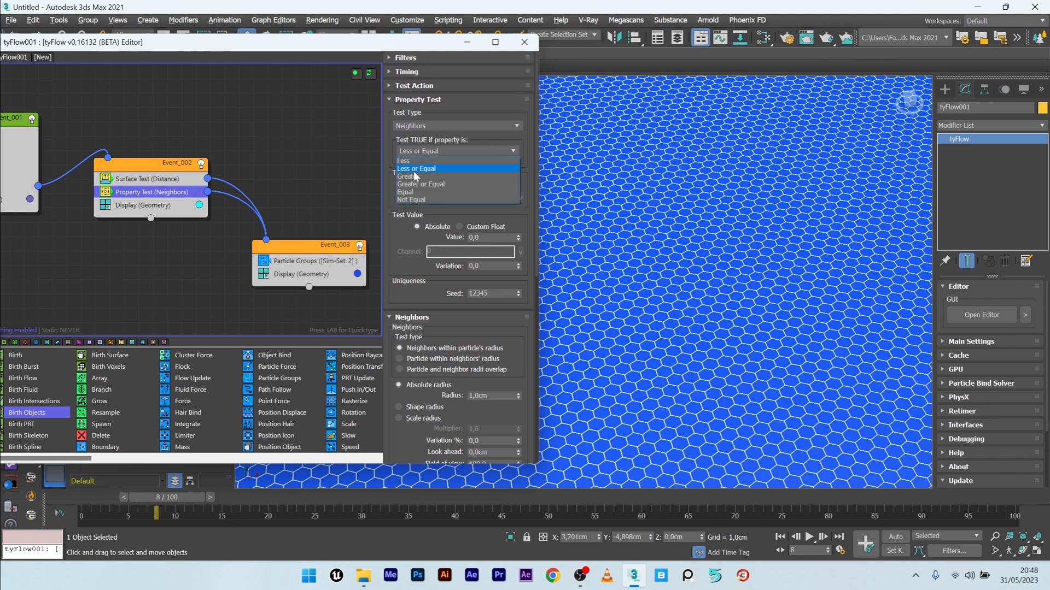
click(407, 176)
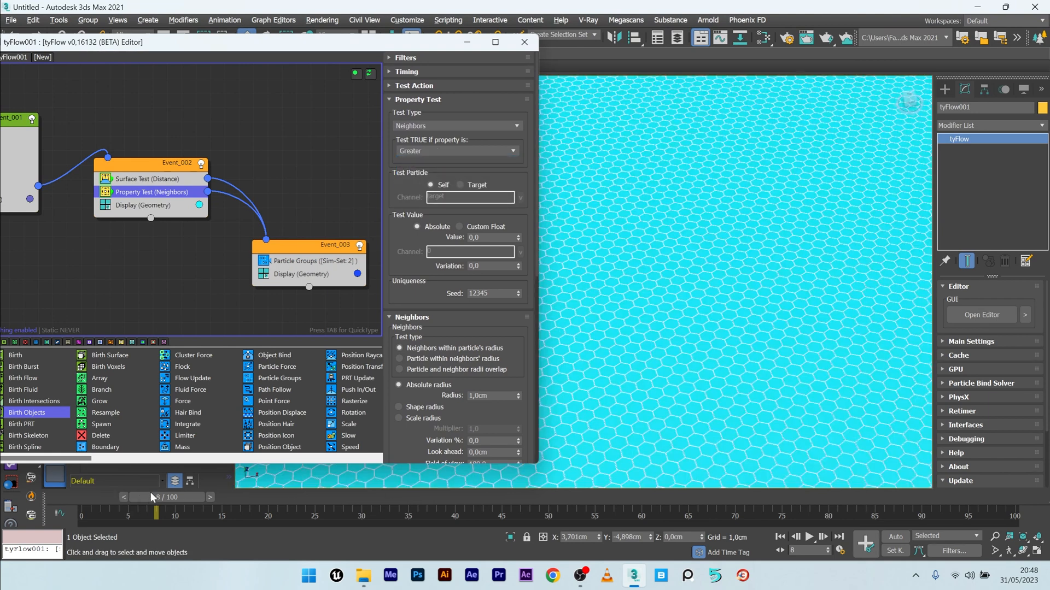
drag(156, 512, 418, 512)
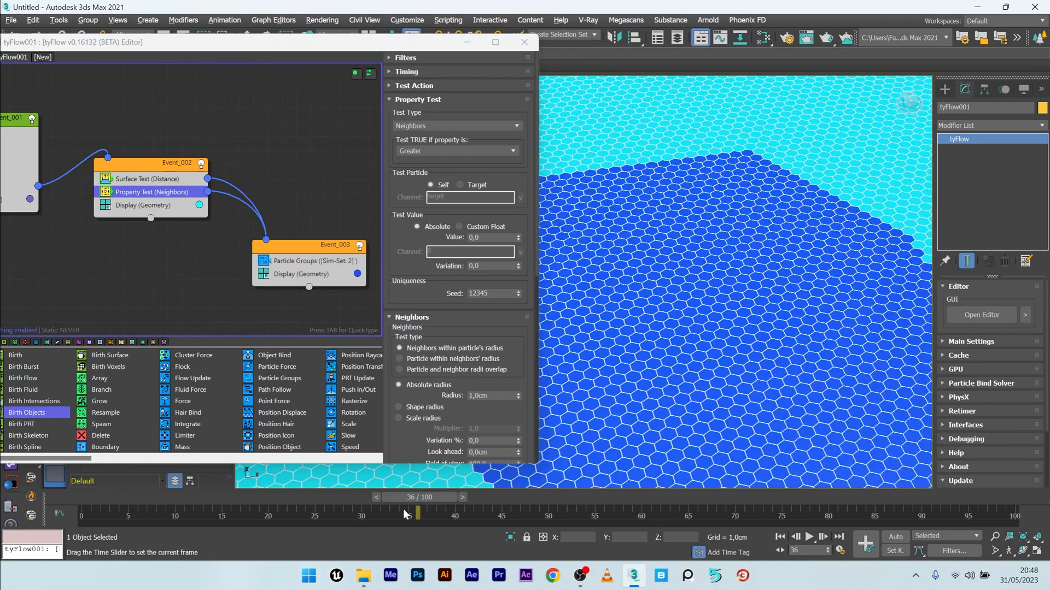
drag(417, 513, 388, 513)
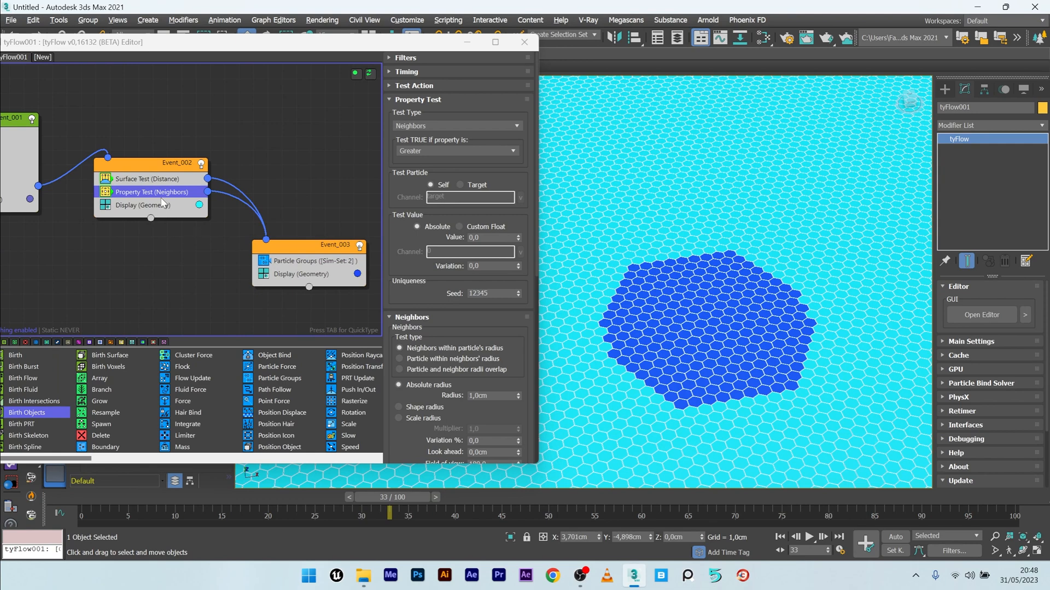
mouse_move(536, 251)
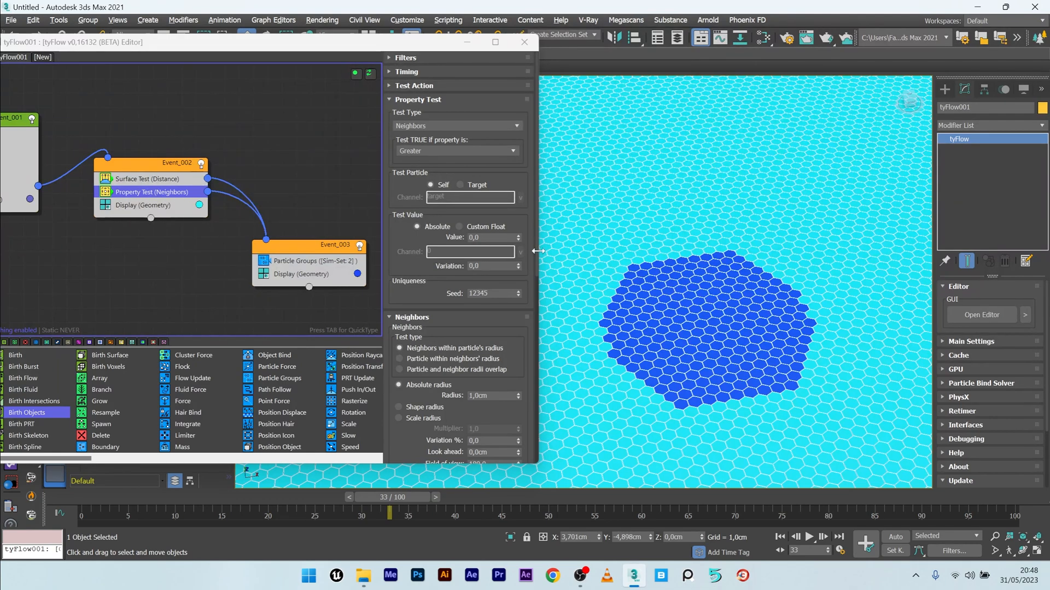
- Give the neighbour test a 0.4cm radius, 0.2cm noise and simulation group 2
scroll(down, 3)
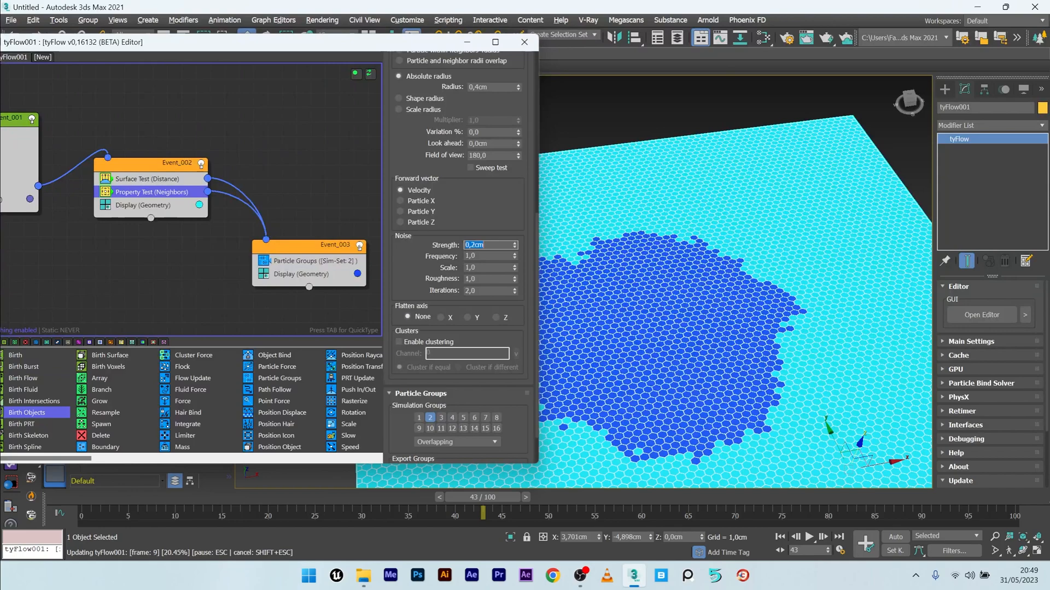
drag(482, 513, 286, 513)
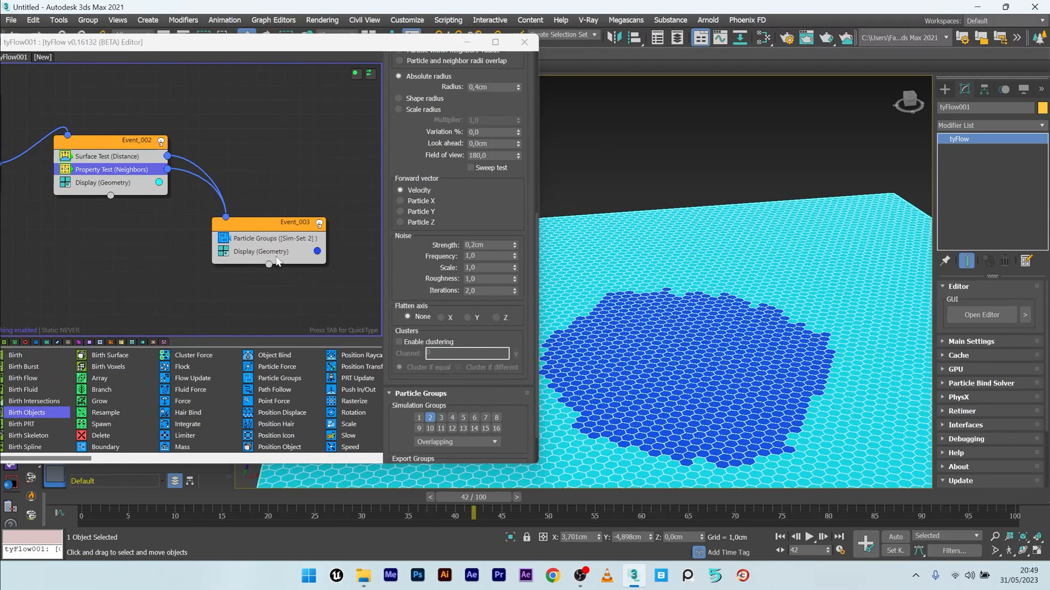
- Add a Spread operator to Event_003 with zero random spread and Continuous timing
click(244, 251)
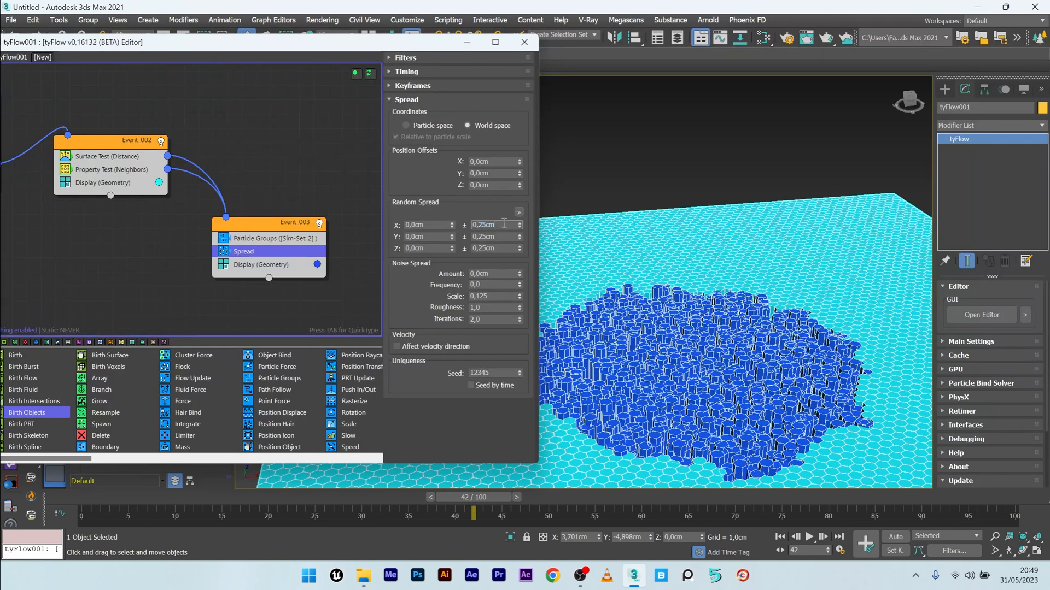
click(492, 236)
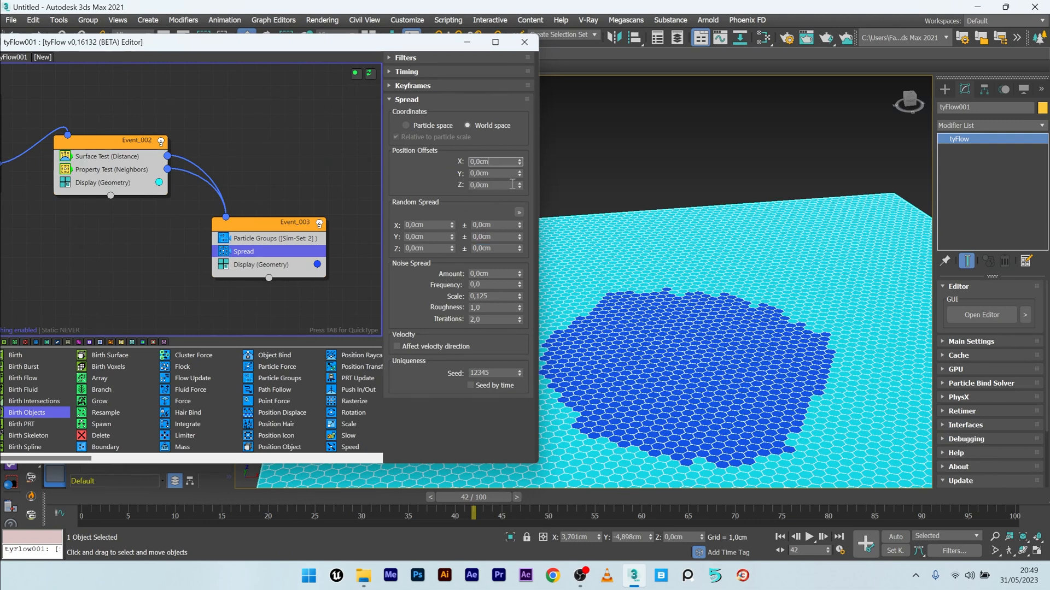
text(0,1)
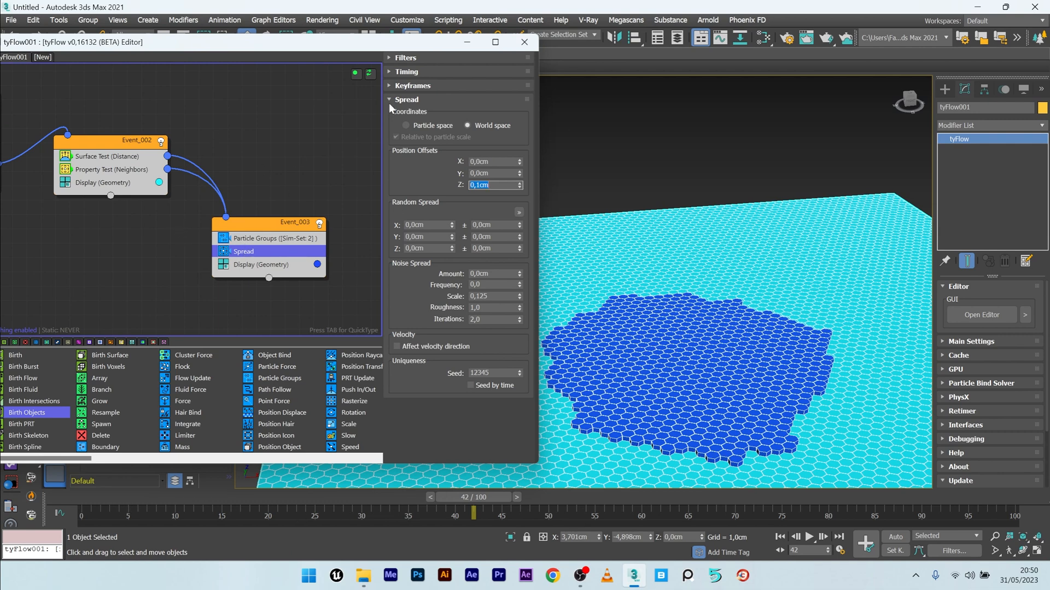
click(407, 72)
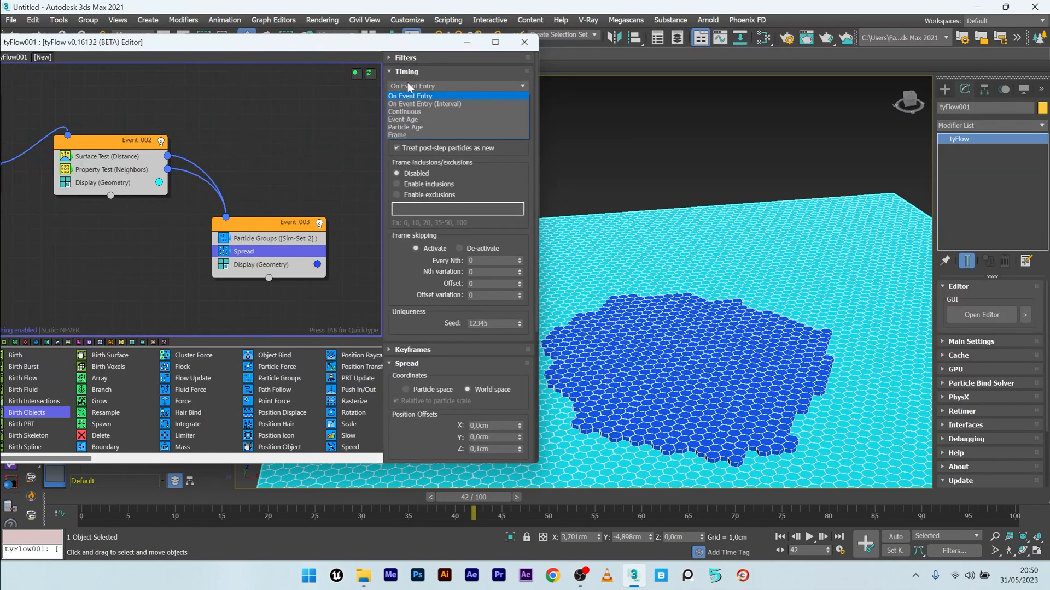
click(405, 112)
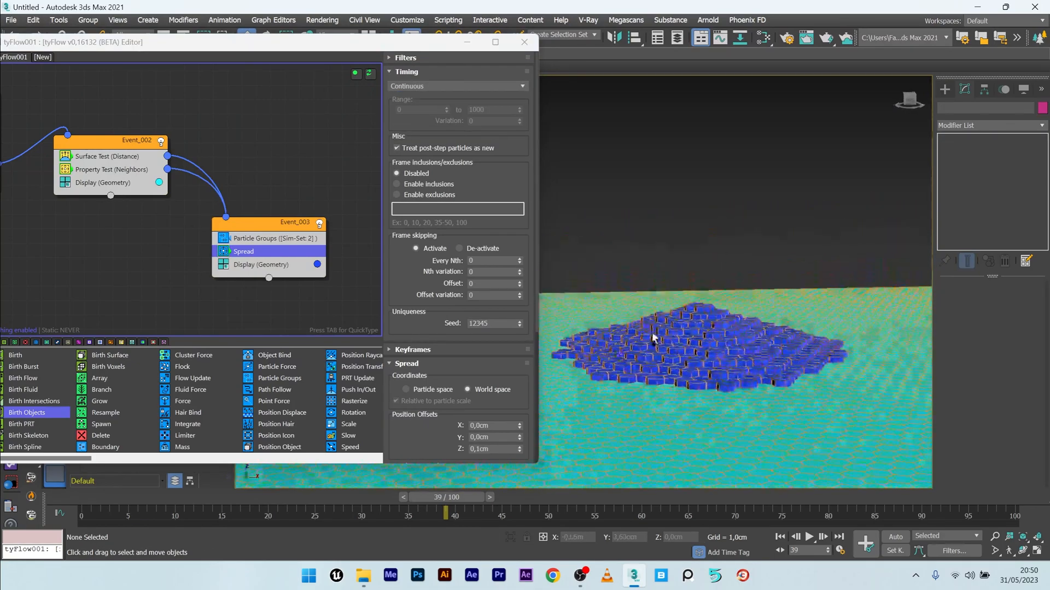
- Set the Spread's Z position offset to 0.15cm and scrub to watch tiles rise
drag(445, 510, 119, 510)
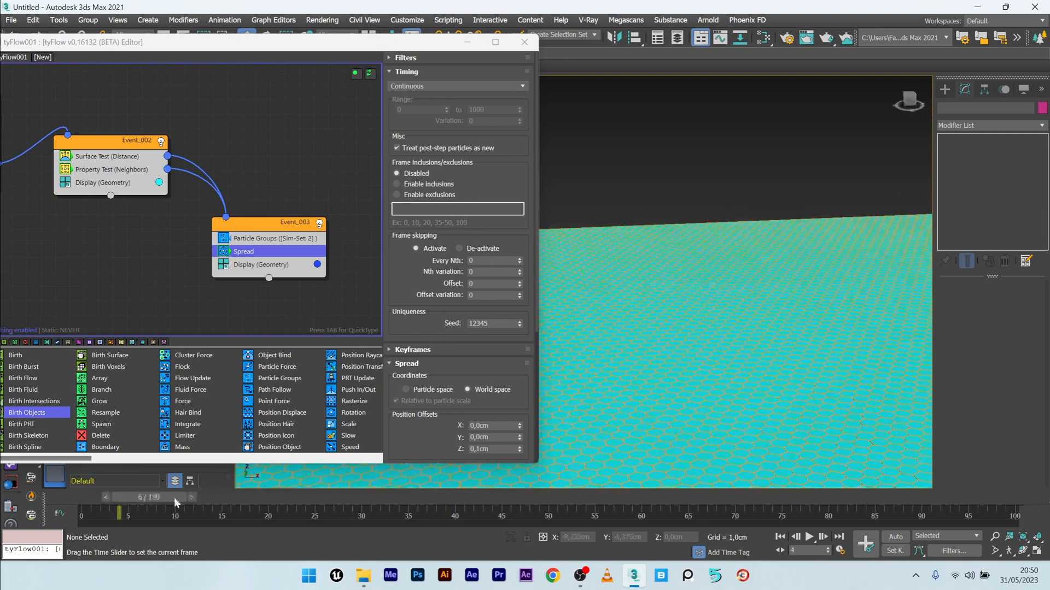
drag(124, 513, 539, 513)
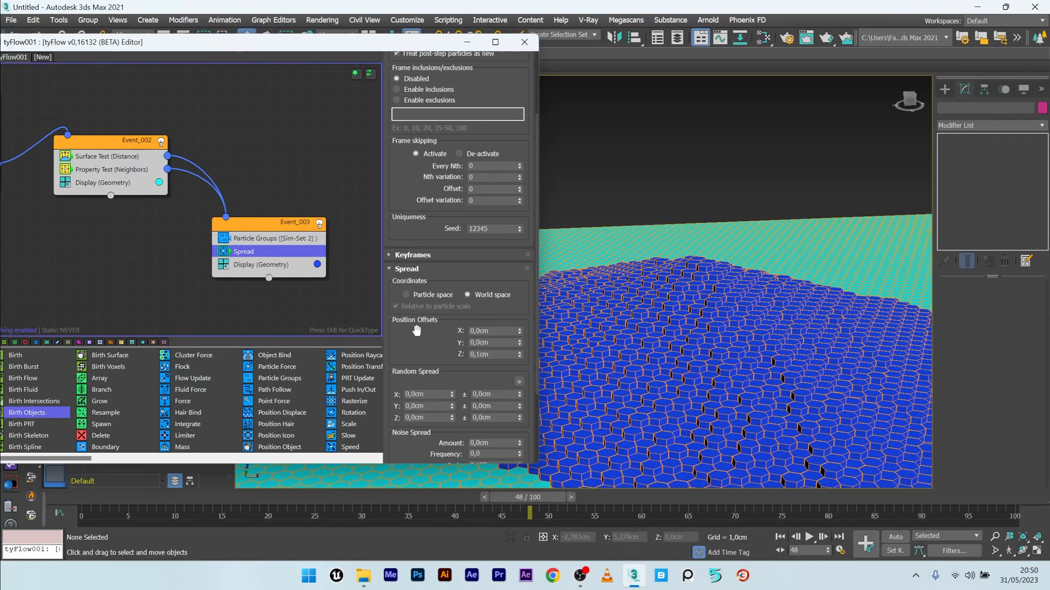
click(492, 354)
text(0,15)
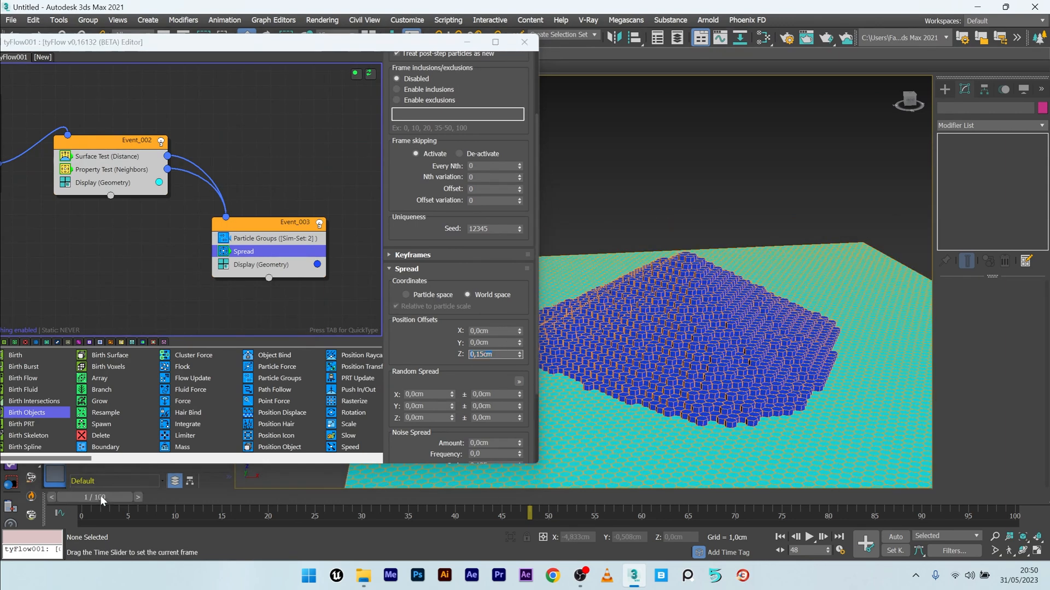
drag(101, 516, 529, 516)
text(cus)
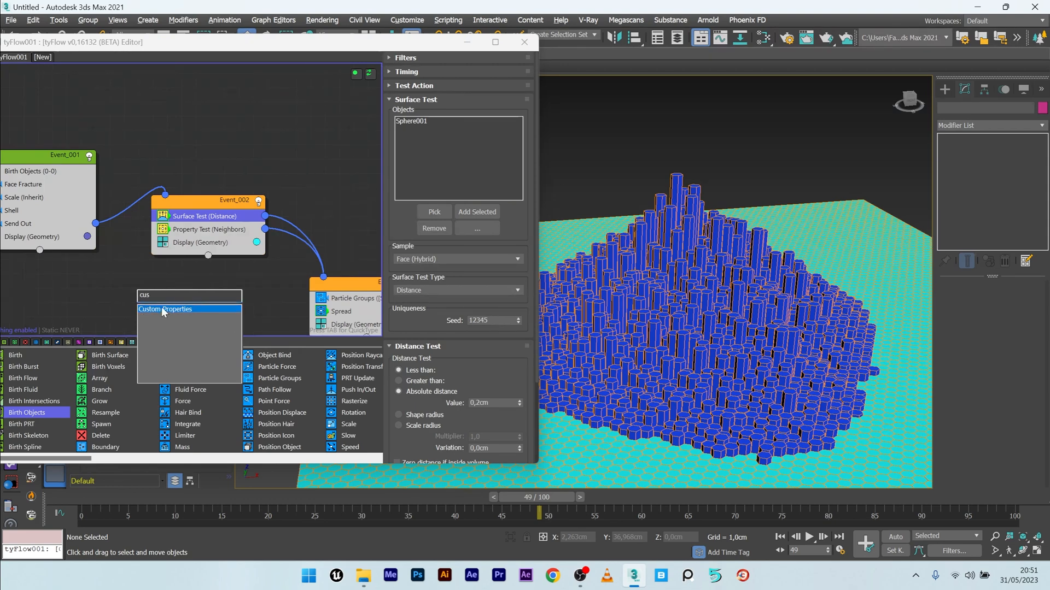
- Add Custom Properties to Event_002, storing TM in a channel named 'position'
click(164, 308)
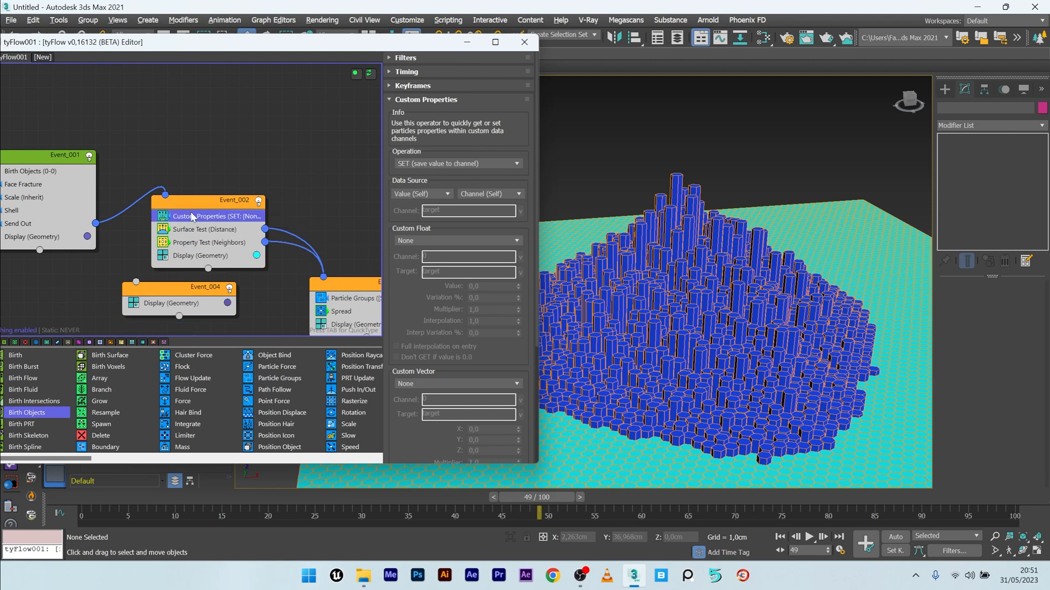
scroll(down, 3)
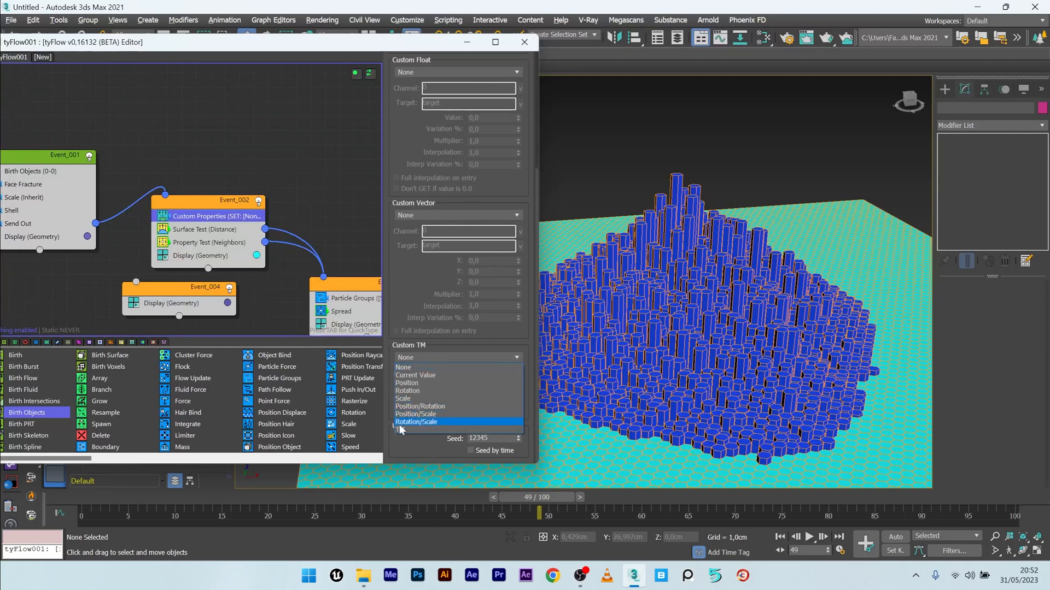
click(416, 423)
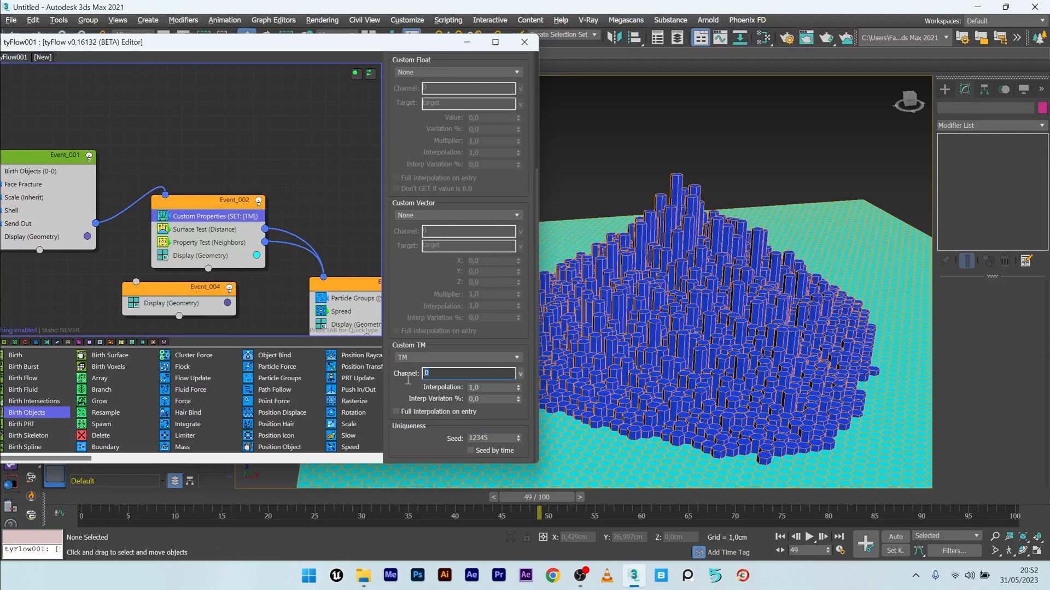
mouse_move(448, 349)
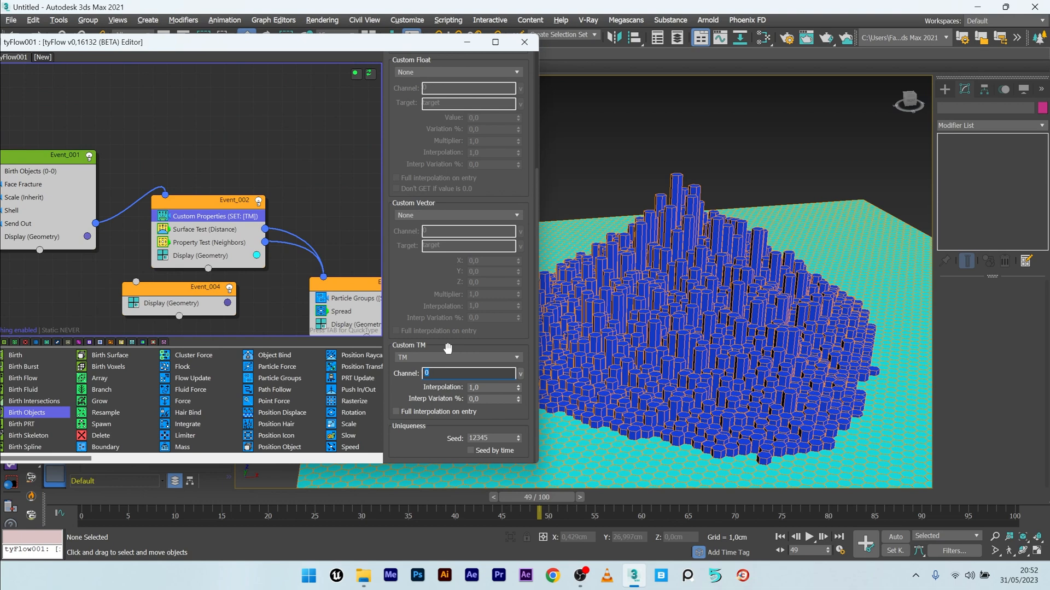
text(position)
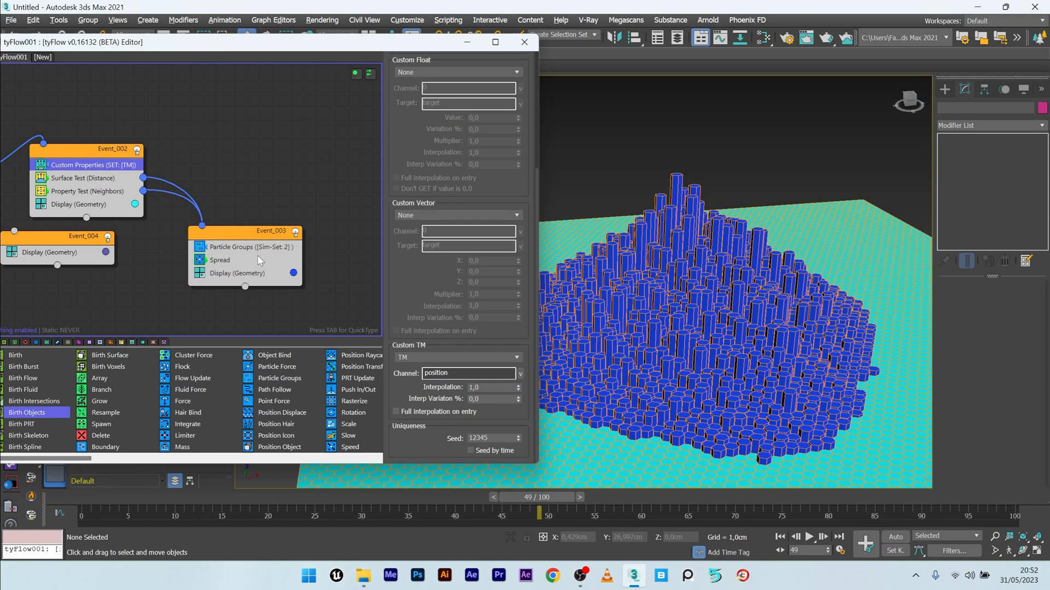
- Add a Time Test (Event >= 5) to Event_003
click(219, 260)
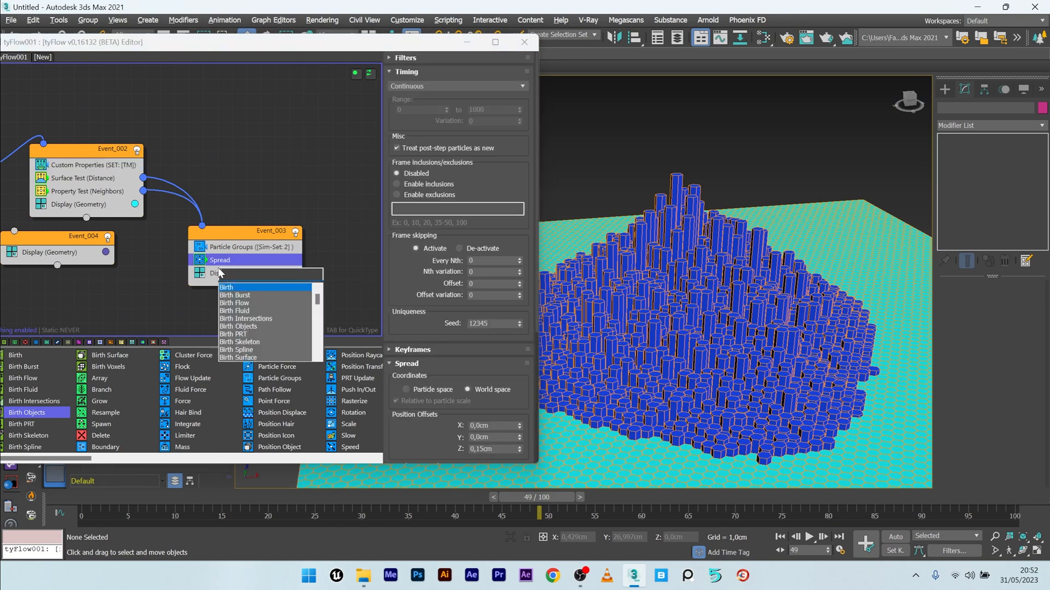
text(time)
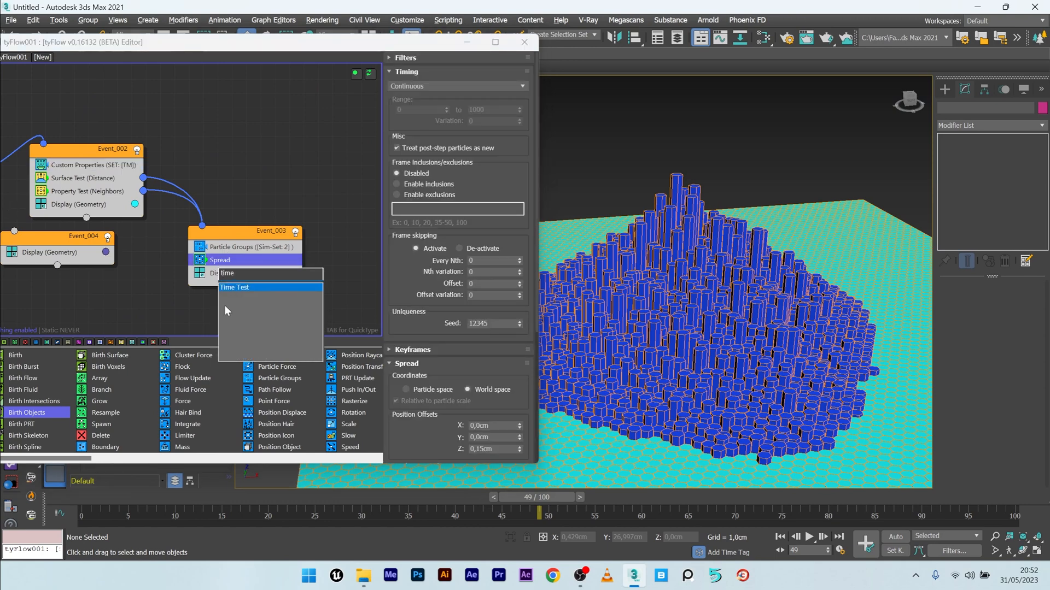
click(234, 288)
text(find)
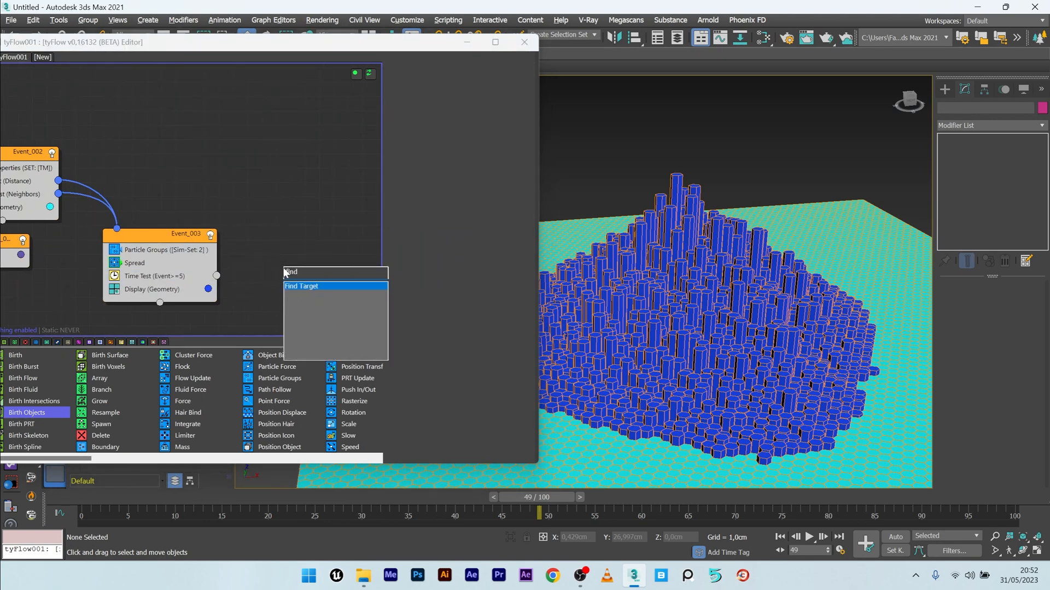
- Send it to a yellow Find Target event targeting Plane001, aligned by Custom TM
click(301, 286)
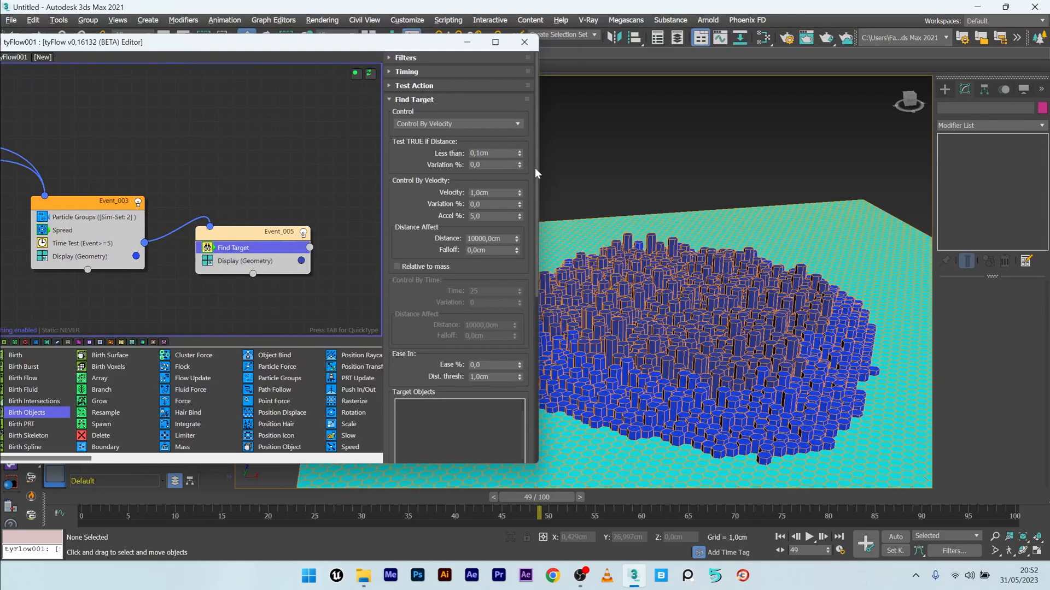
scroll(down, 3)
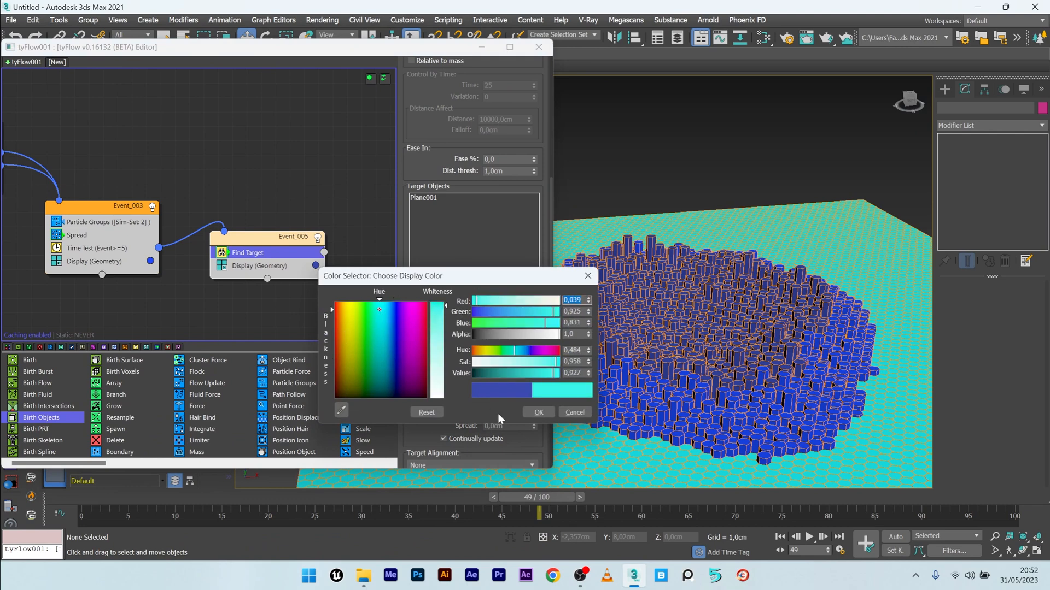
click(350, 302)
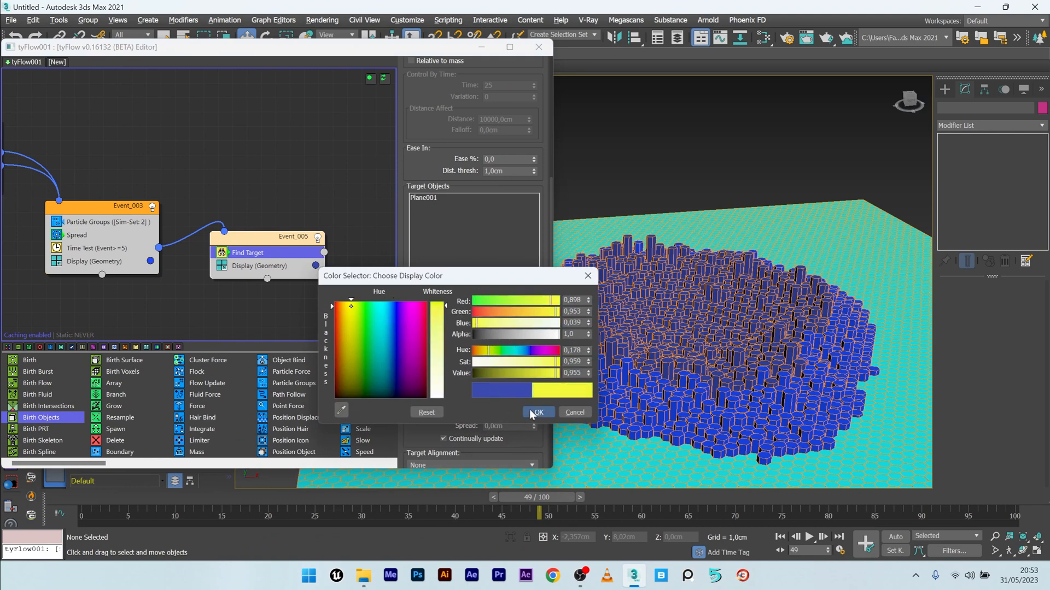
click(537, 412)
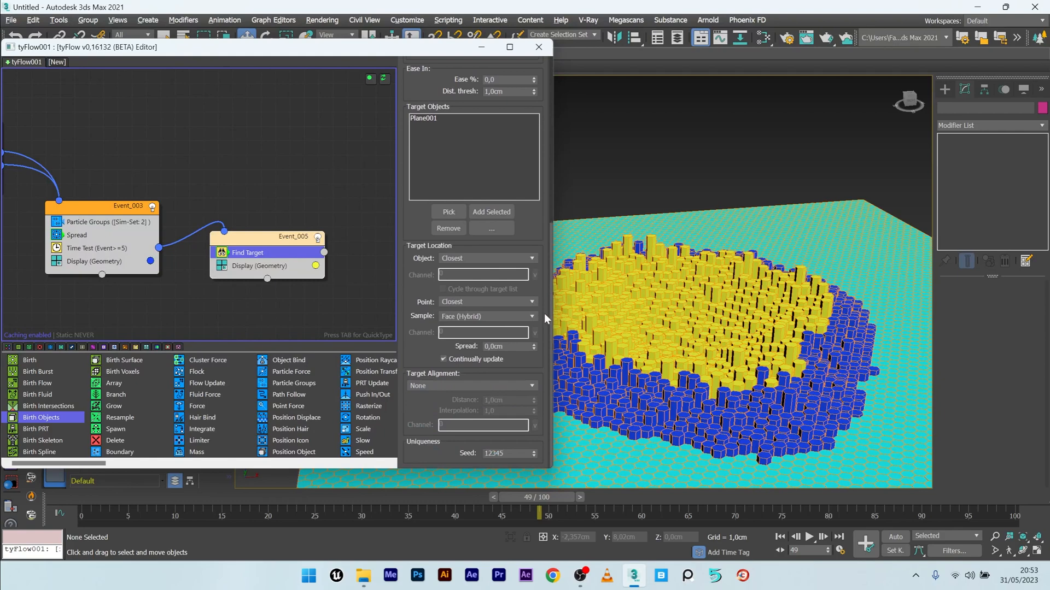
mouse_move(470, 389)
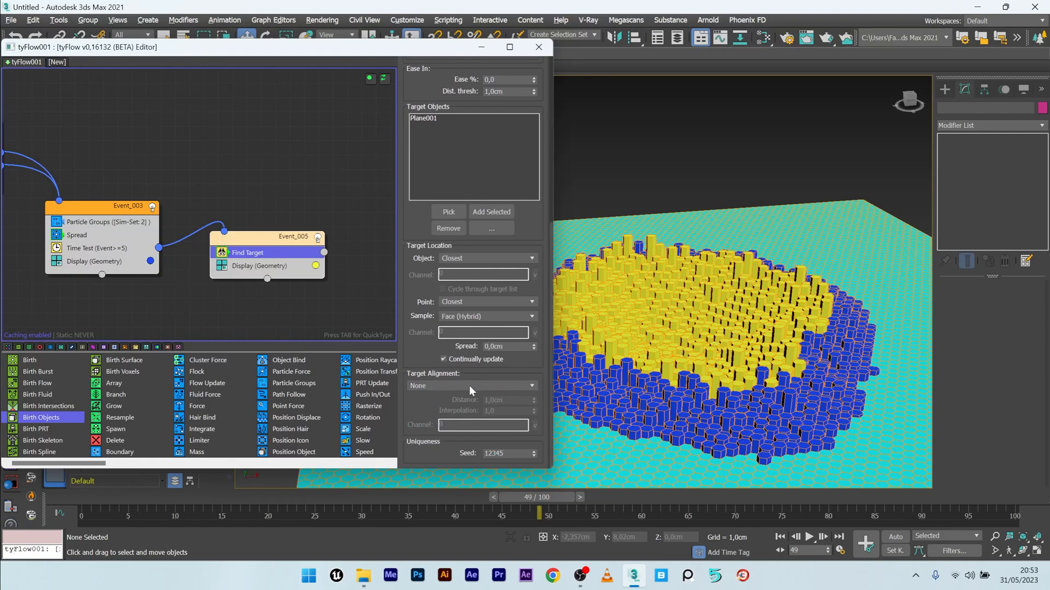
click(471, 385)
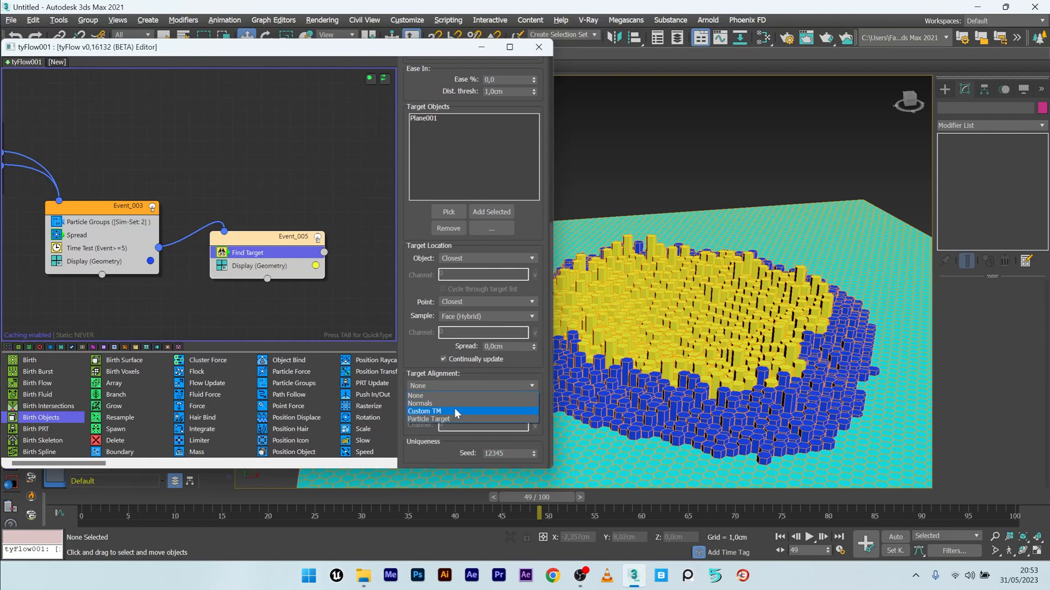
click(425, 411)
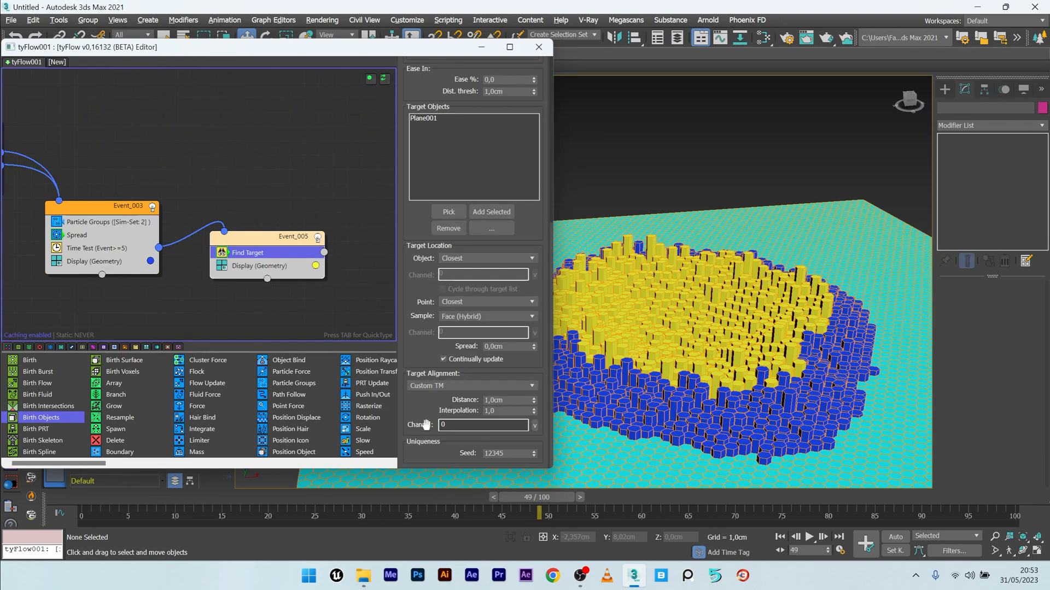
click(535, 424)
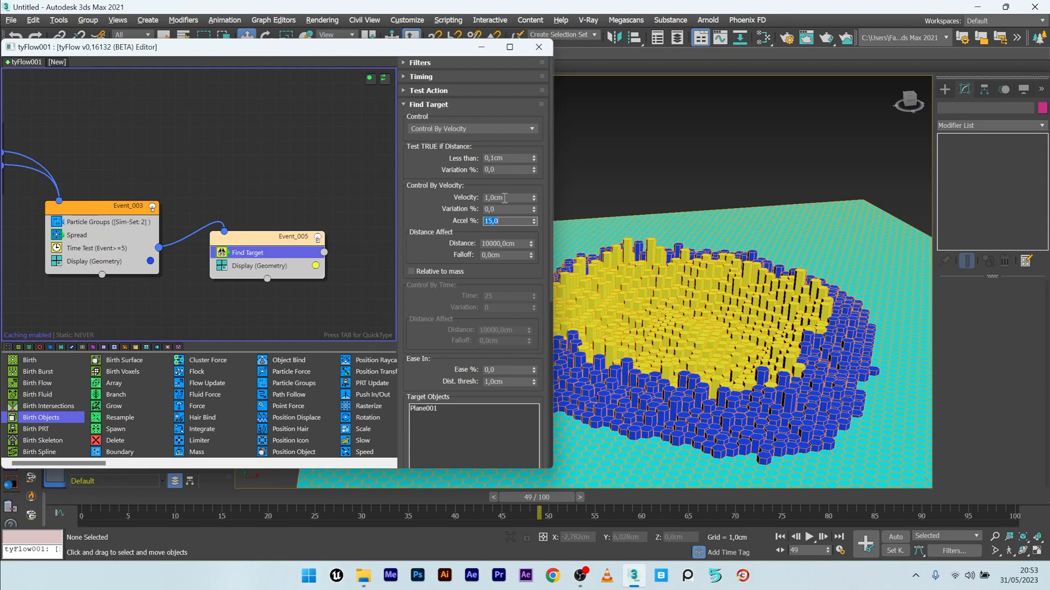
- Set Find Target velocity to 0.15cm, 15% acceleration, and Spread random Z to 0.05cm
text(0,)
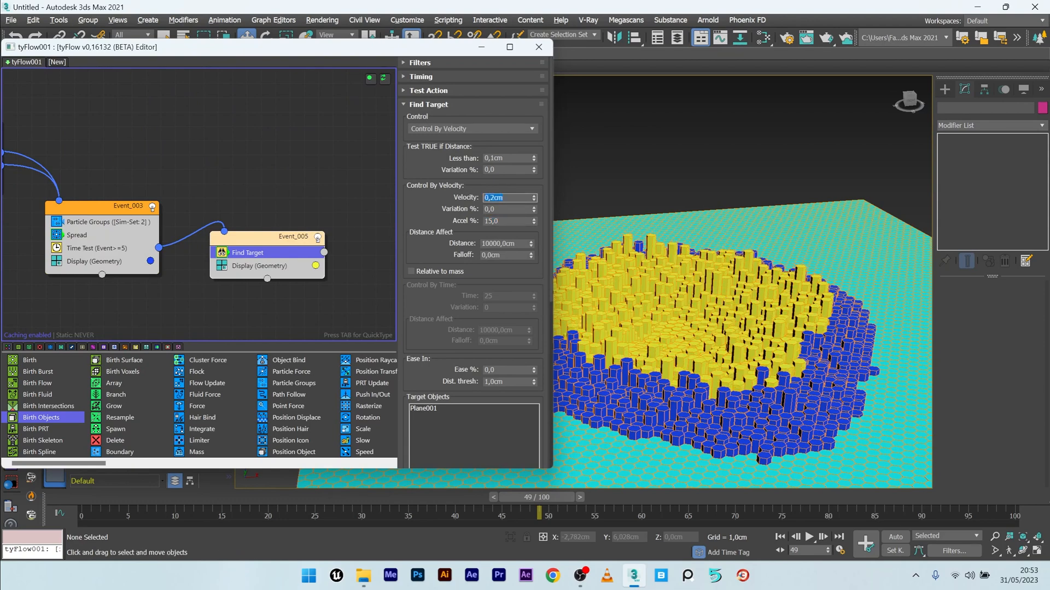
drag(539, 514, 221, 497)
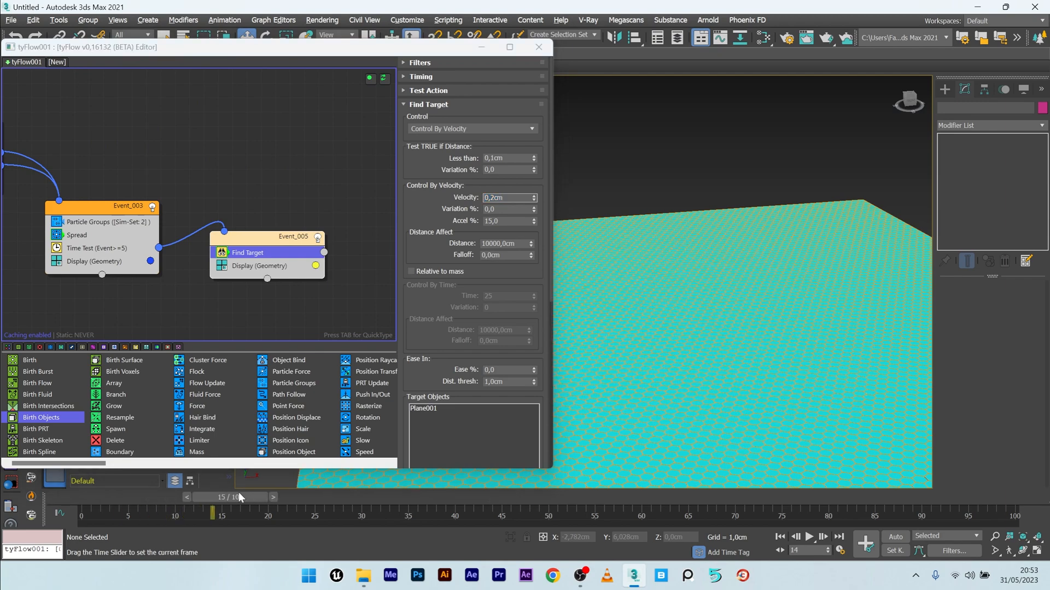
drag(221, 497, 529, 497)
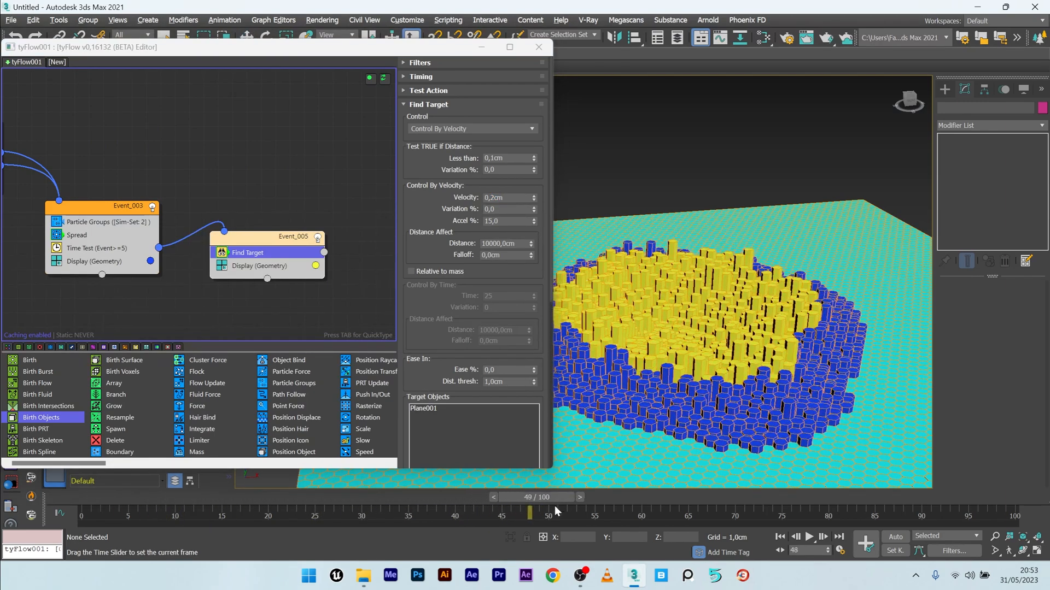
drag(529, 512, 487, 512)
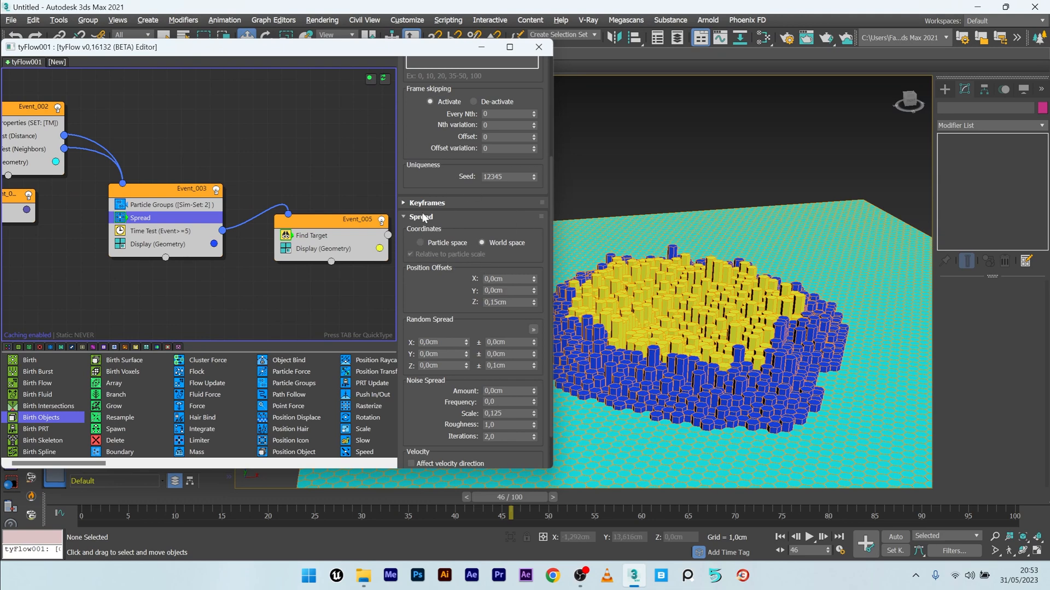
scroll(down, 3)
text(0,05)
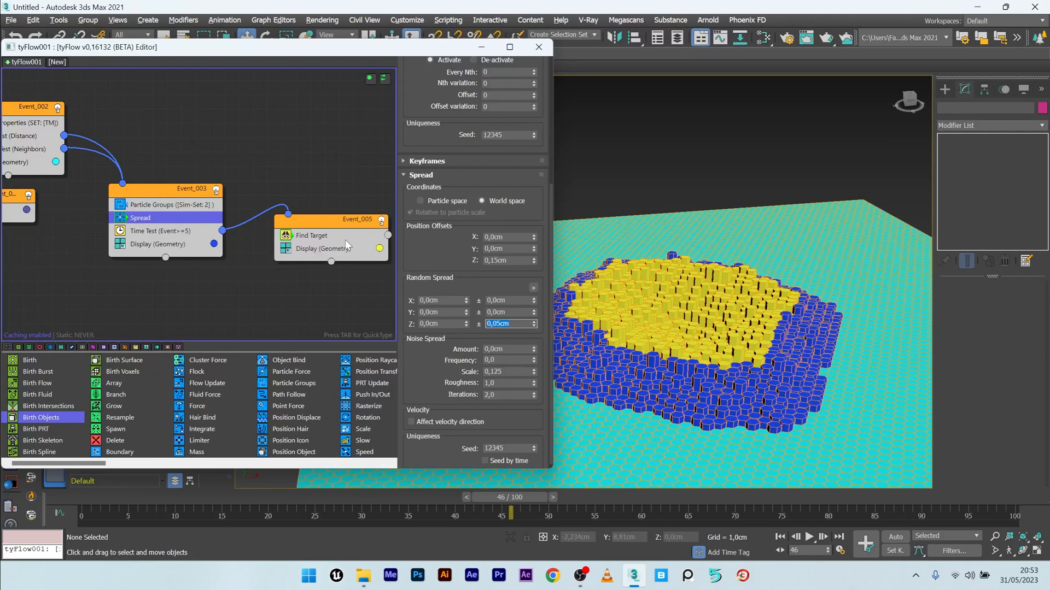
click(312, 235)
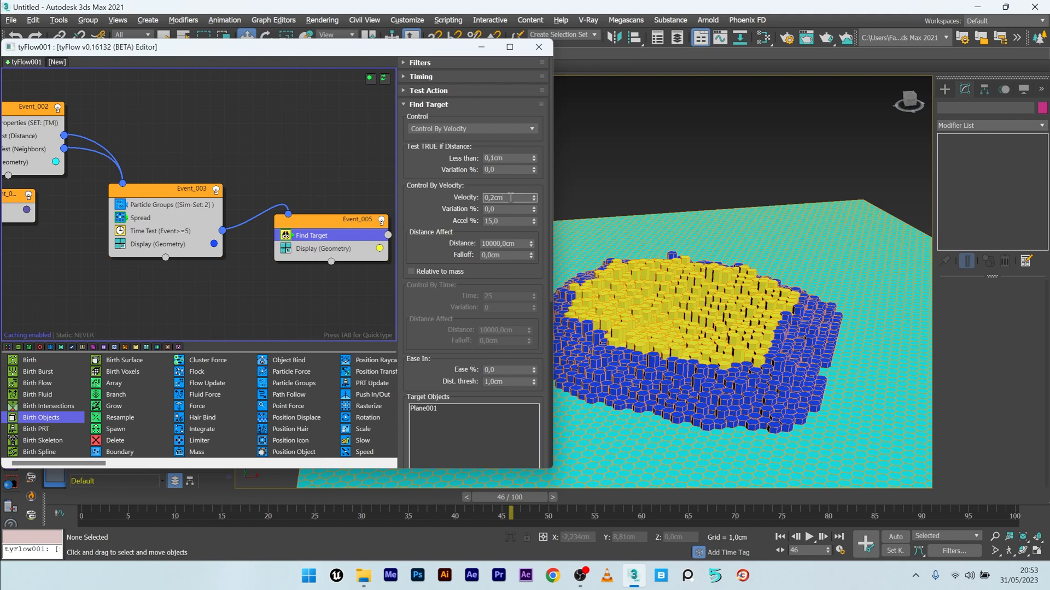
text(0,15)
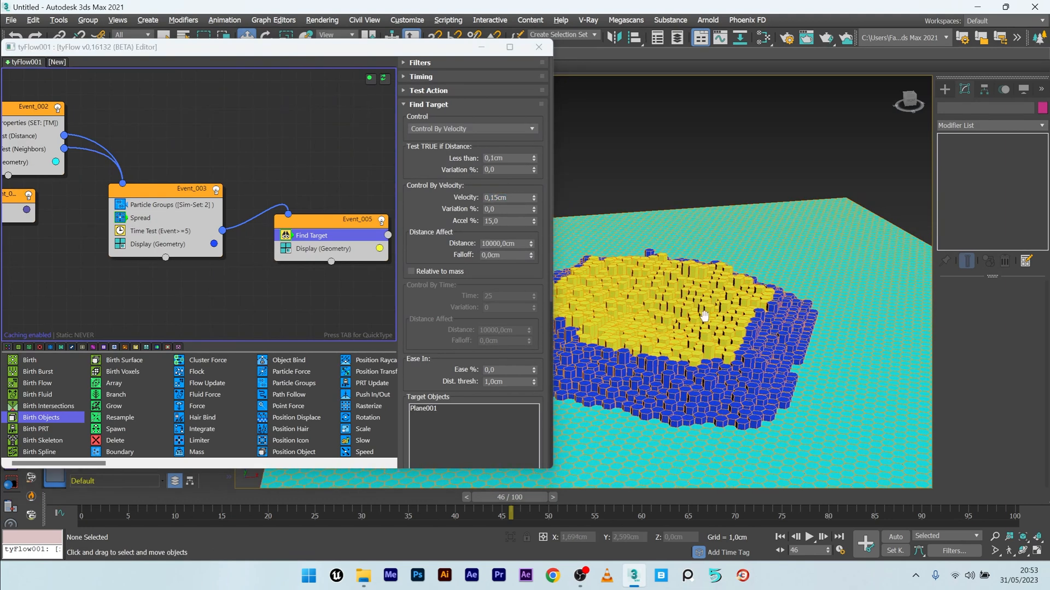
scroll(down, 3)
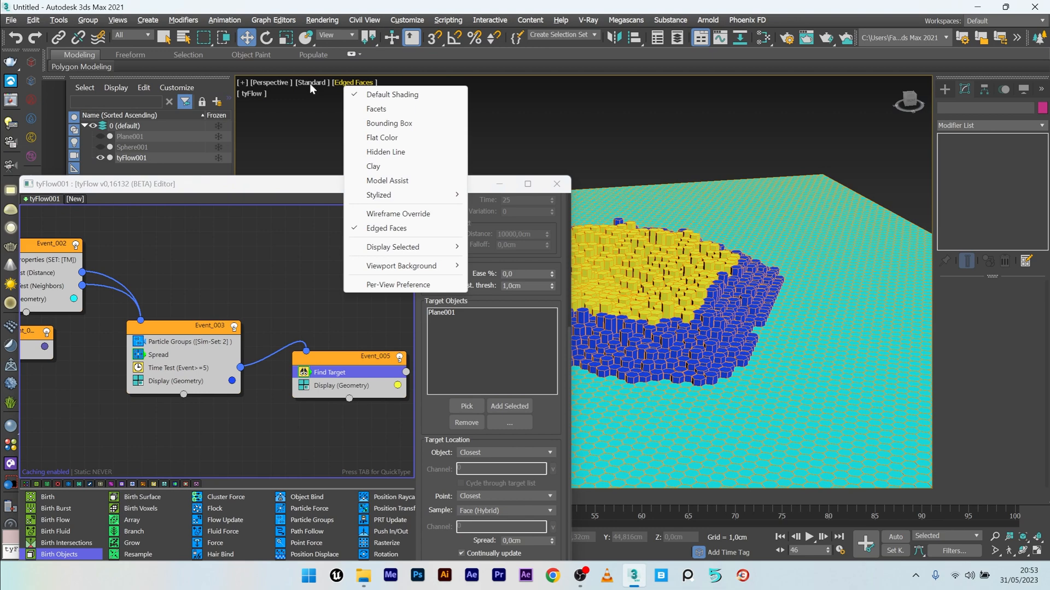
- Switch the viewport to clay shading and extend the timeline to 1000 frames
click(373, 166)
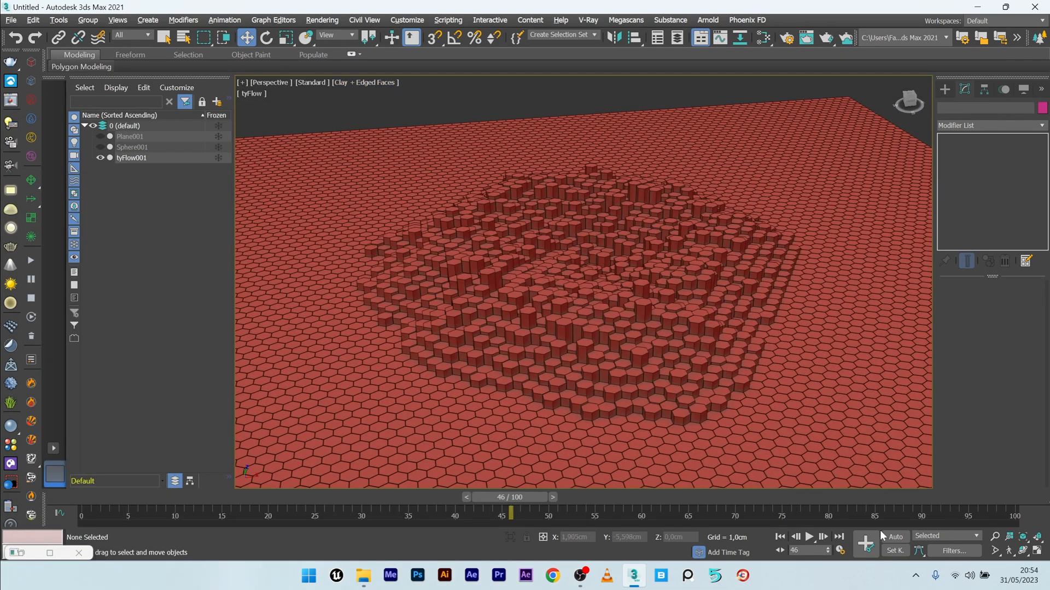
click(841, 550)
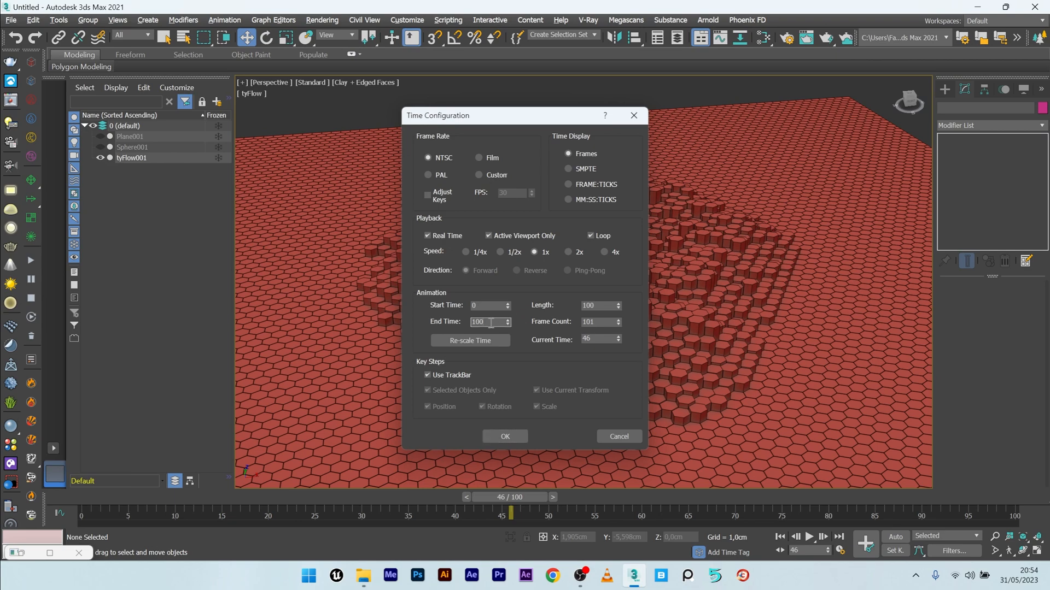
click(505, 436)
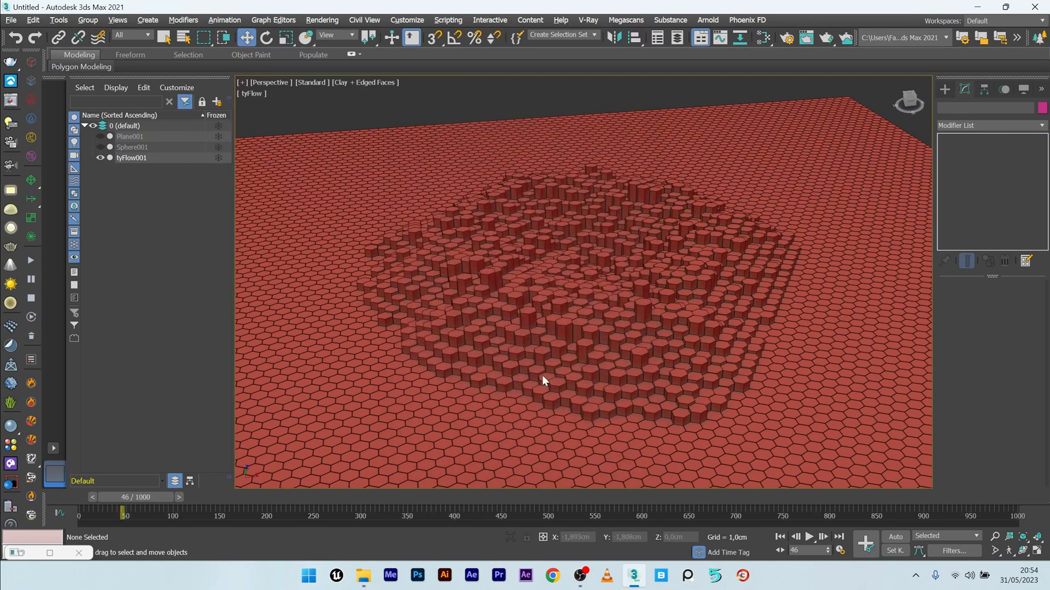
- Scrub the timeline to watch the tile shockwave spread across the plane
drag(123, 514, 78, 513)
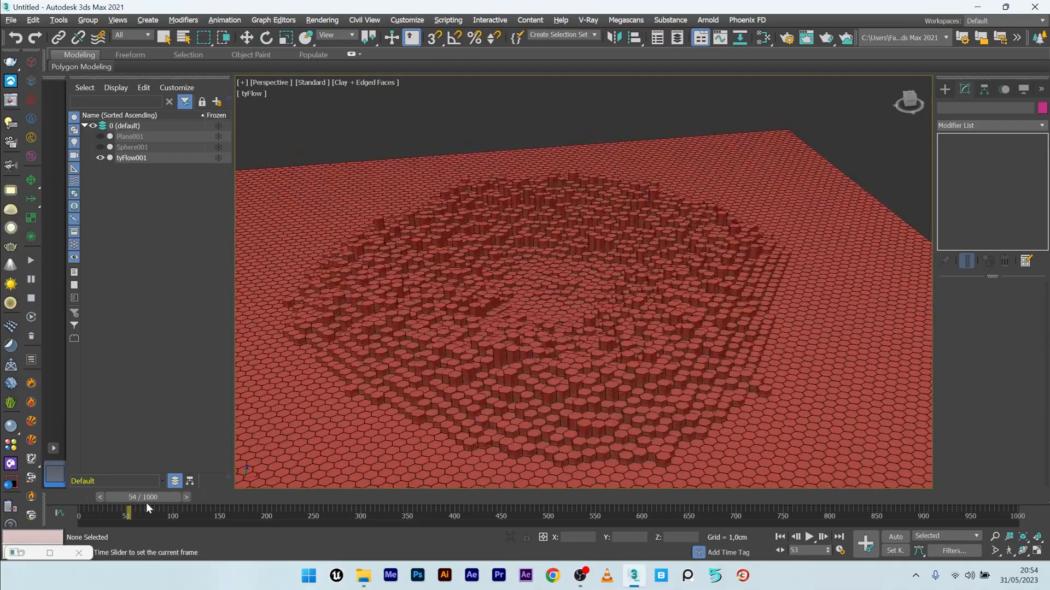
drag(128, 513, 107, 513)
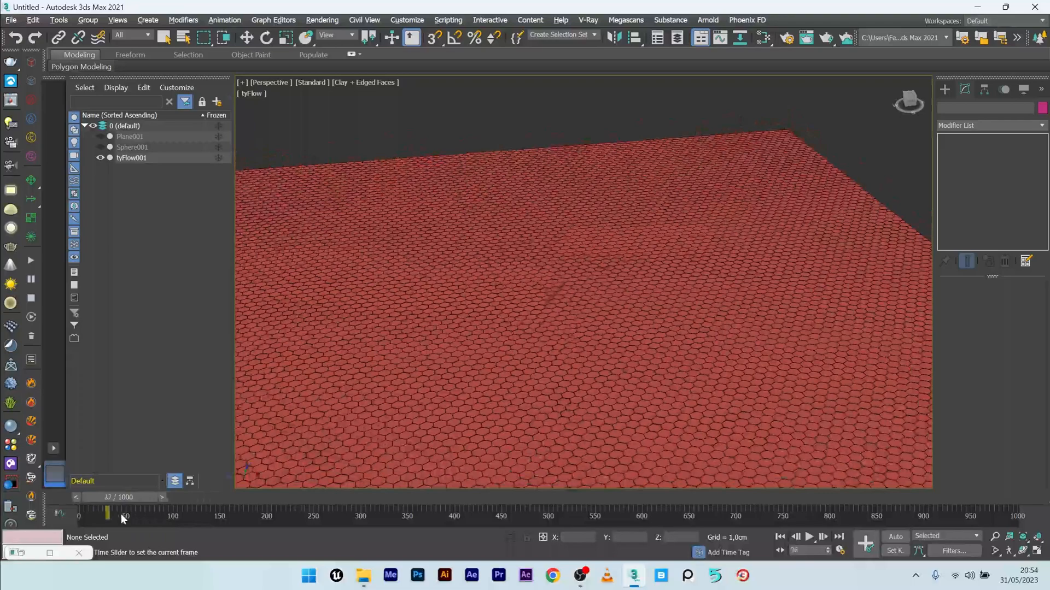
drag(124, 513, 142, 514)
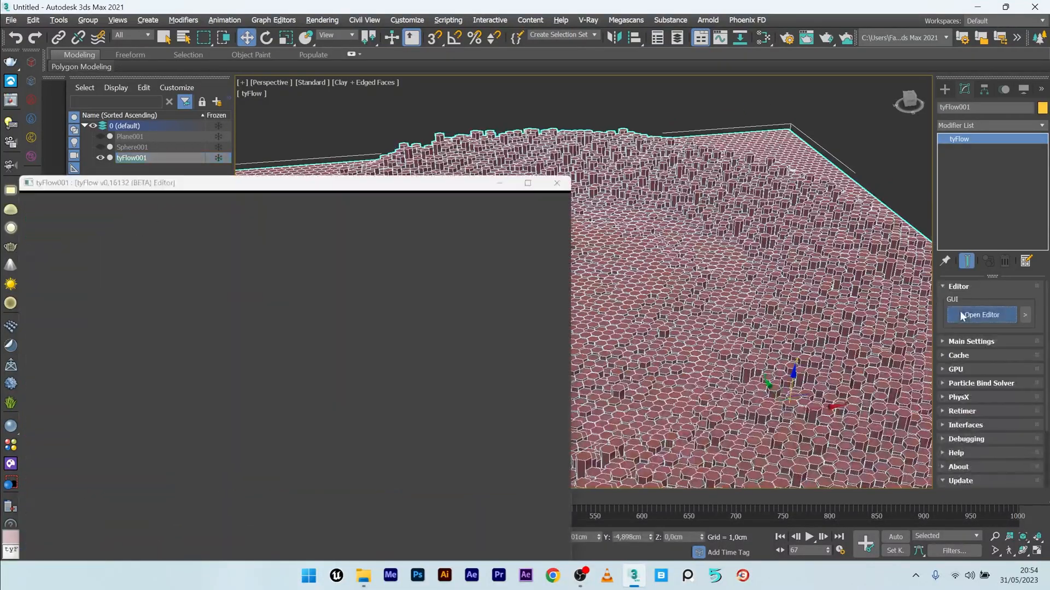
- Set Event_003's Time Test value to 7 and play the simulation to preview
click(981, 315)
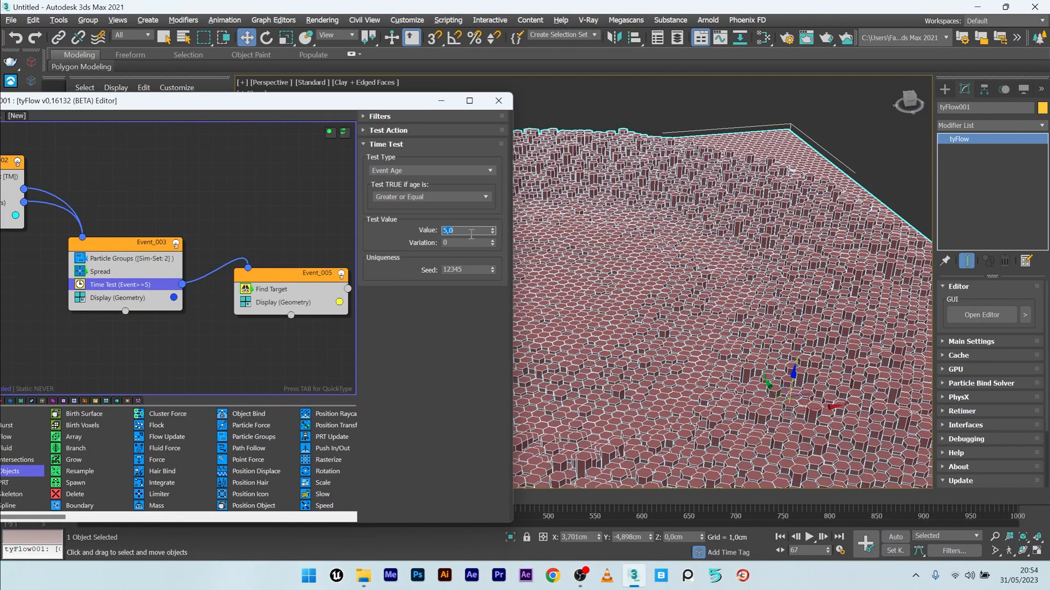
text(7,0)
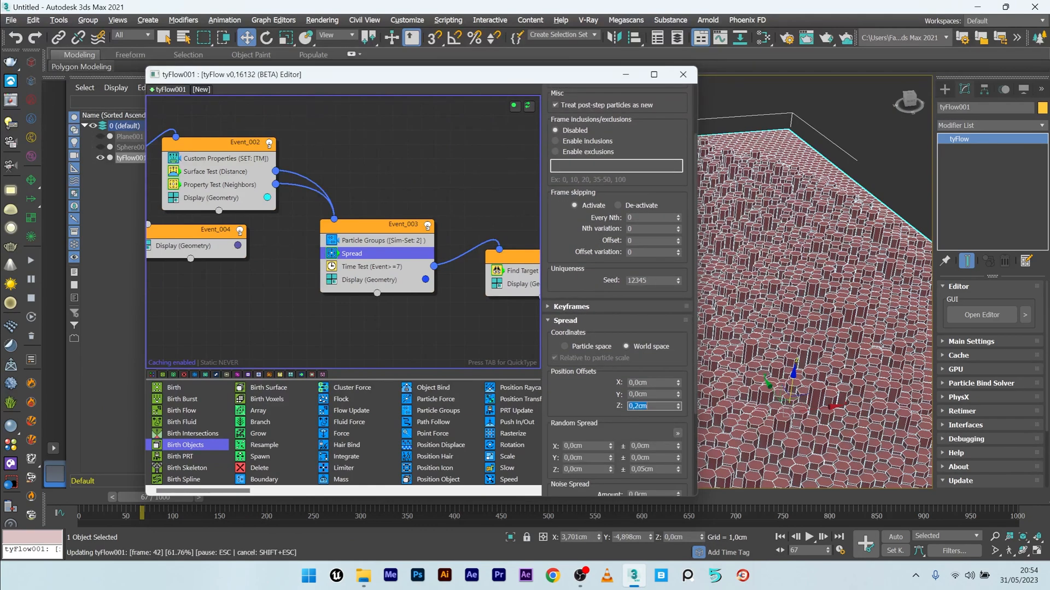
click(682, 74)
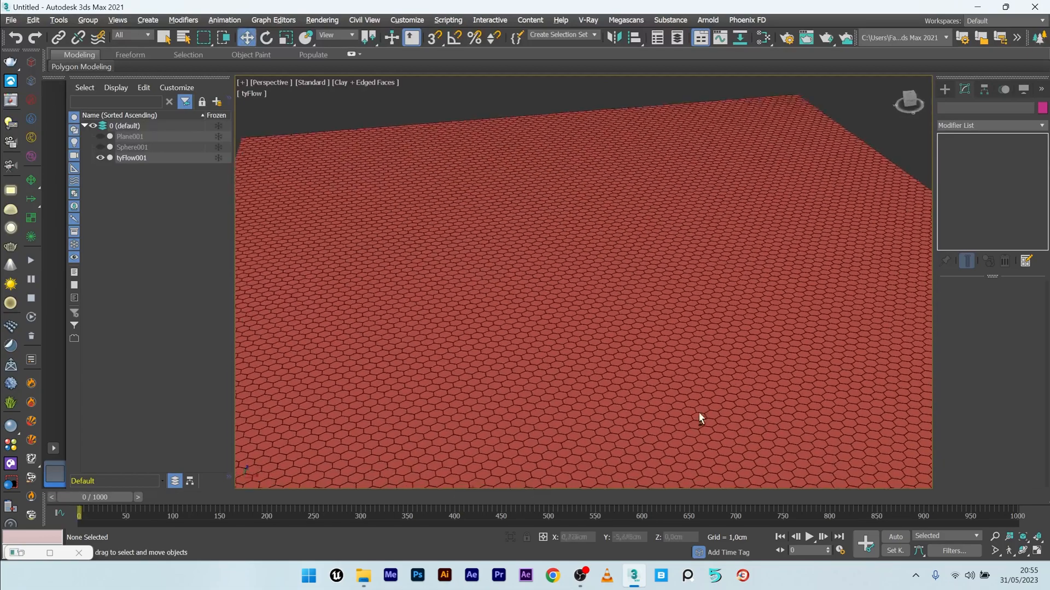
click(808, 536)
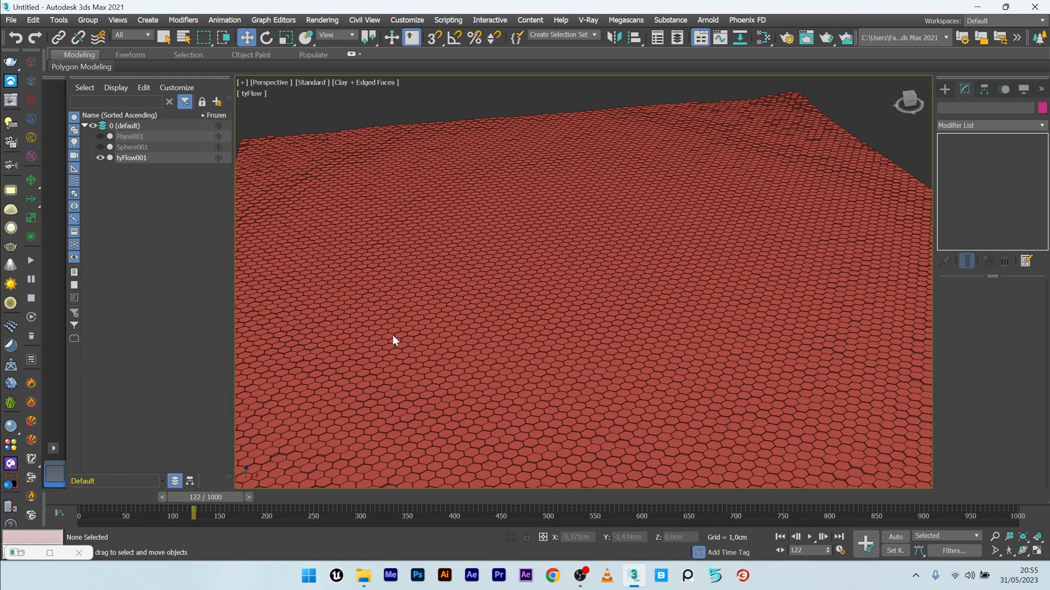
click(132, 158)
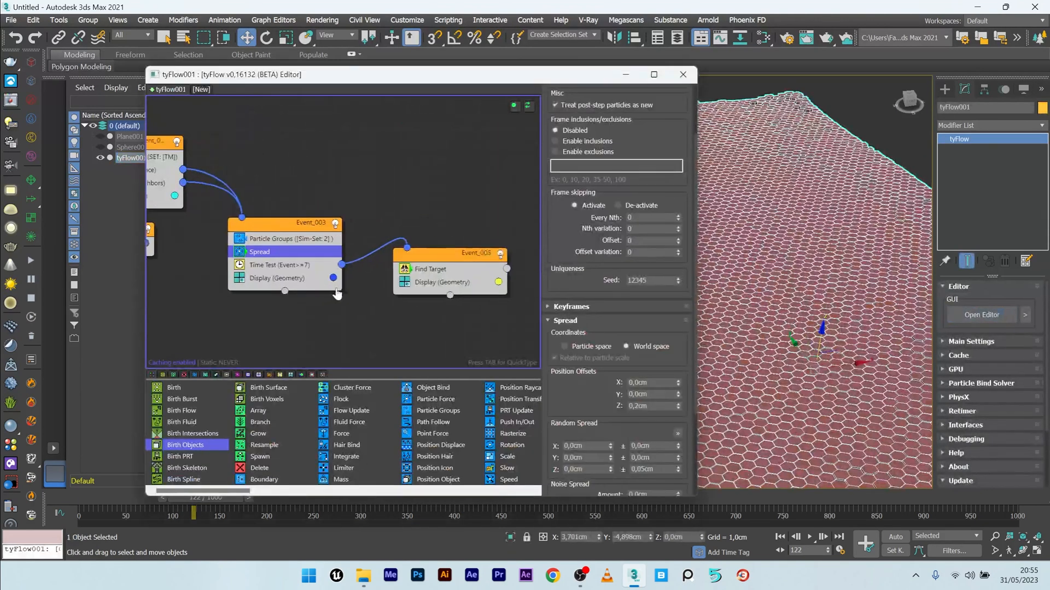
- Add a Time Test below Find Target in Event_005, wired to Event_002, age 70
click(374, 268)
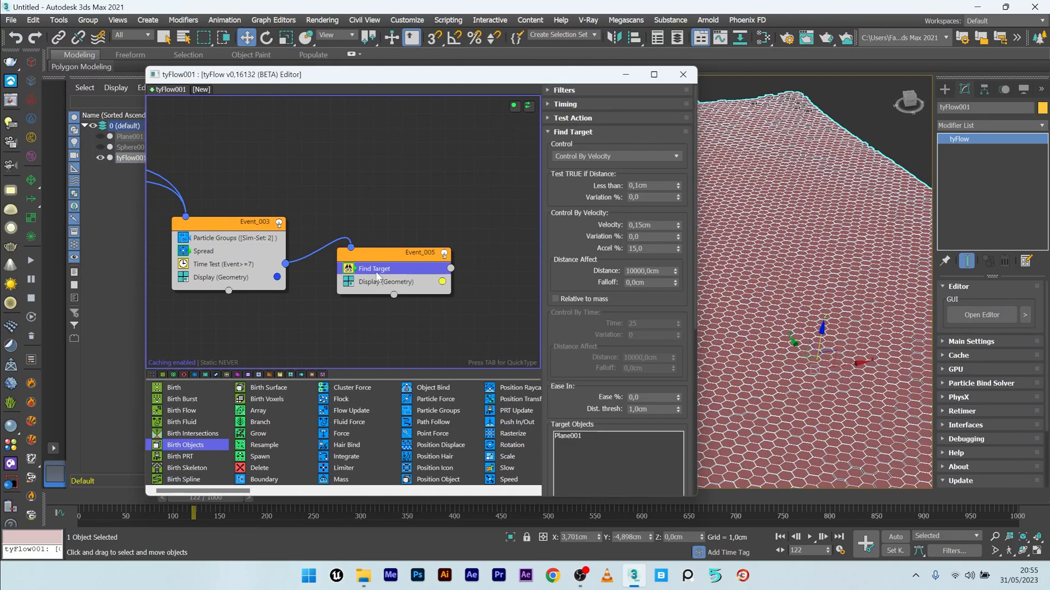
click(386, 281)
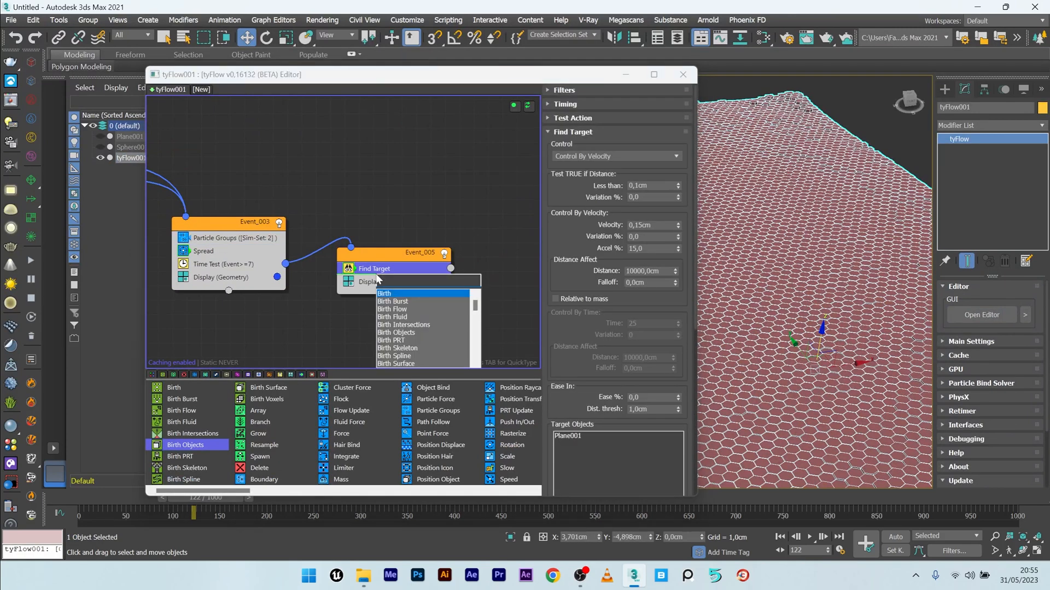
text(ti)
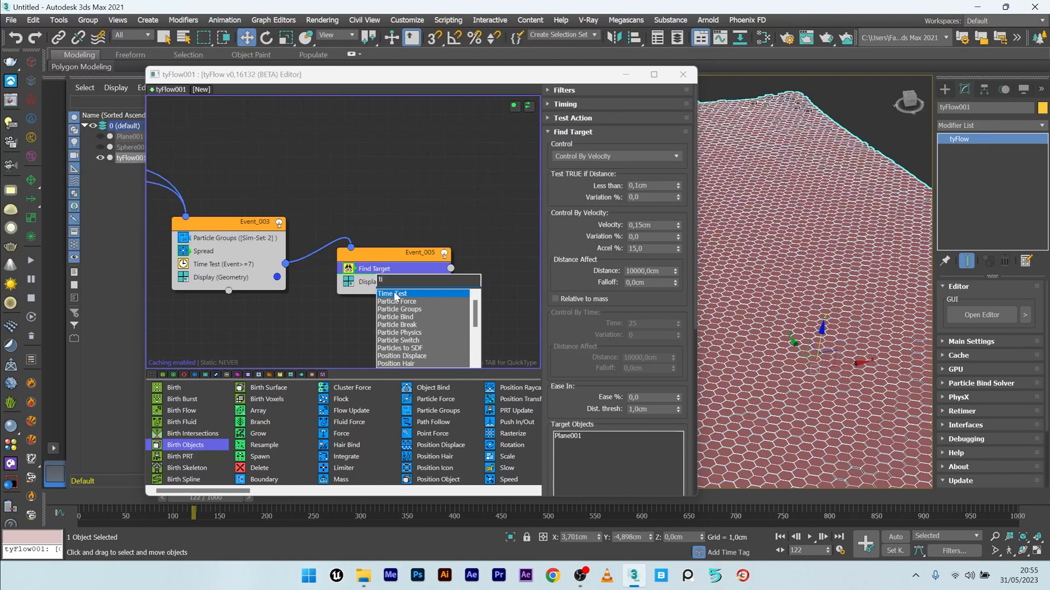
click(391, 293)
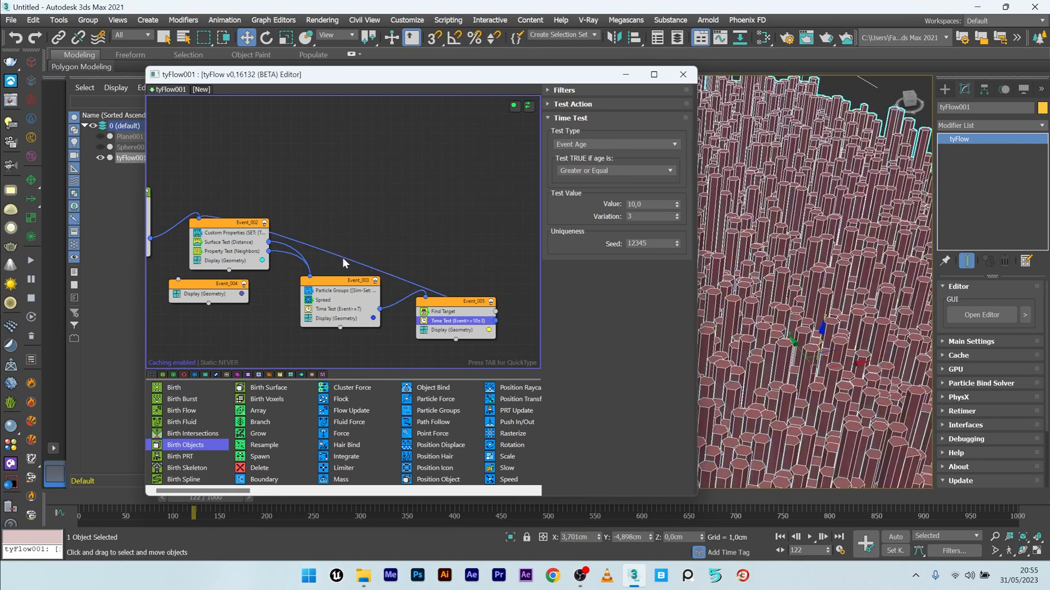
right_click(345, 262)
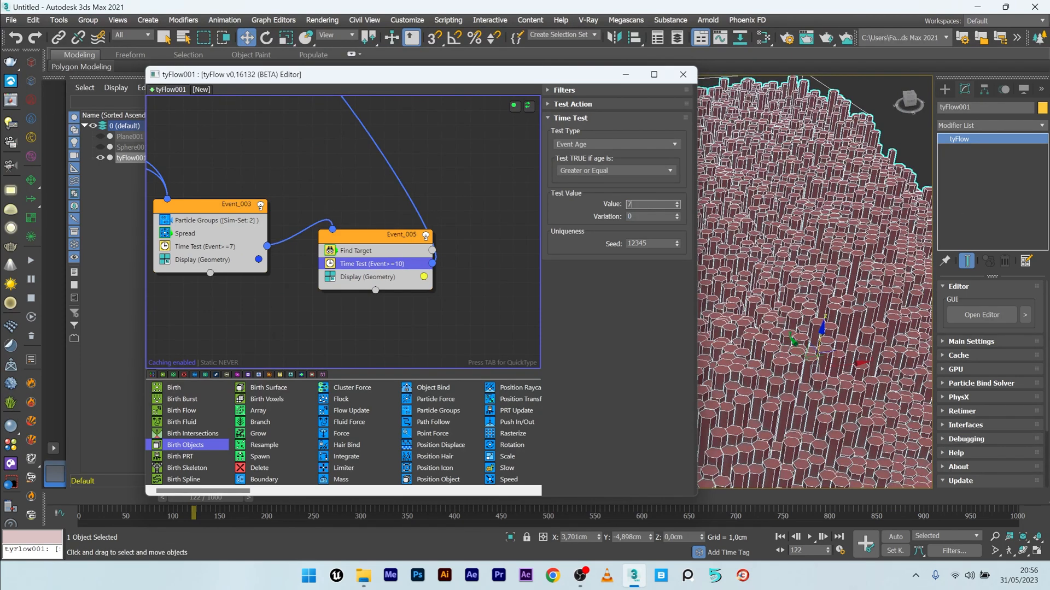
text(70,0)
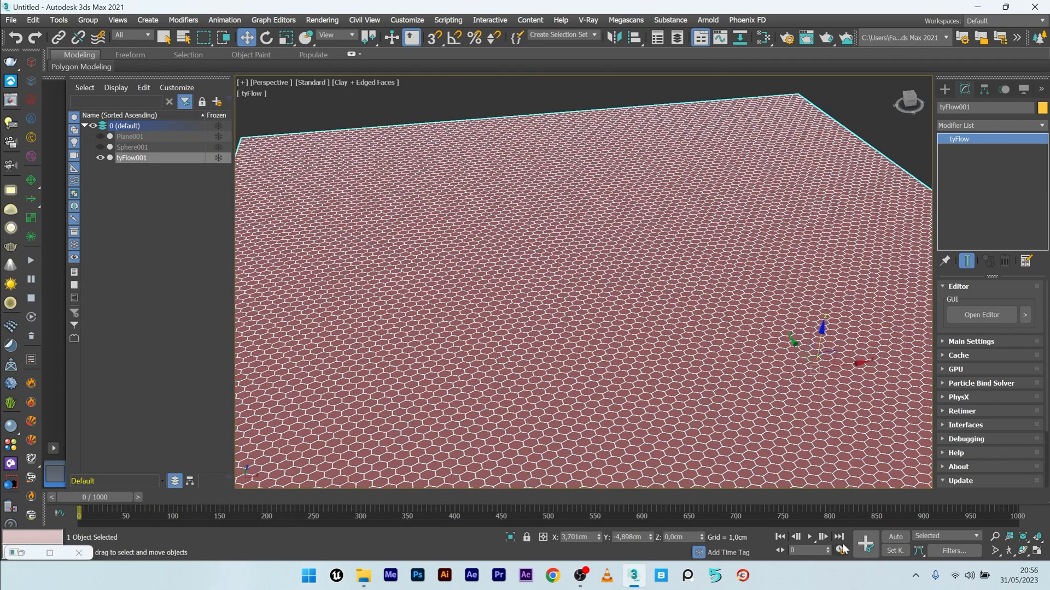
- Play the simulation to watch the tile loop, then stop playback
click(809, 536)
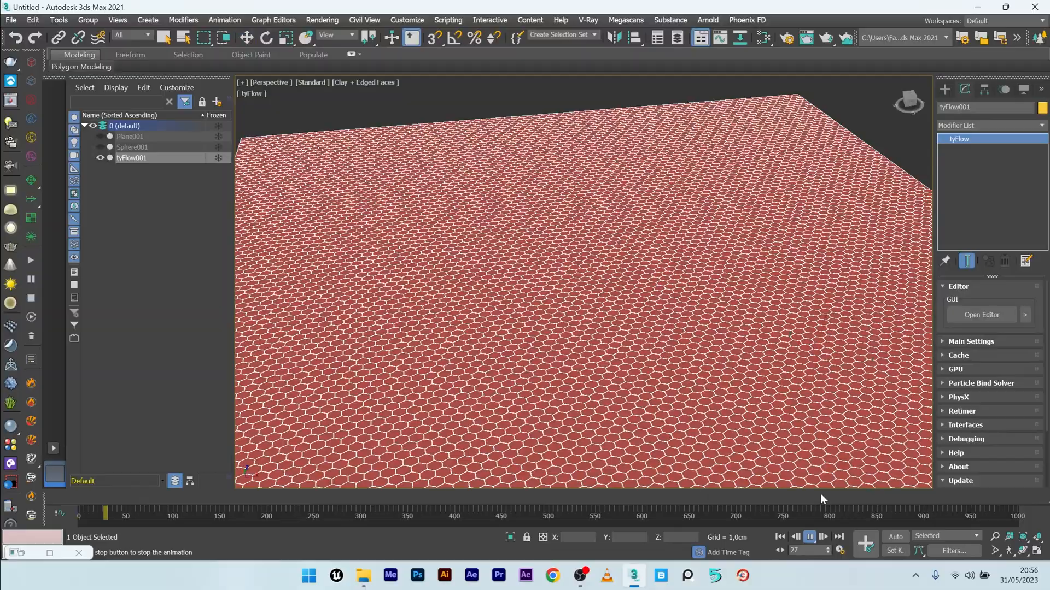
click(823, 536)
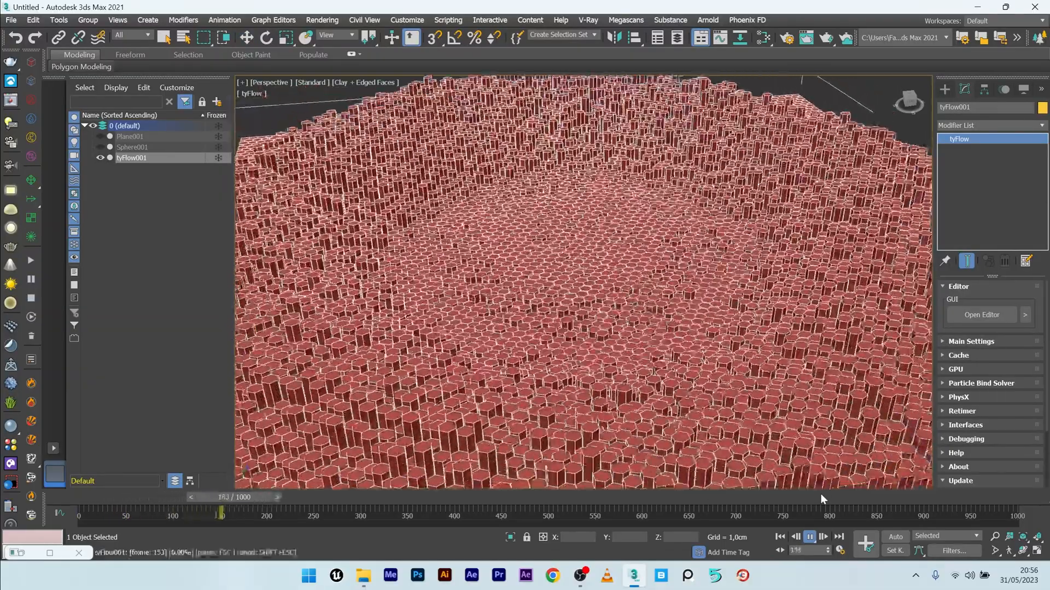
click(809, 537)
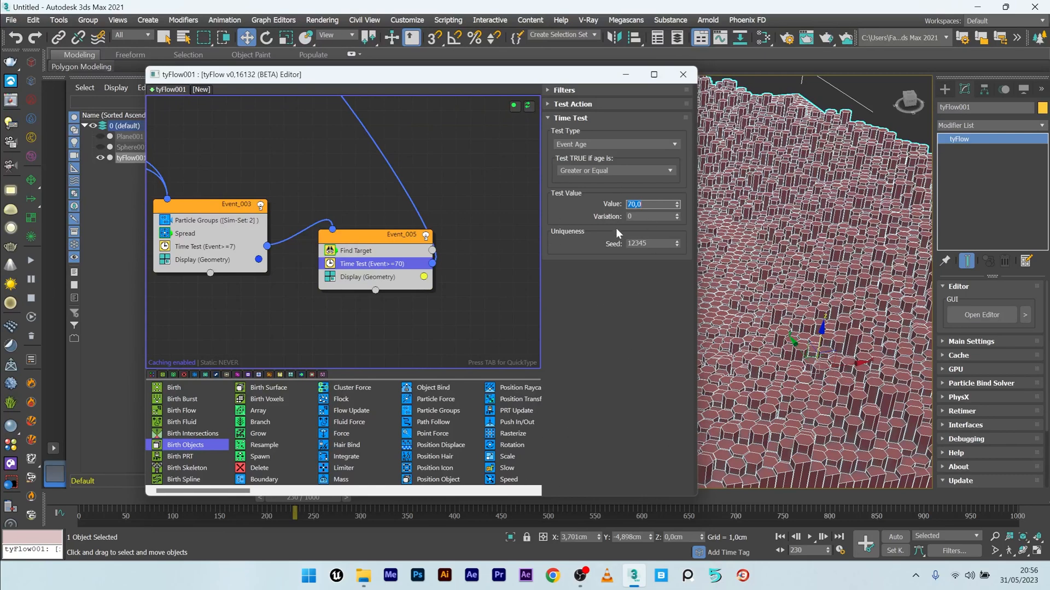
- Replay the loop preview, then set Event_005's Time Test value to 100
click(682, 74)
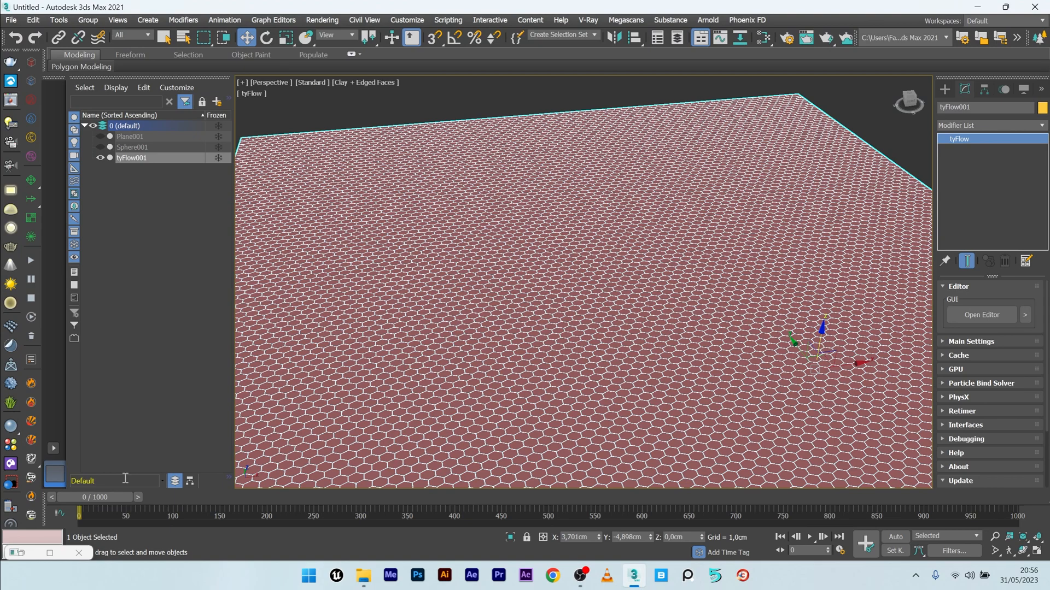
click(810, 536)
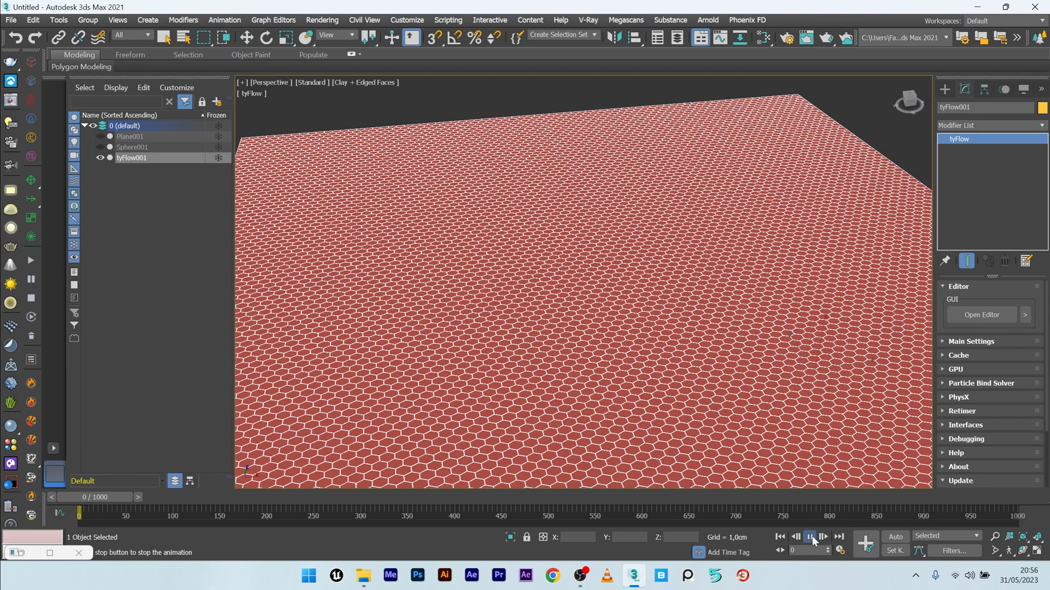
click(809, 536)
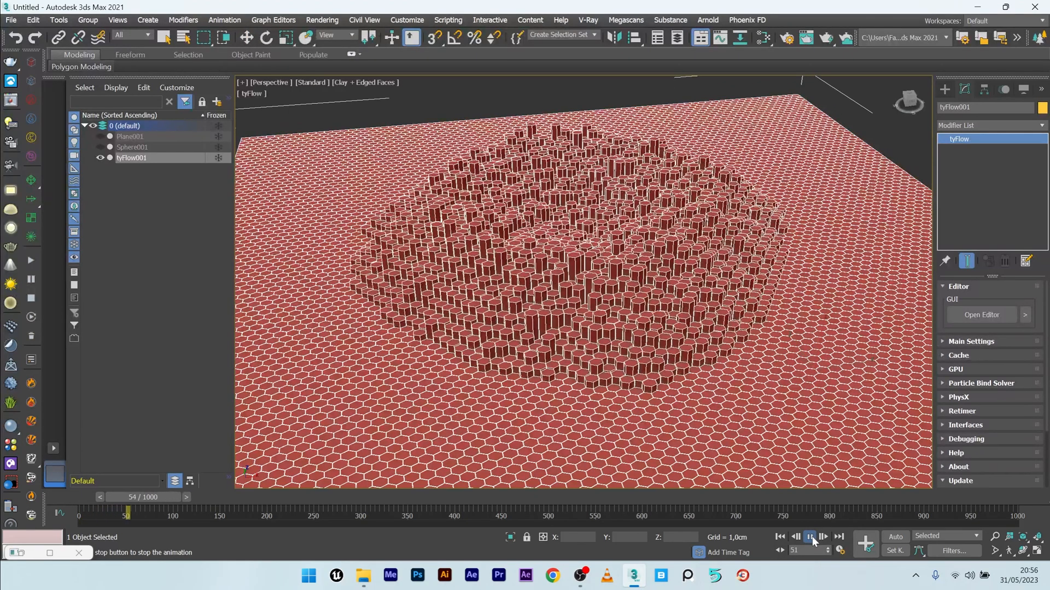
click(810, 537)
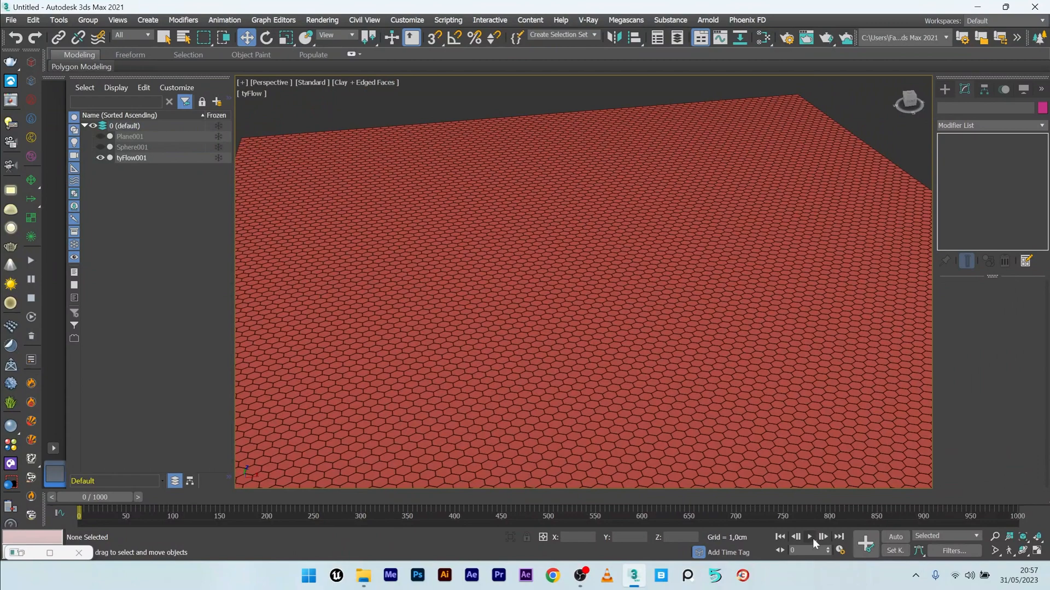
click(809, 536)
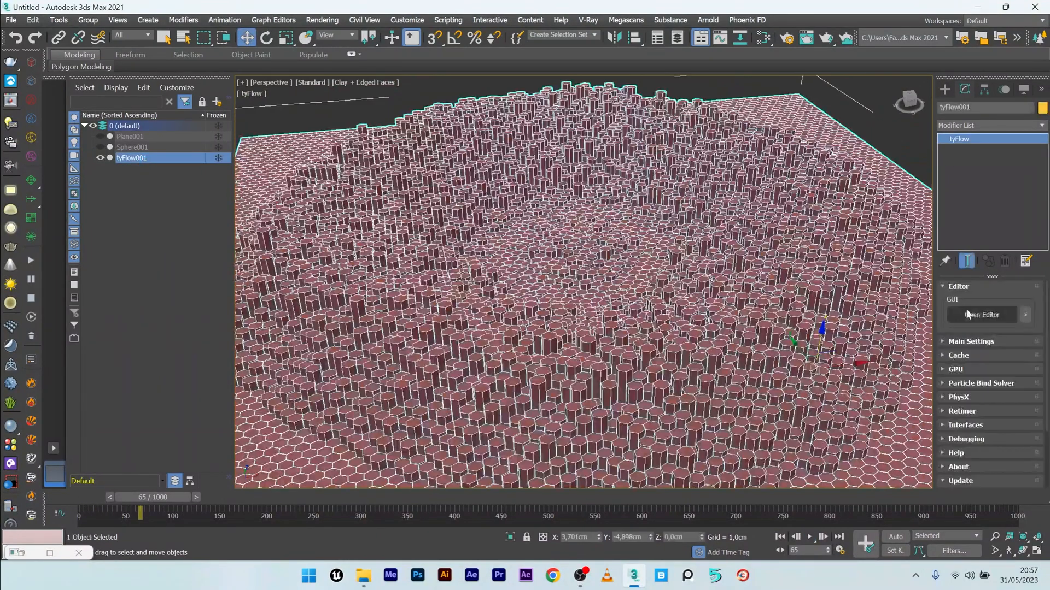
click(981, 315)
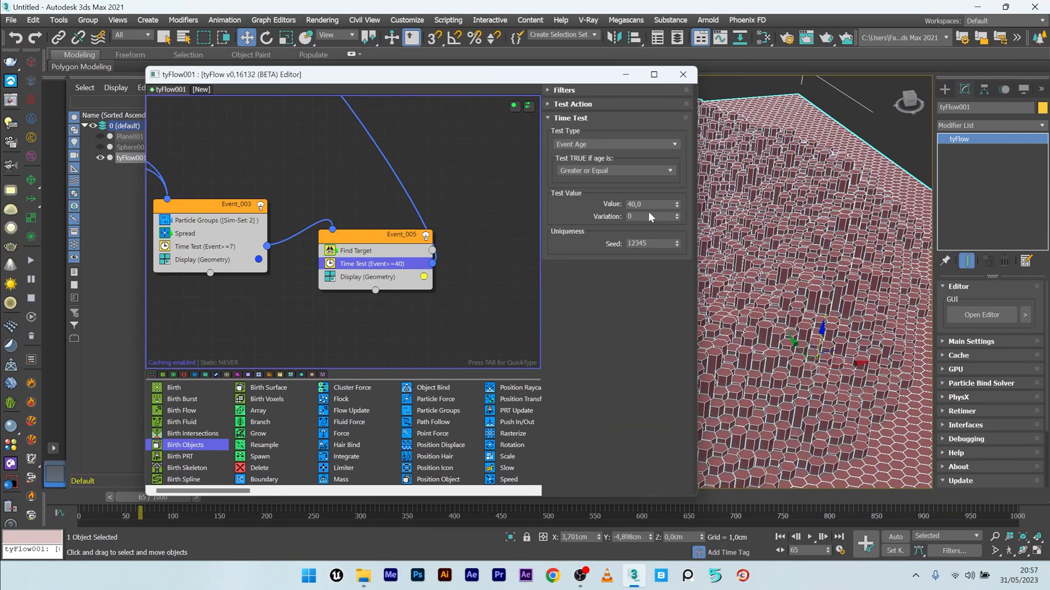
text(100,0)
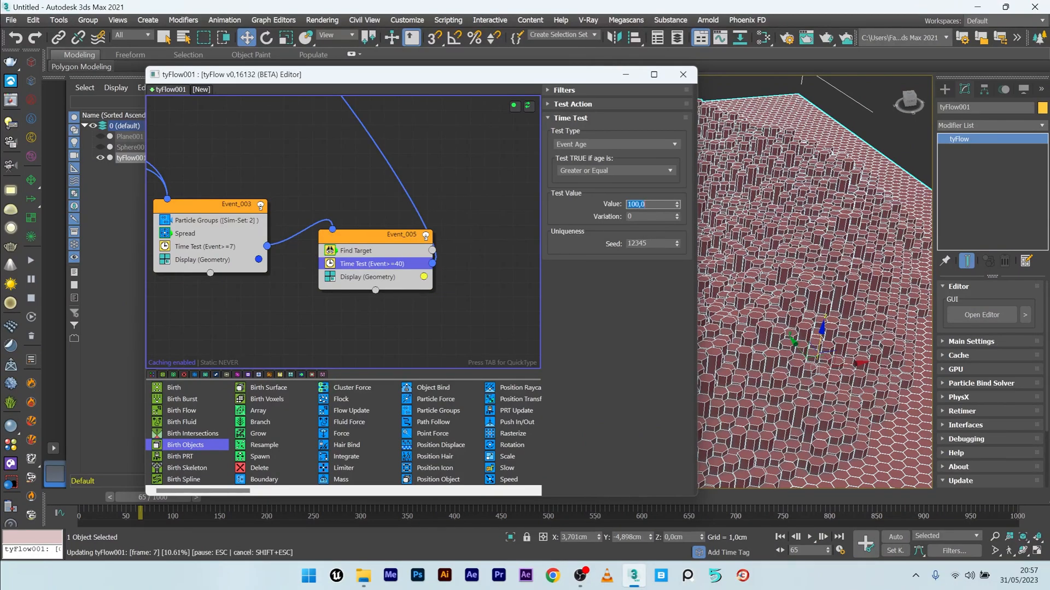